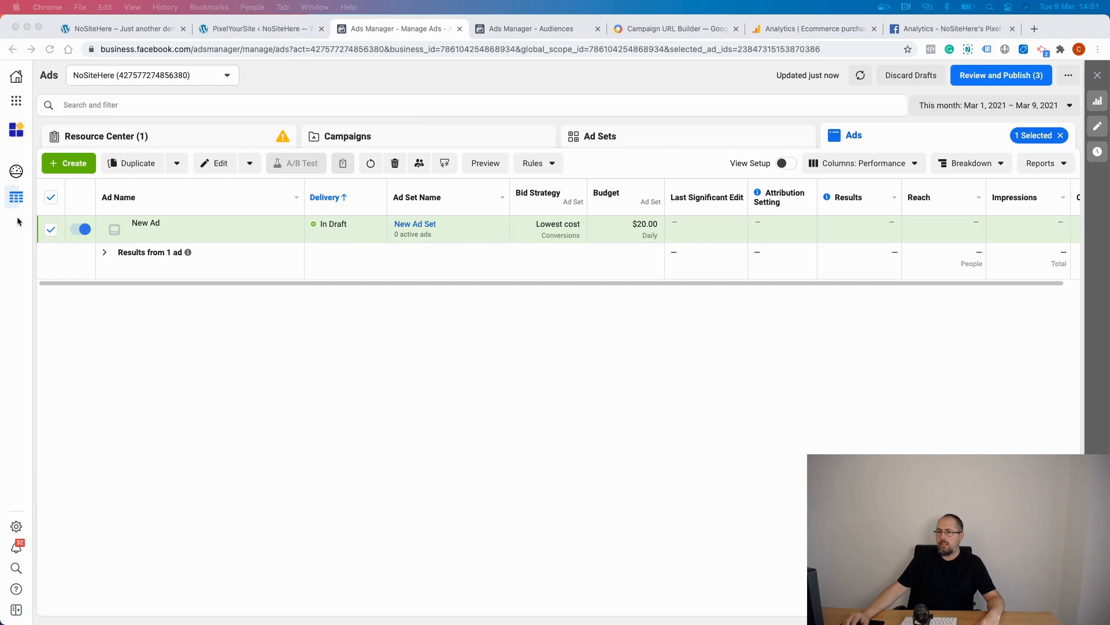
Step: Edit the draft New Ad and scroll down to its Tracking URL Parameters field
{"action": "left_click", "coordinate": [220, 163]}
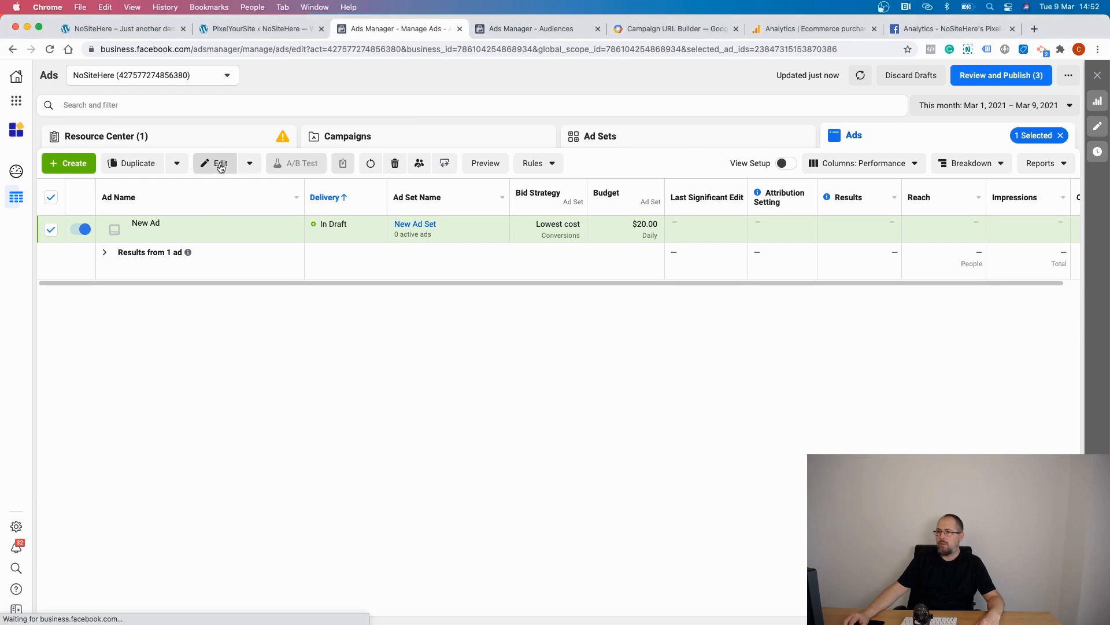
{"action": "left_click", "coordinate": [221, 163]}
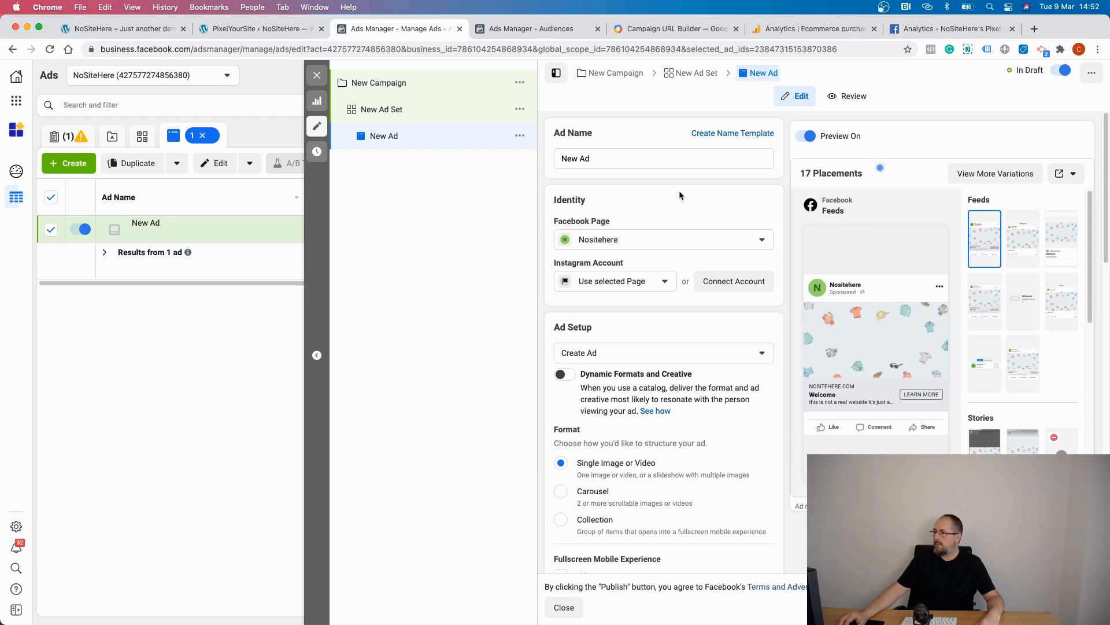
{"action": "scroll", "scroll_direction": "down", "scroll_amount": 3}
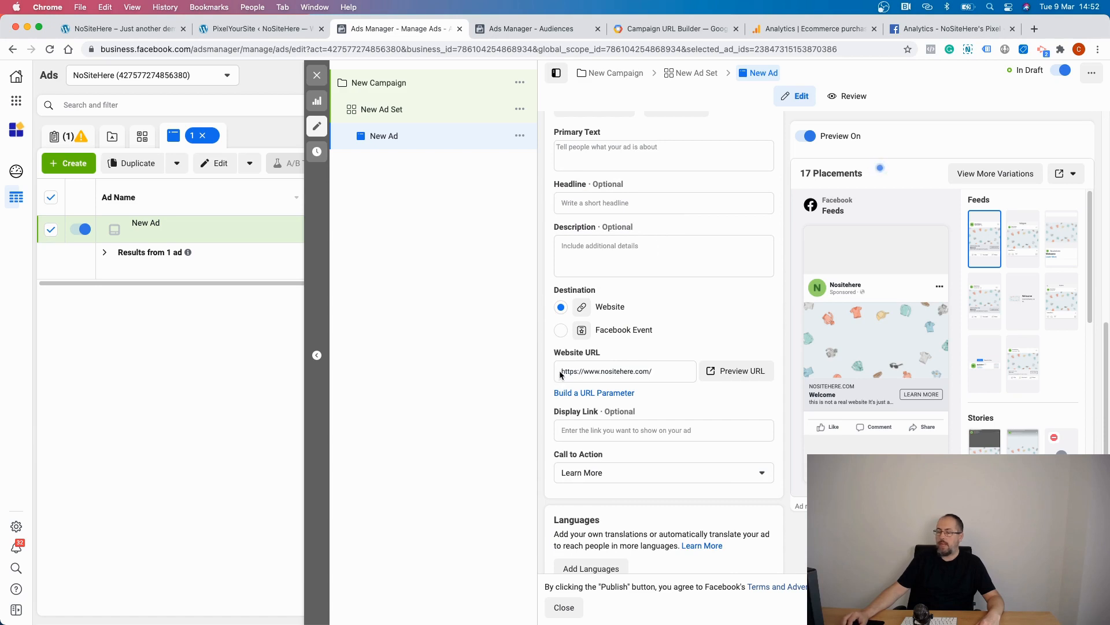
{"action": "scroll", "scroll_direction": "down", "scroll_amount": 3}
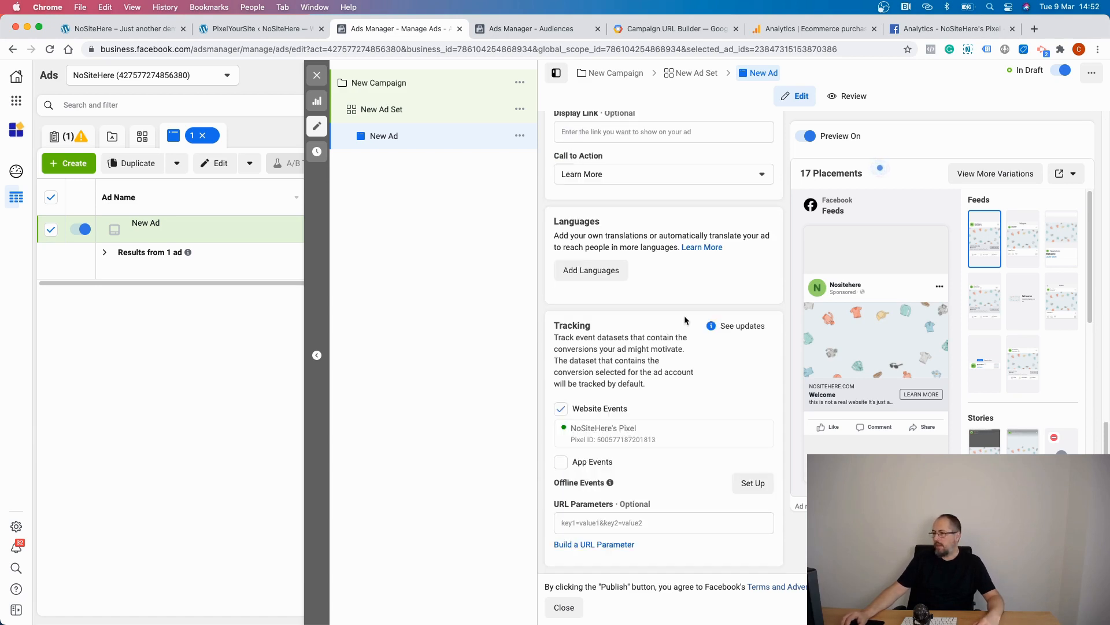
{"action": "mouse_move", "coordinate": [656, 504]}
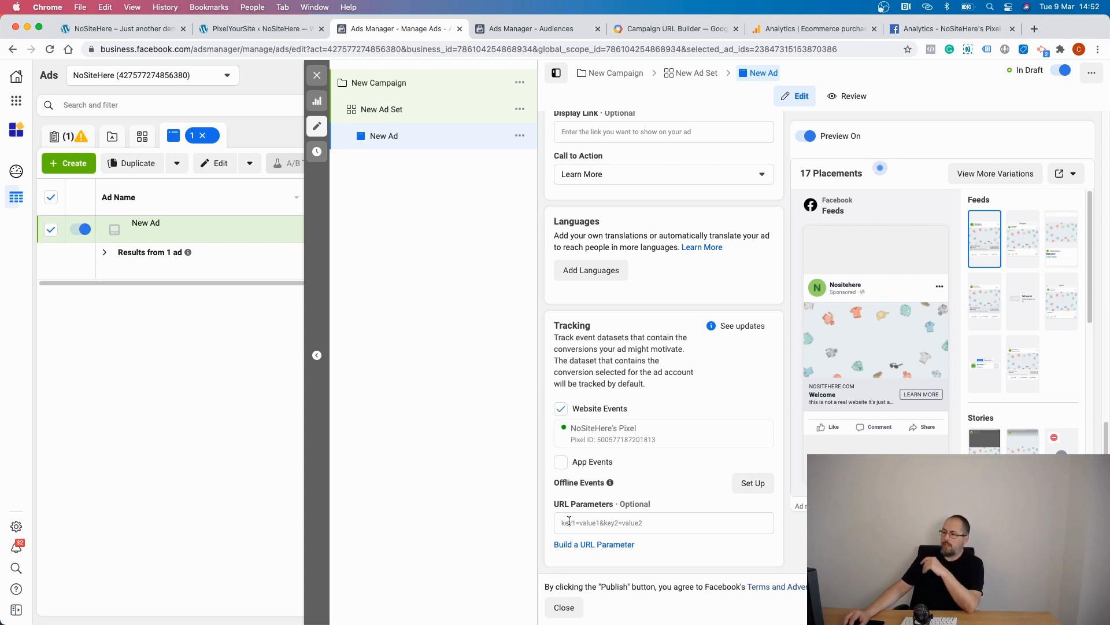
Step: Build and apply URL parameters for utm_source, utm_medium, utm_campaign and utm_content
{"action": "left_click", "coordinate": [594, 544]}
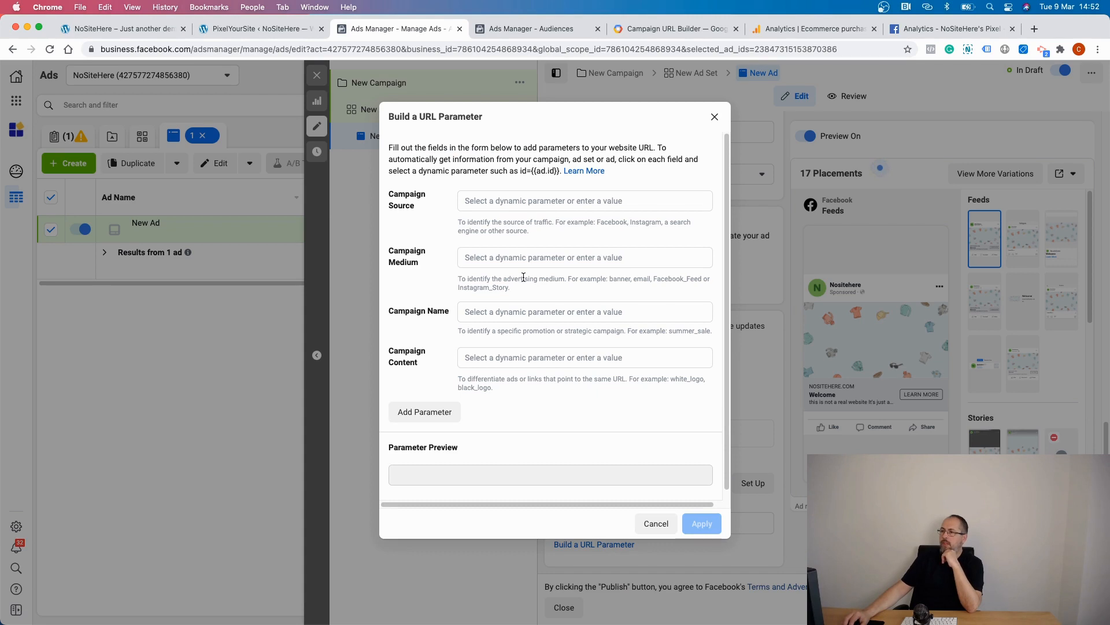
{"action": "mouse_move", "coordinate": [507, 181]}
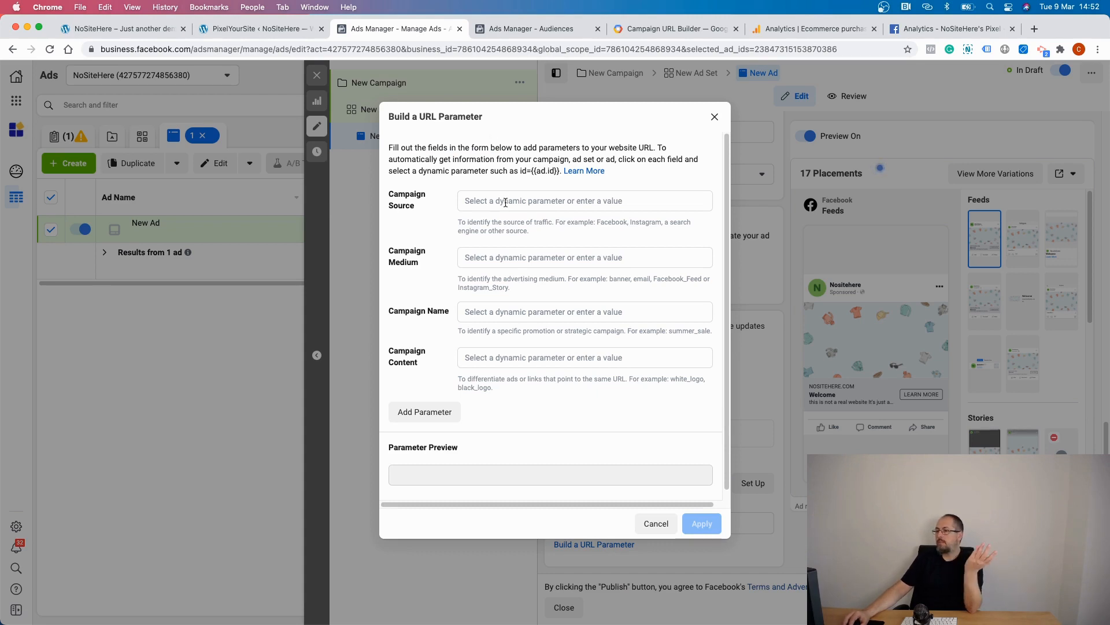
{"action": "left_click", "coordinate": [584, 201]}
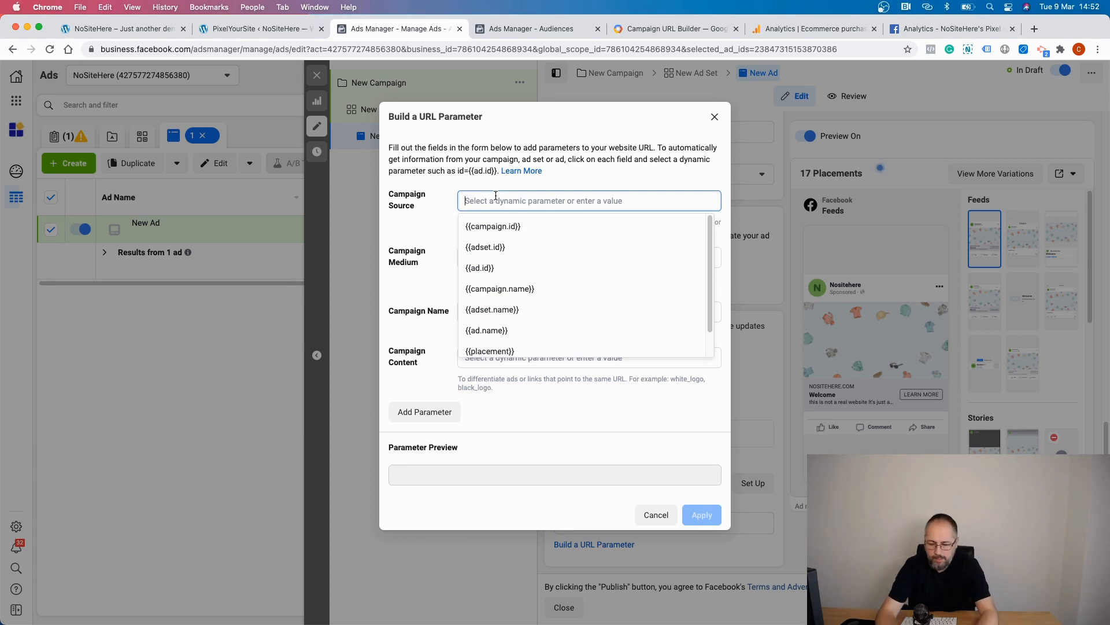
{"action": "type", "text": "s"}
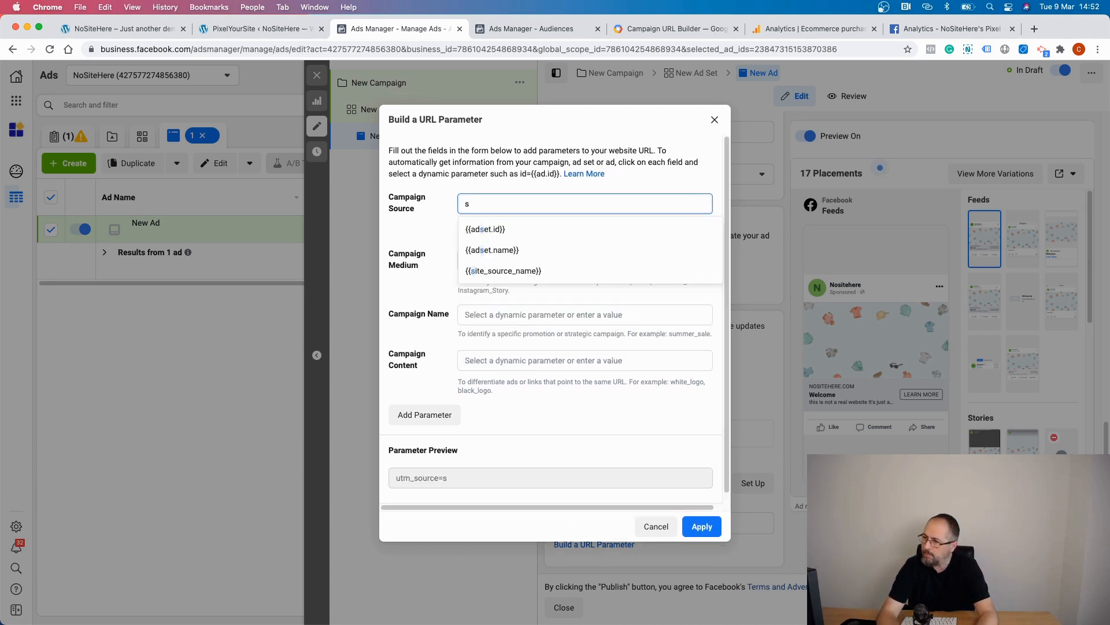
{"action": "type", "text": "ource"}
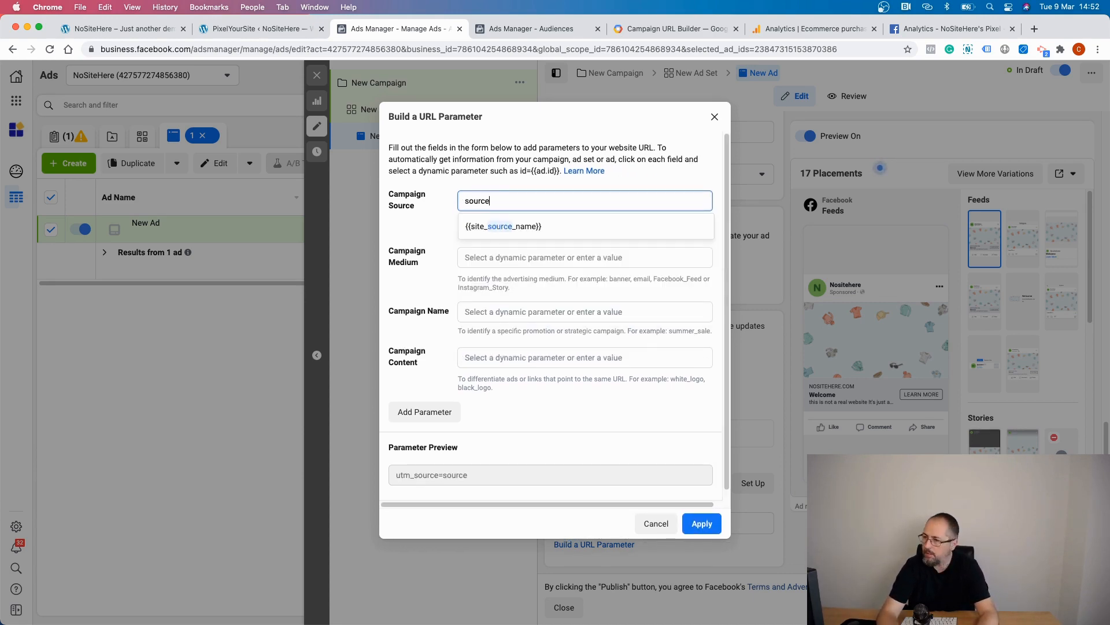
{"action": "type", "text": "mediu"}
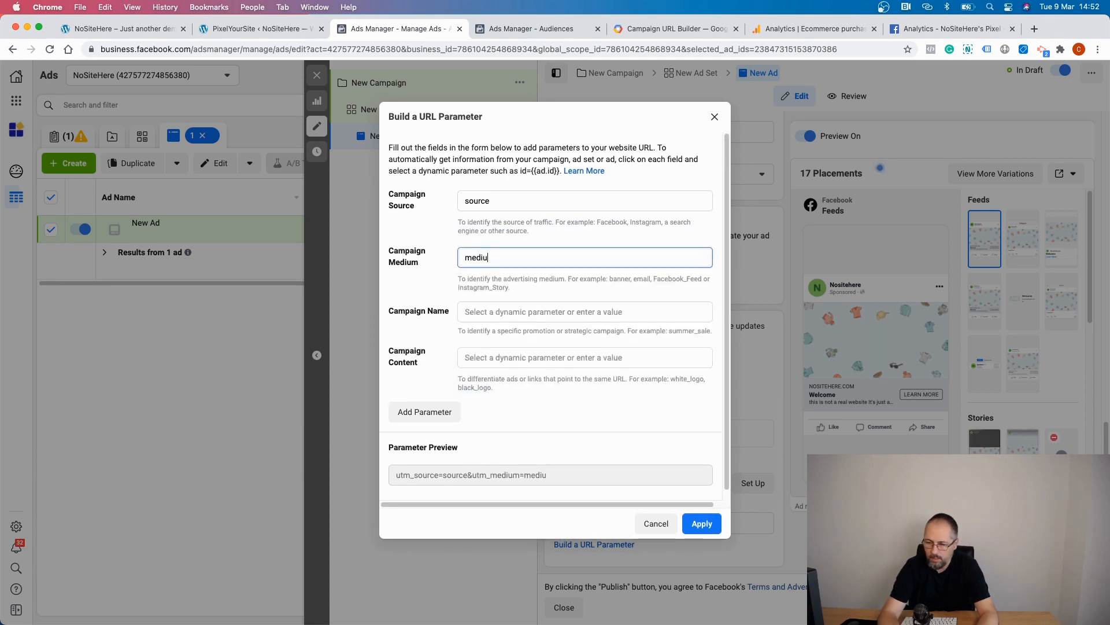
{"action": "left_click", "coordinate": [583, 311]}
{"action": "type", "text": "name"}
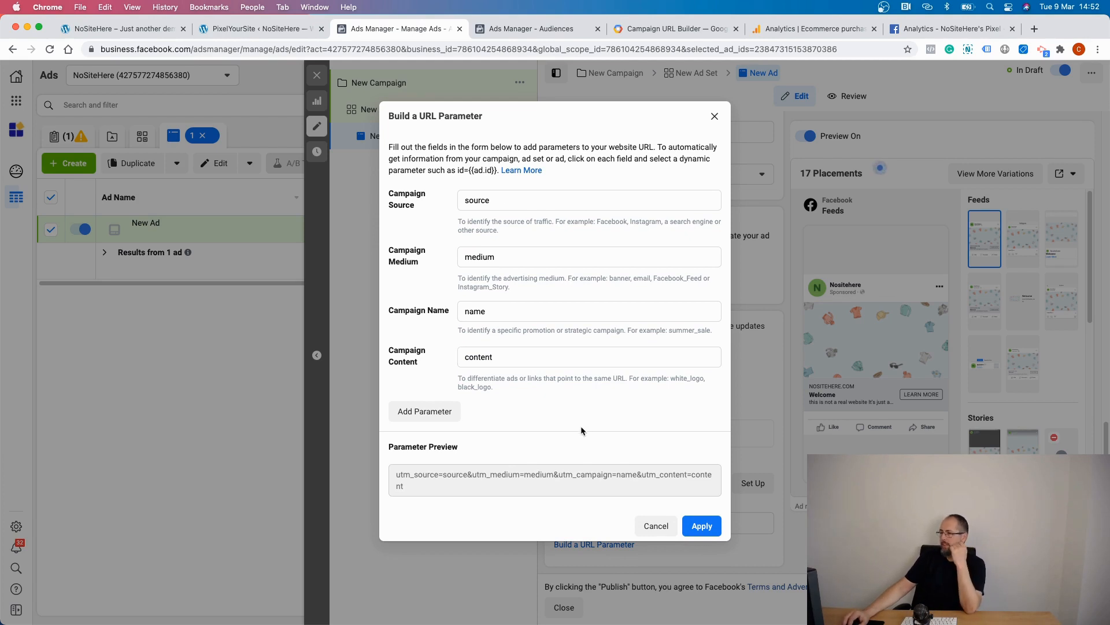
{"action": "mouse_move", "coordinate": [701, 526]}
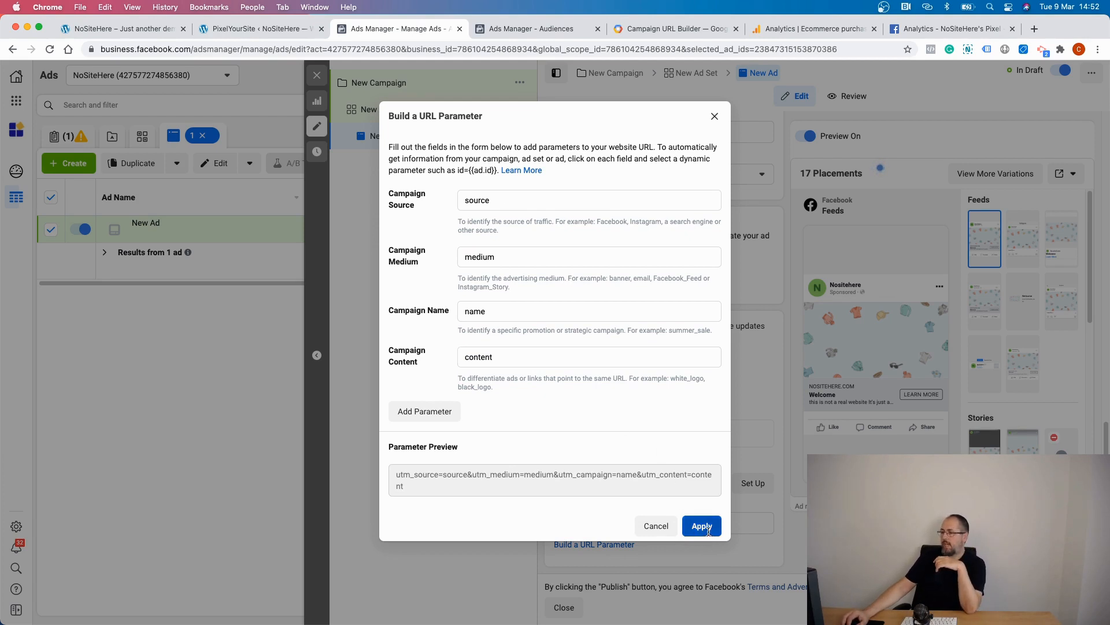
{"action": "left_click", "coordinate": [700, 525]}
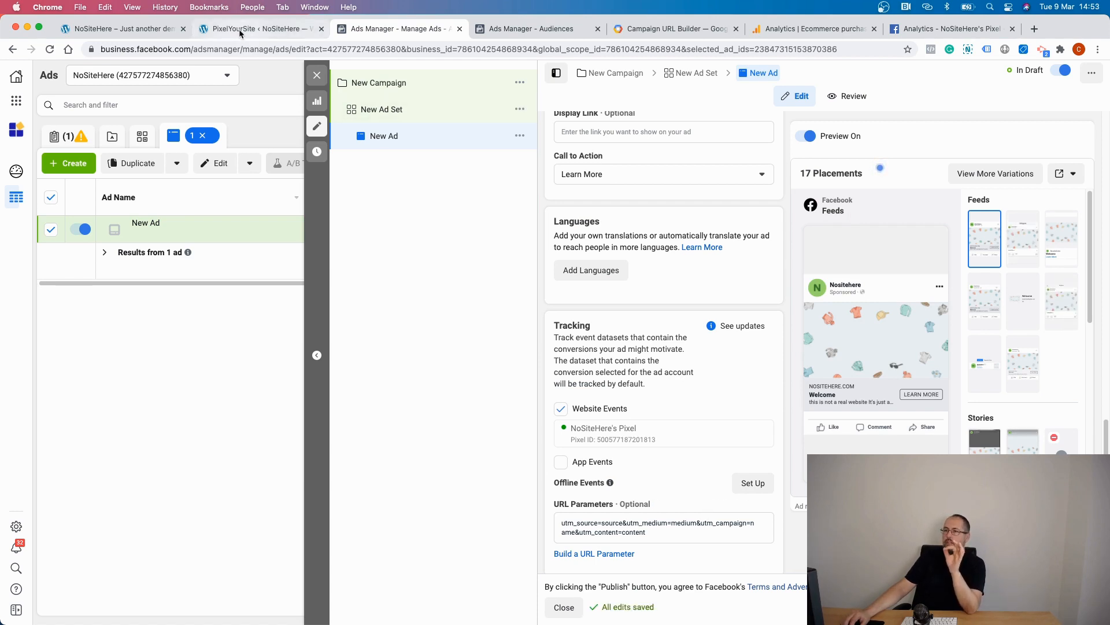
Step: Go to the NoSiteHere website and inspect its UTM-tagged homepage address
{"action": "left_click", "coordinate": [120, 29]}
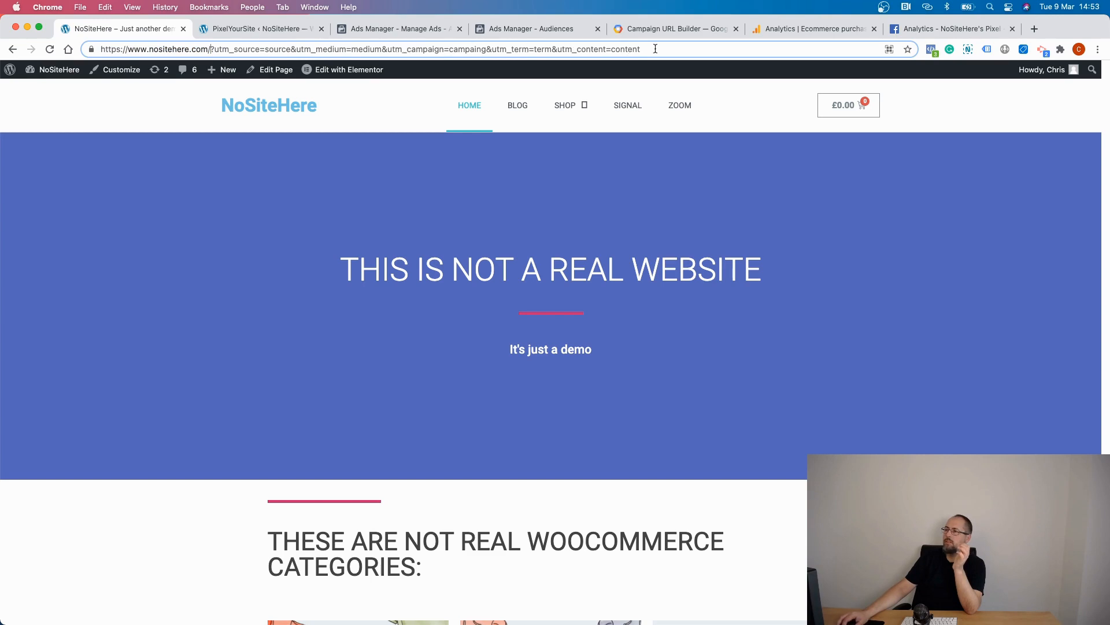
{"action": "left_click", "coordinate": [214, 48]}
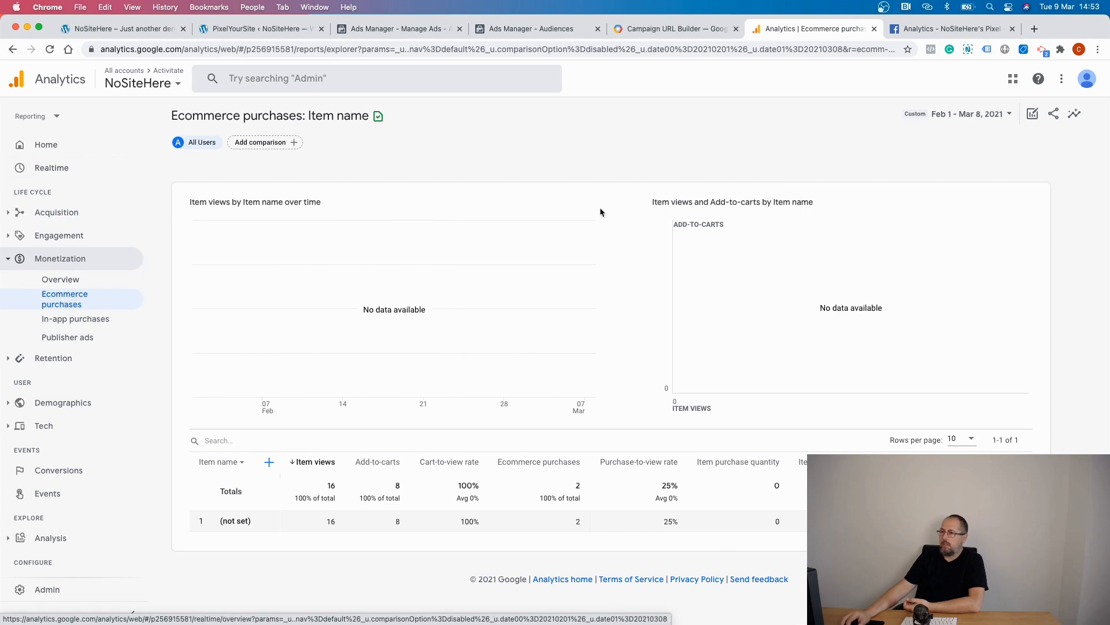
{"action": "mouse_move", "coordinate": [364, 250]}
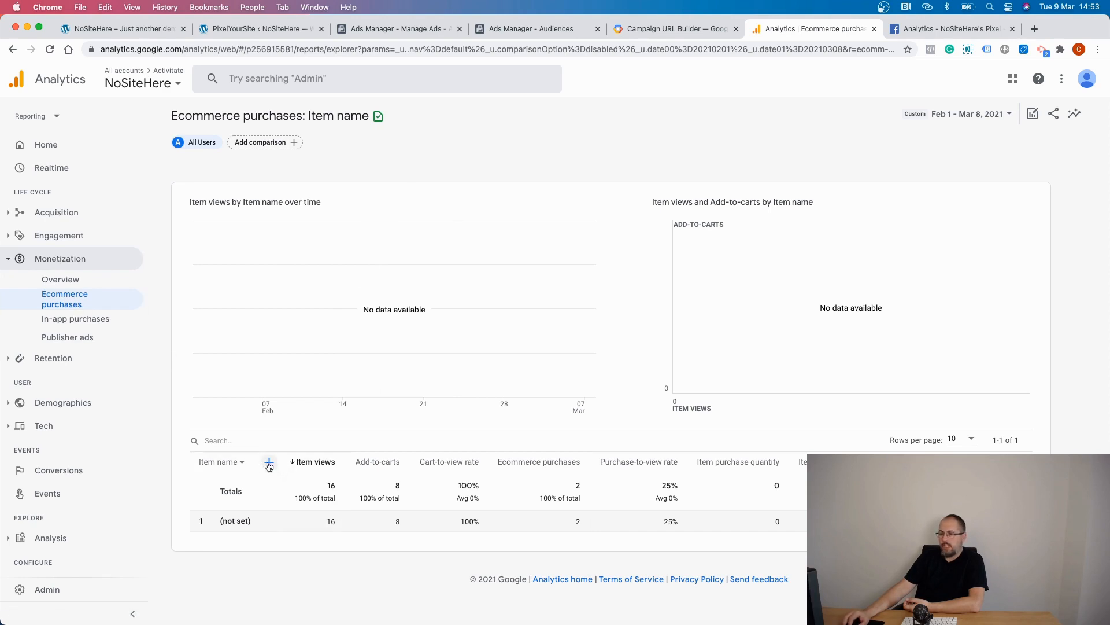
Step: Add User campaign as a secondary dimension to the ecommerce purchases item table
{"action": "left_click", "coordinate": [268, 465]}
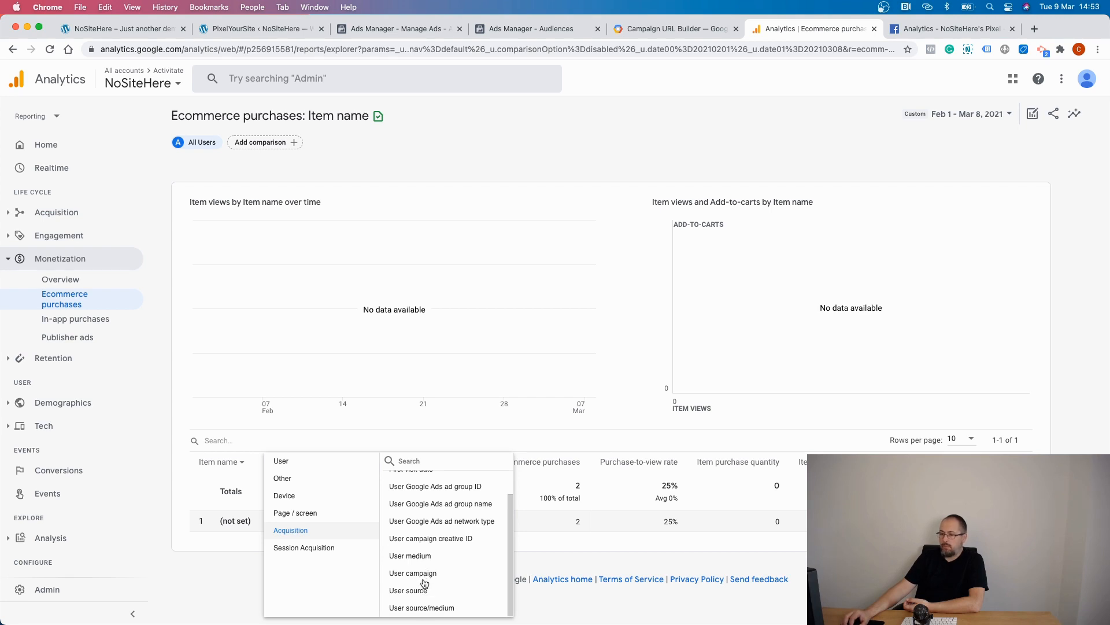
{"action": "left_click", "coordinate": [412, 573]}
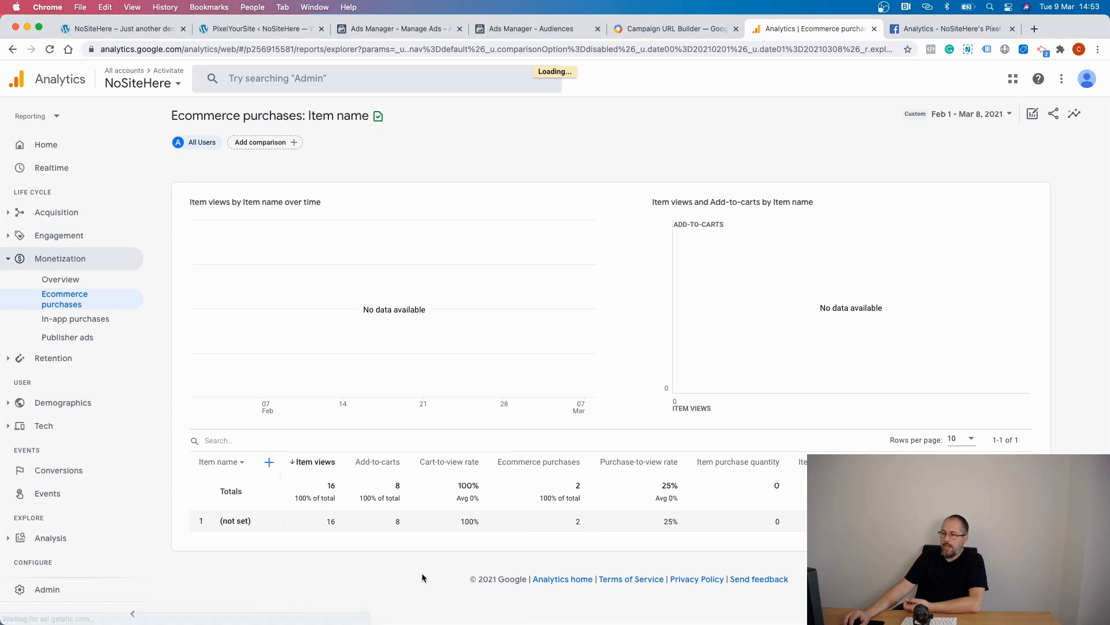
{"action": "left_click", "coordinate": [269, 461]}
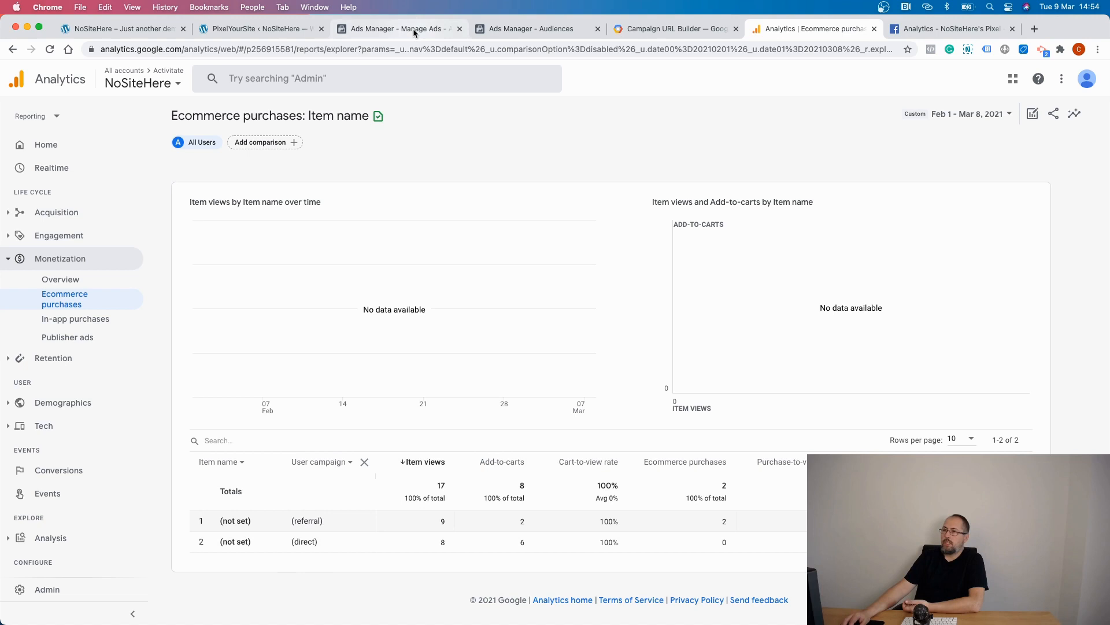
{"action": "left_click", "coordinate": [396, 29]}
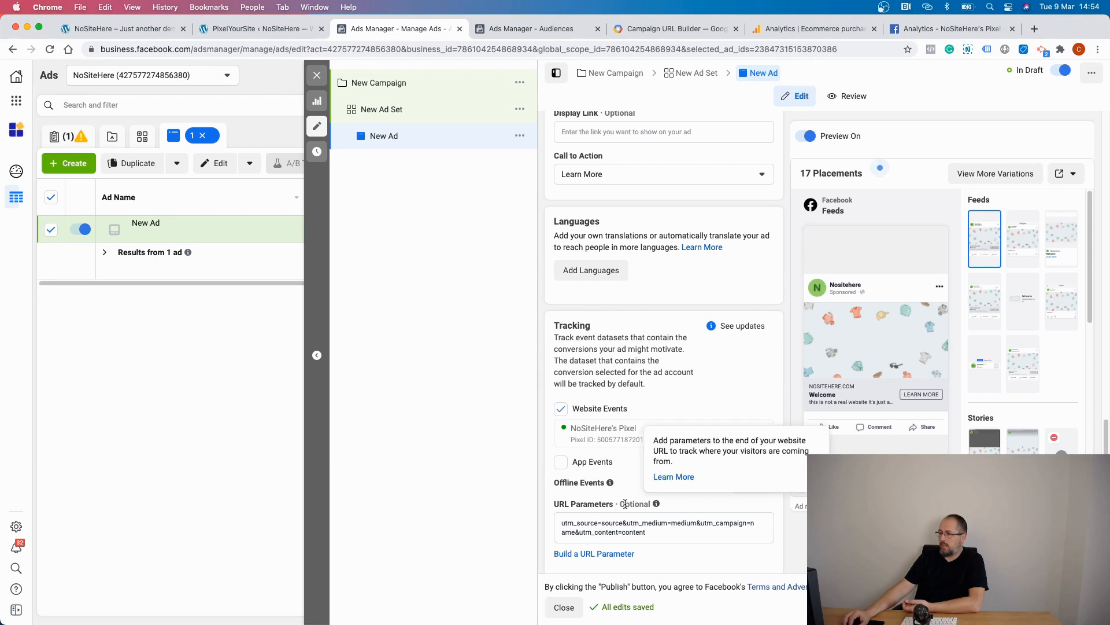
{"action": "left_click", "coordinate": [593, 553]}
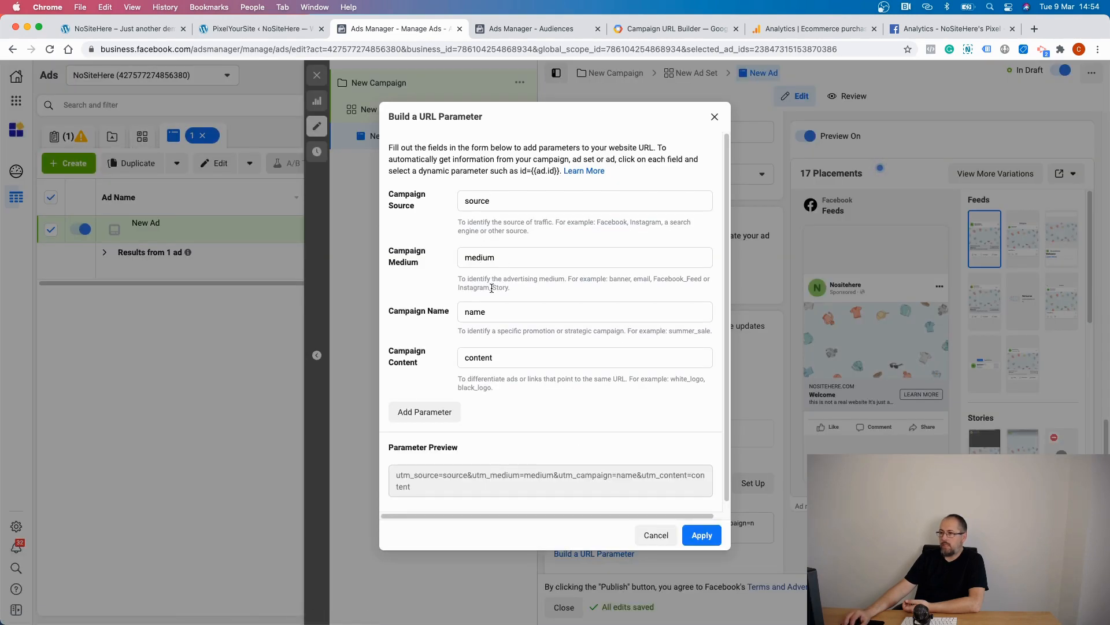
{"action": "left_click", "coordinate": [588, 311]}
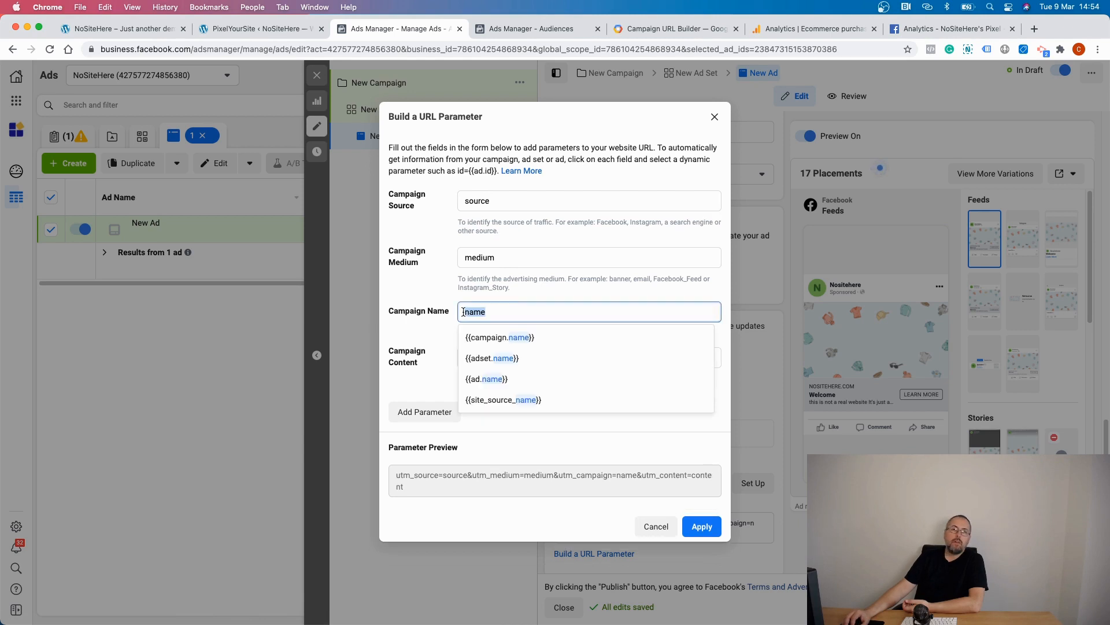
{"action": "left_click", "coordinate": [701, 526]}
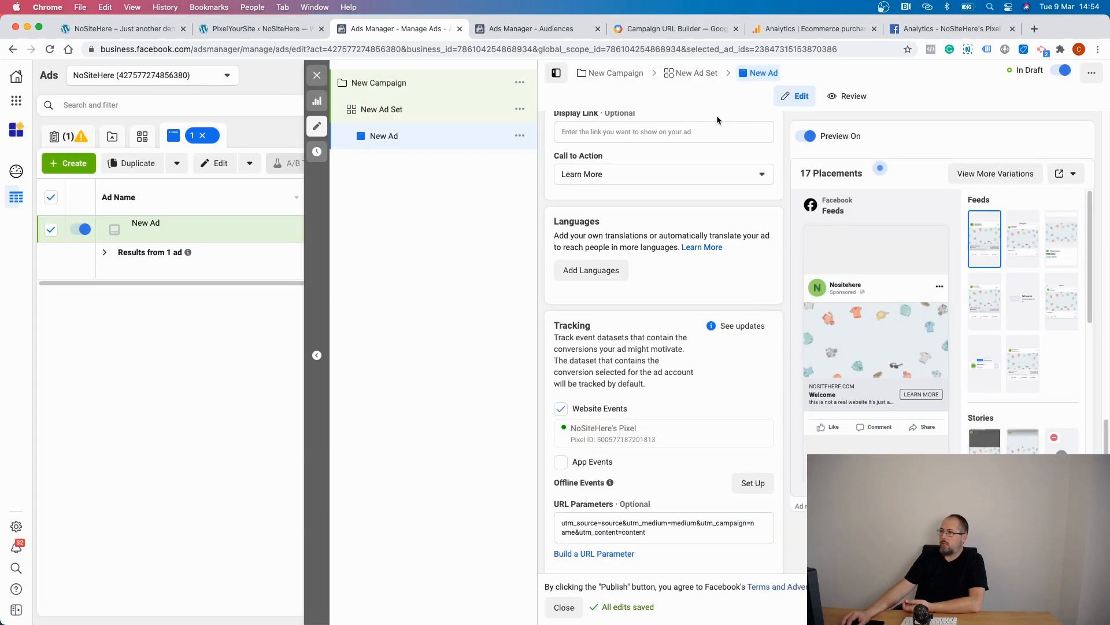
{"action": "left_click", "coordinate": [813, 29]}
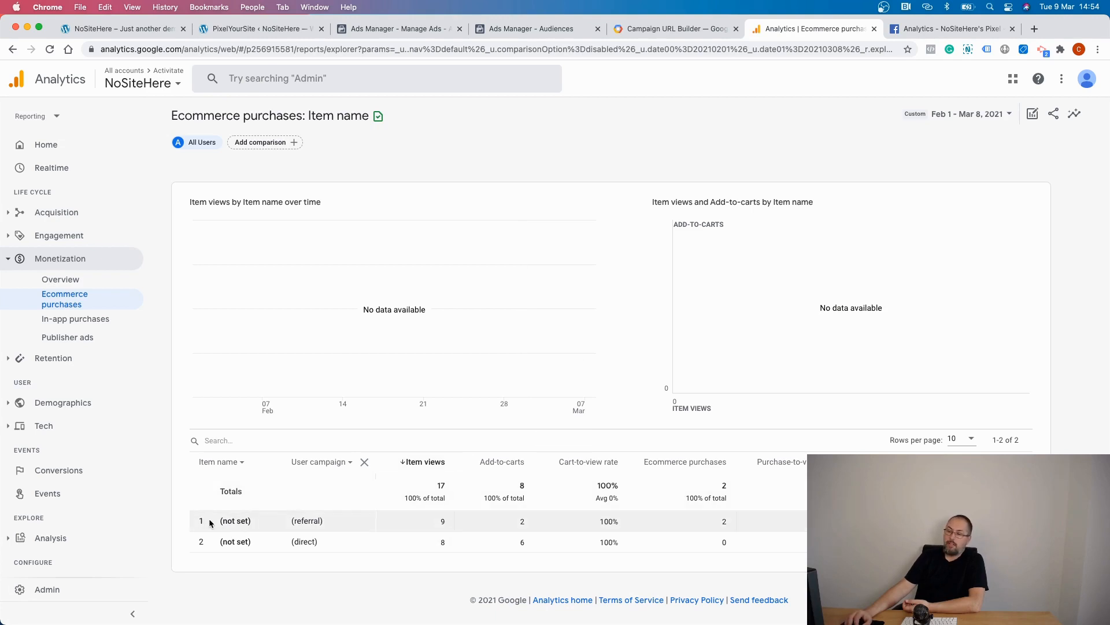
{"action": "mouse_move", "coordinate": [676, 271]}
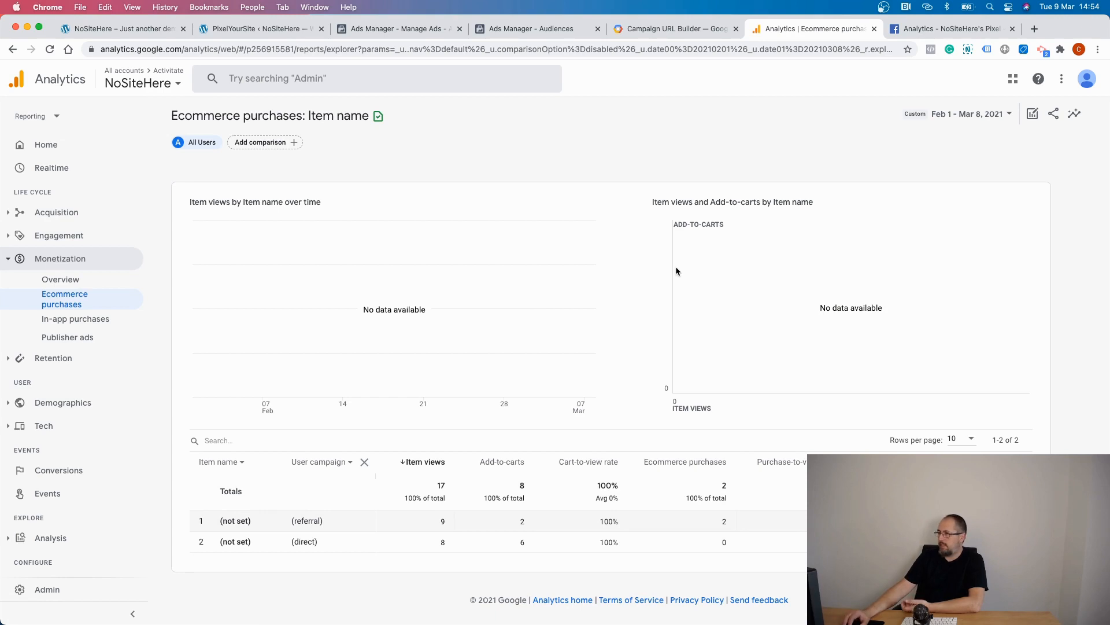
{"action": "mouse_move", "coordinate": [687, 271]}
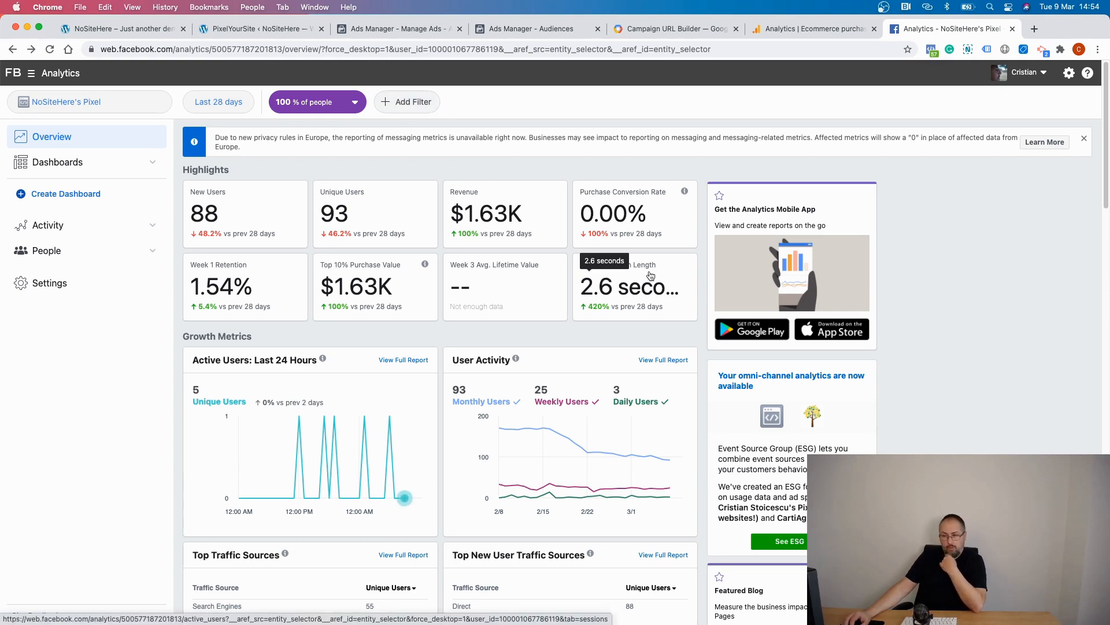
{"action": "left_click", "coordinate": [407, 102]}
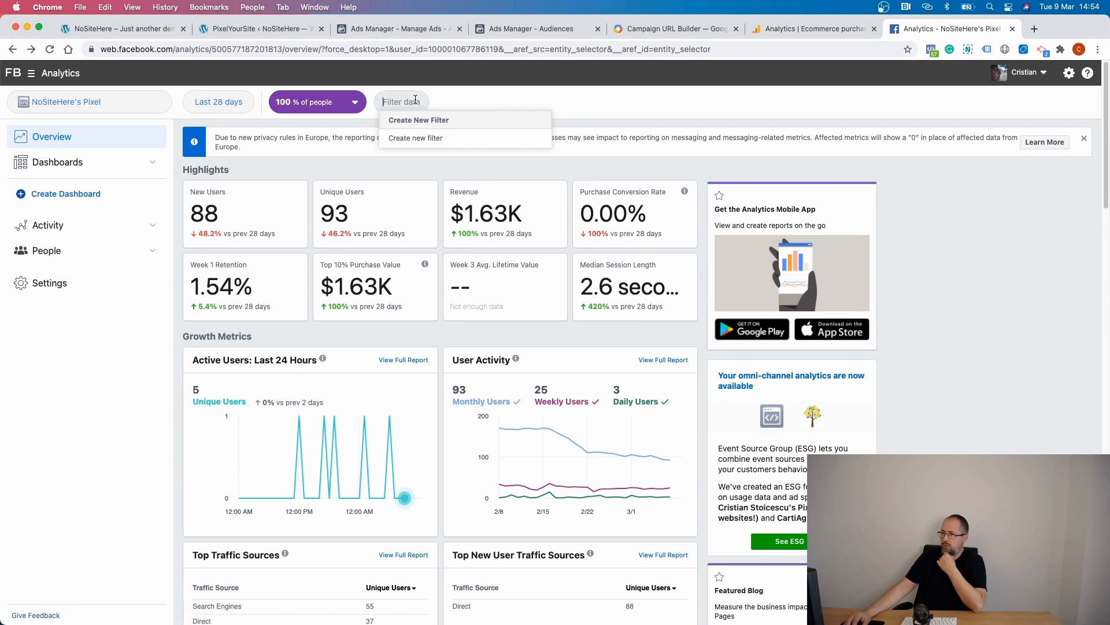
{"action": "left_click", "coordinate": [415, 138]}
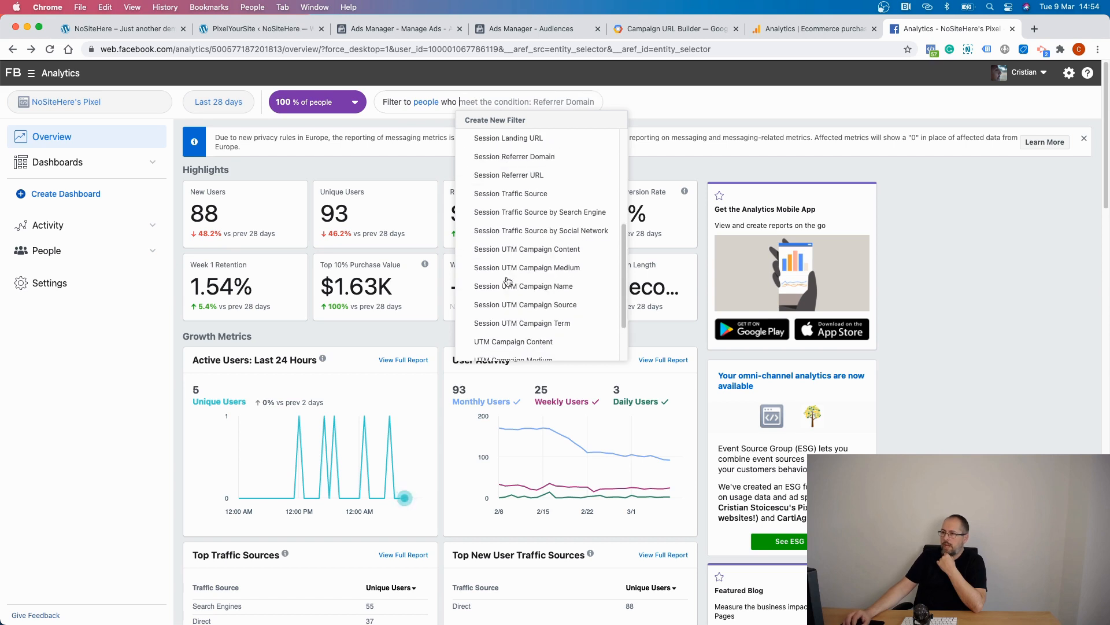
{"action": "left_click", "coordinate": [527, 248]}
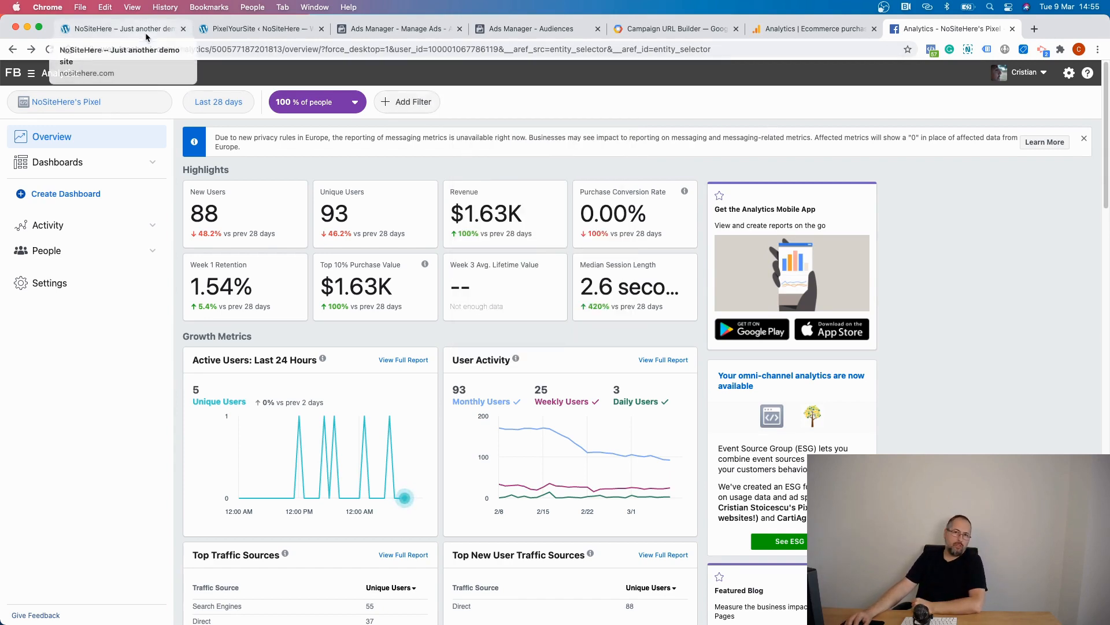
Step: Check Pixel Helper's PageView event for utm_source, medium, campaign, content and term
{"action": "left_click", "coordinate": [121, 28]}
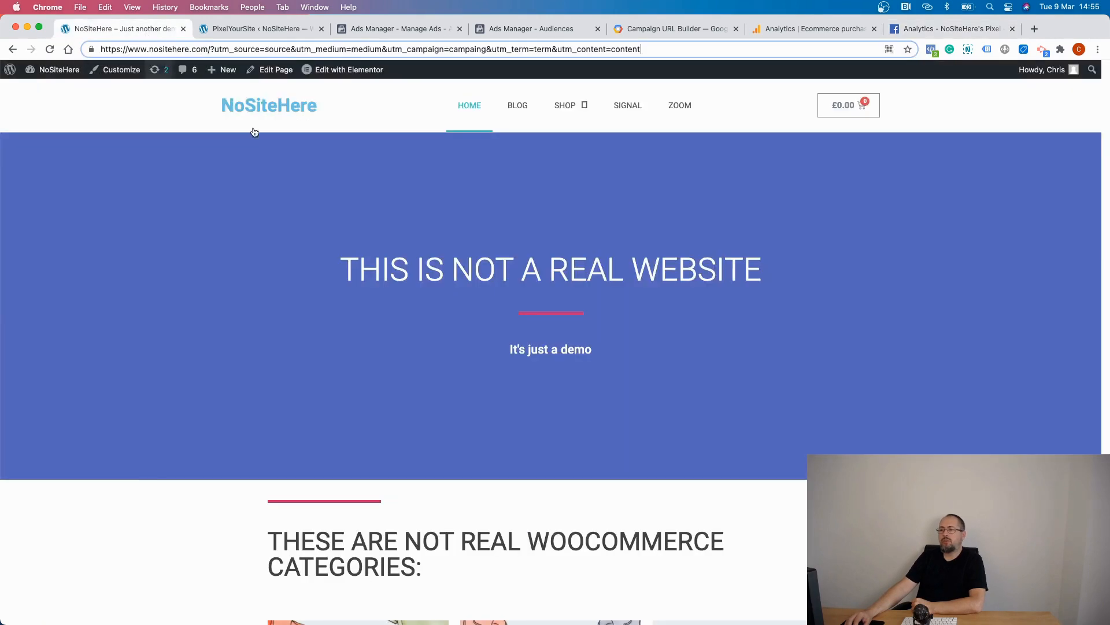
{"action": "mouse_move", "coordinate": [600, 303]}
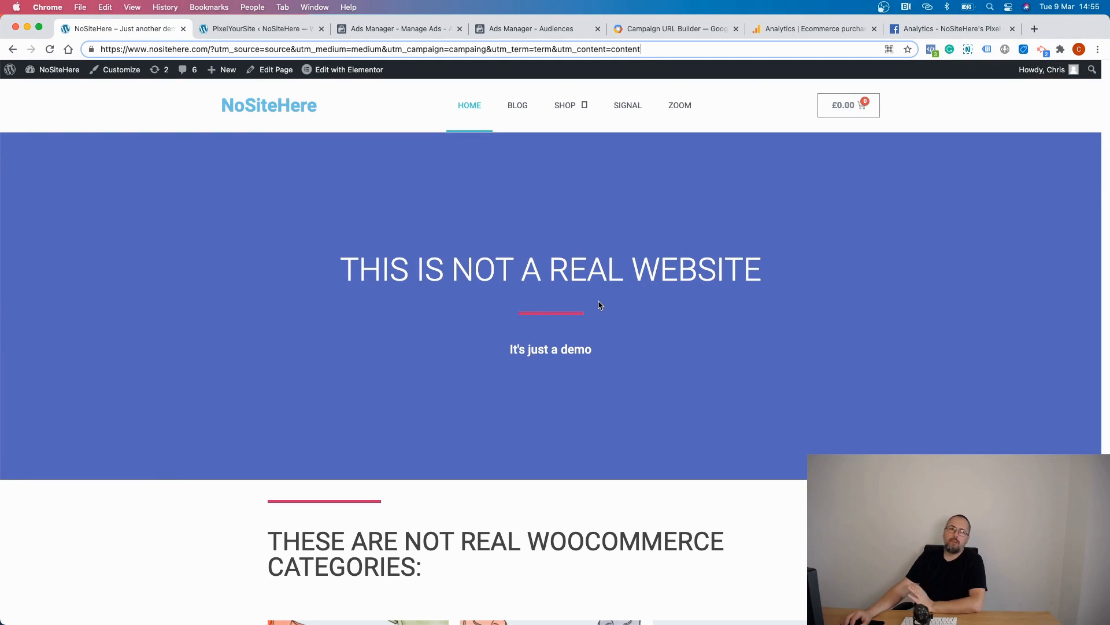
{"action": "mouse_move", "coordinate": [416, 155]}
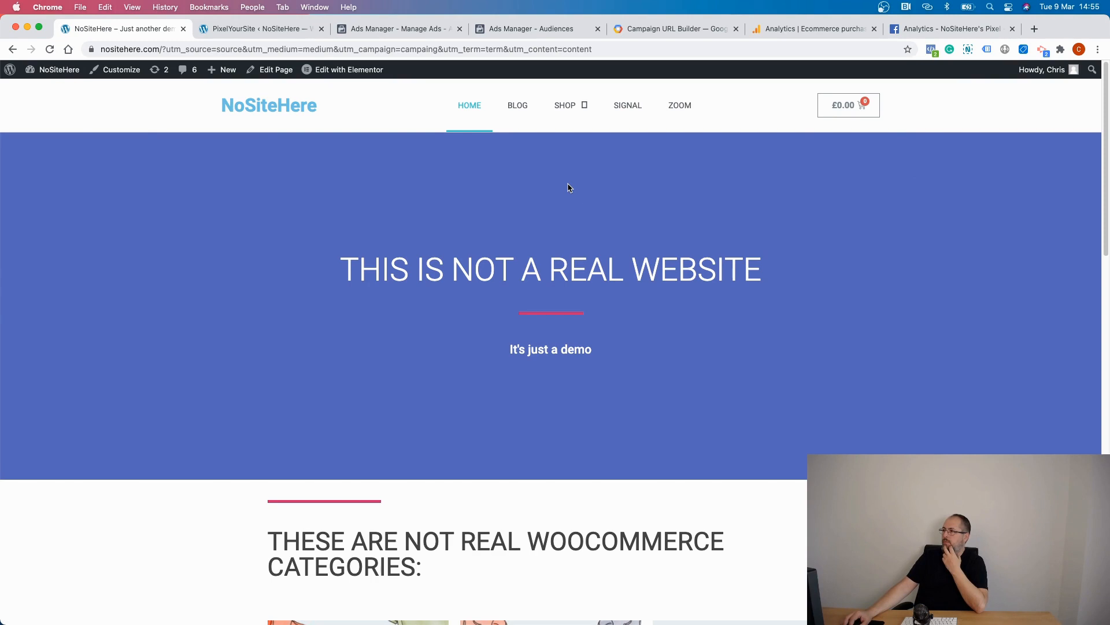
{"action": "left_click", "coordinate": [930, 48]}
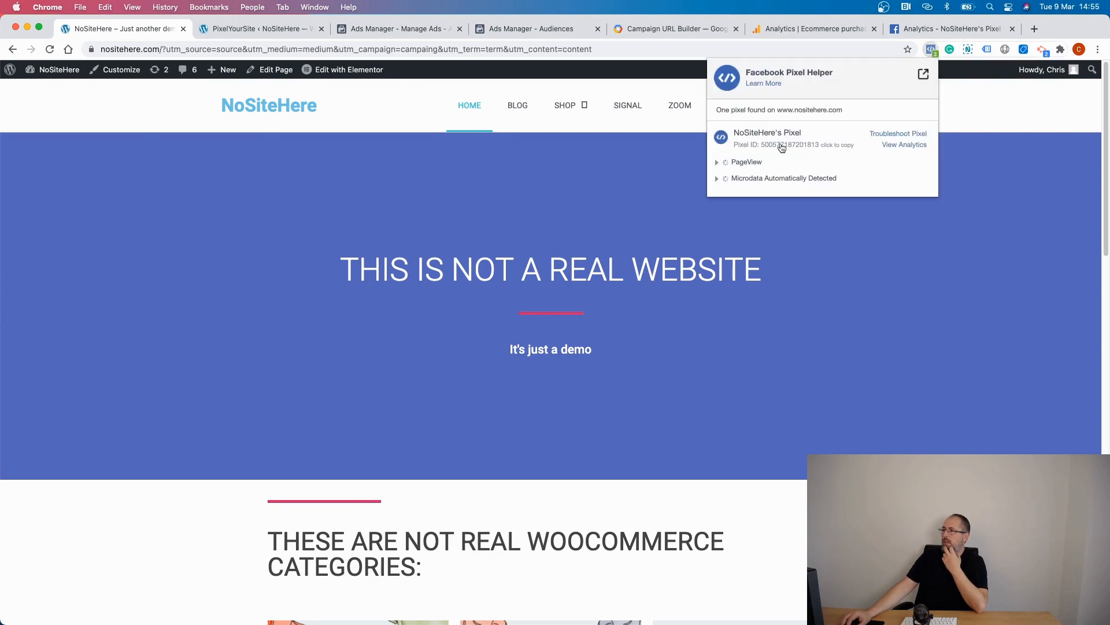
{"action": "left_click", "coordinate": [717, 162]}
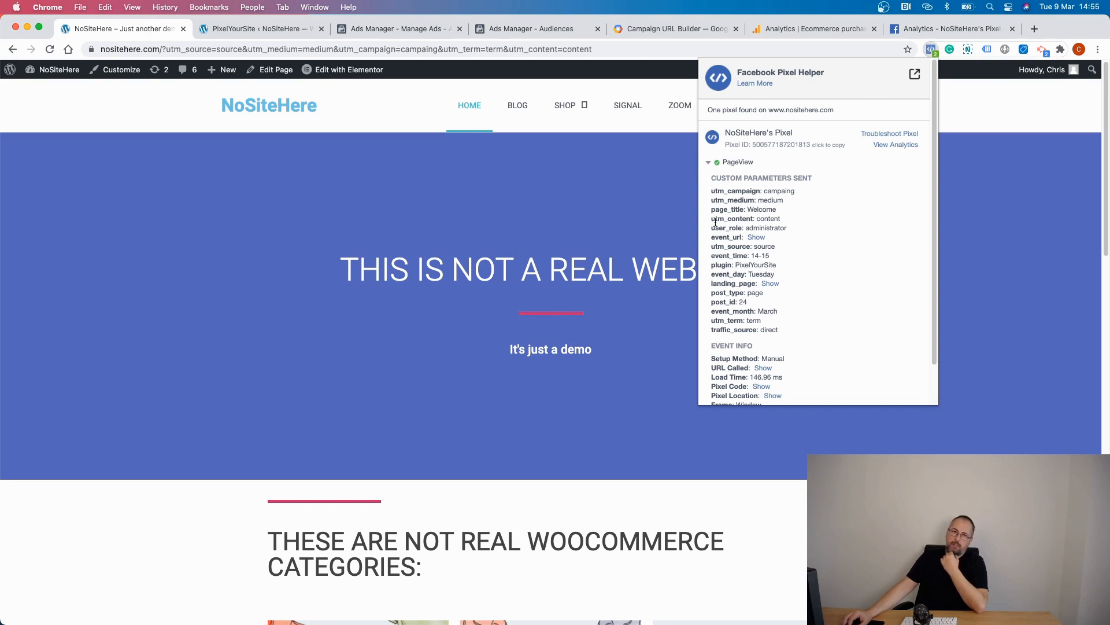
{"action": "mouse_move", "coordinate": [811, 218]}
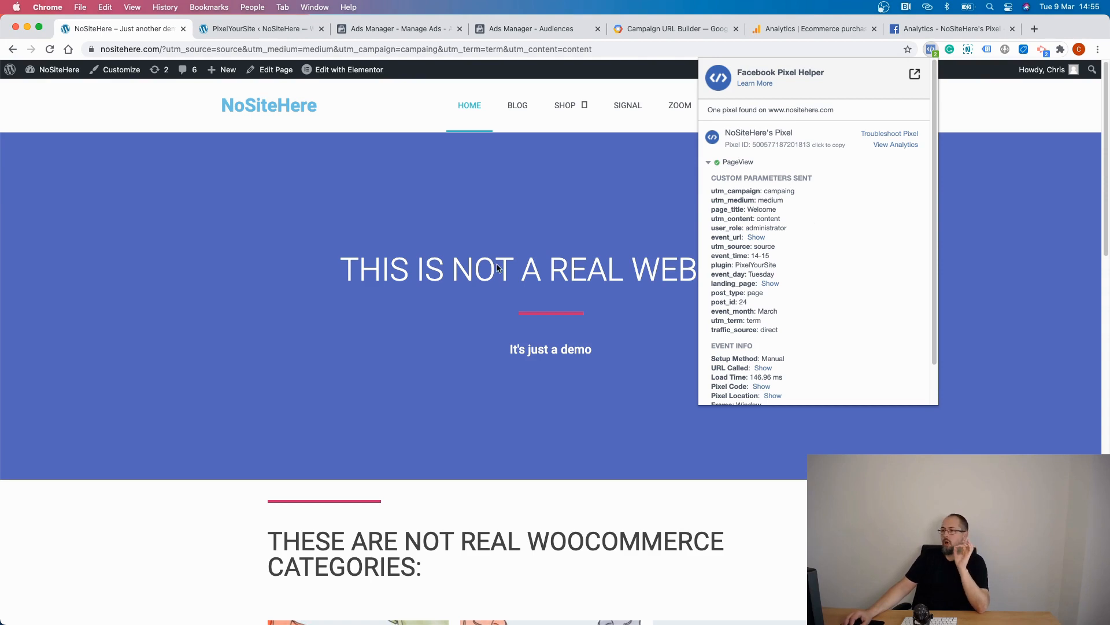
{"action": "scroll", "scroll_direction": "down", "scroll_amount": 3}
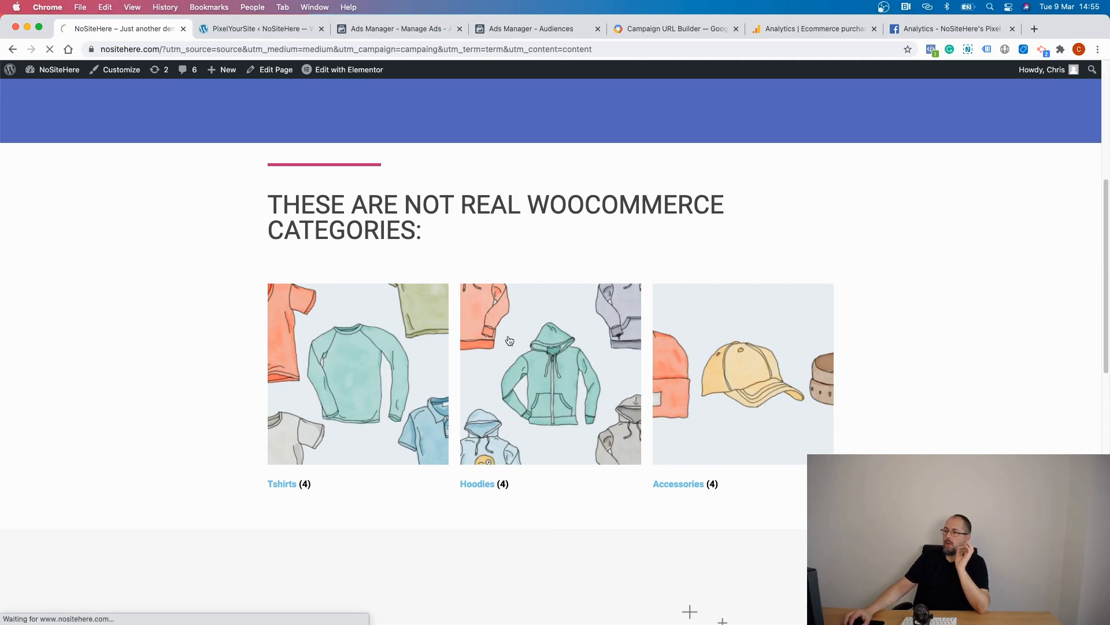
Step: Add the Hoodie with Logo to the cart and check the pixel events fired
{"action": "left_click", "coordinate": [484, 483]}
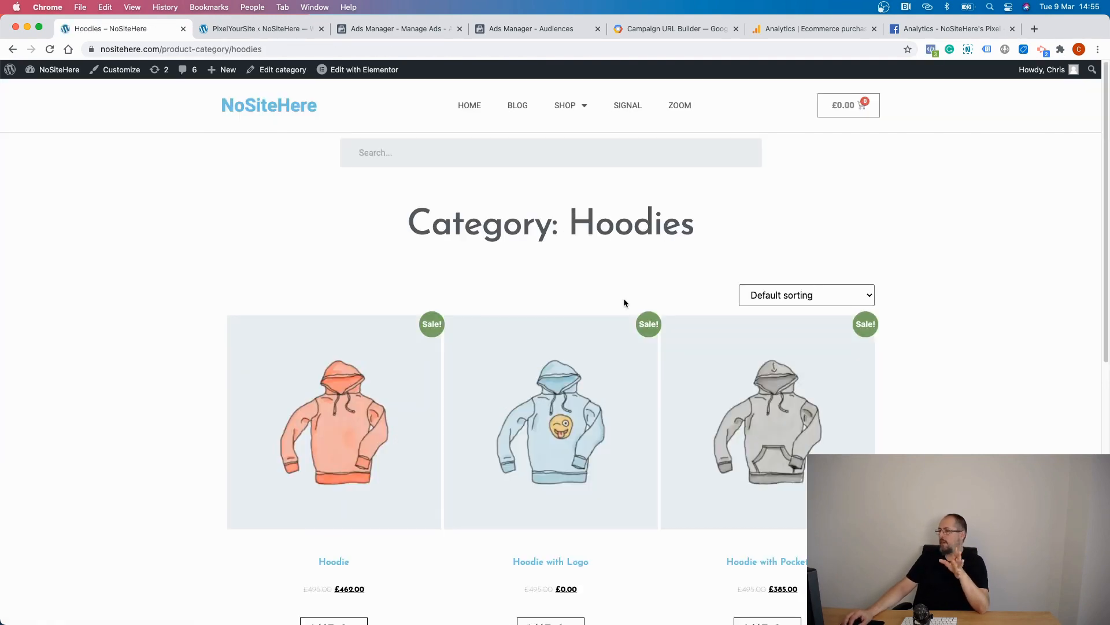
{"action": "scroll", "scroll_direction": "down", "scroll_amount": 3}
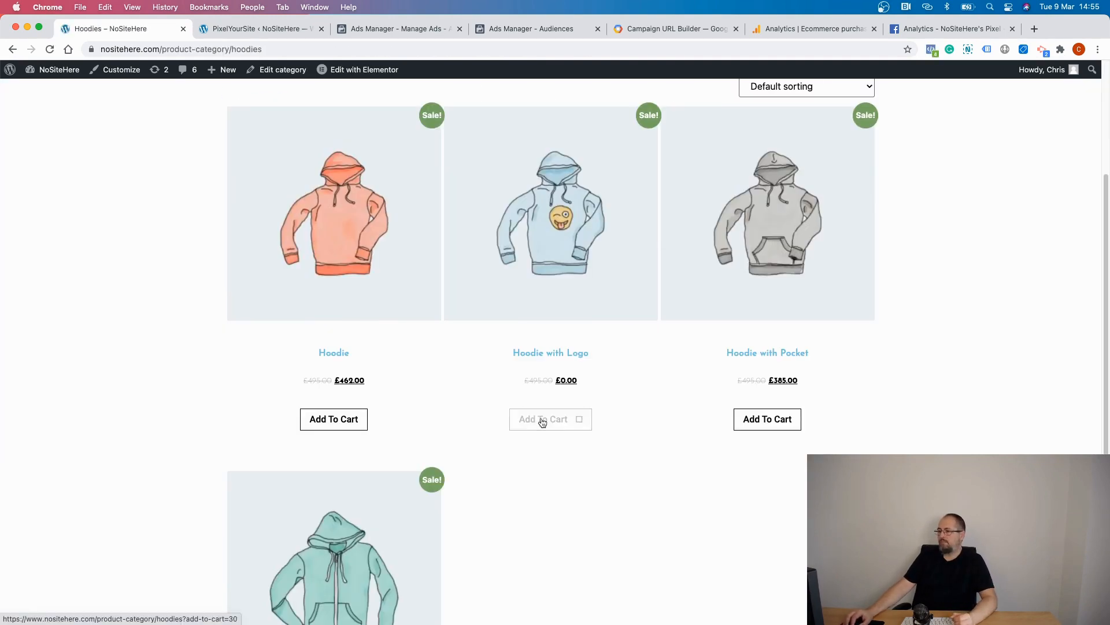
{"action": "left_click", "coordinate": [543, 418]}
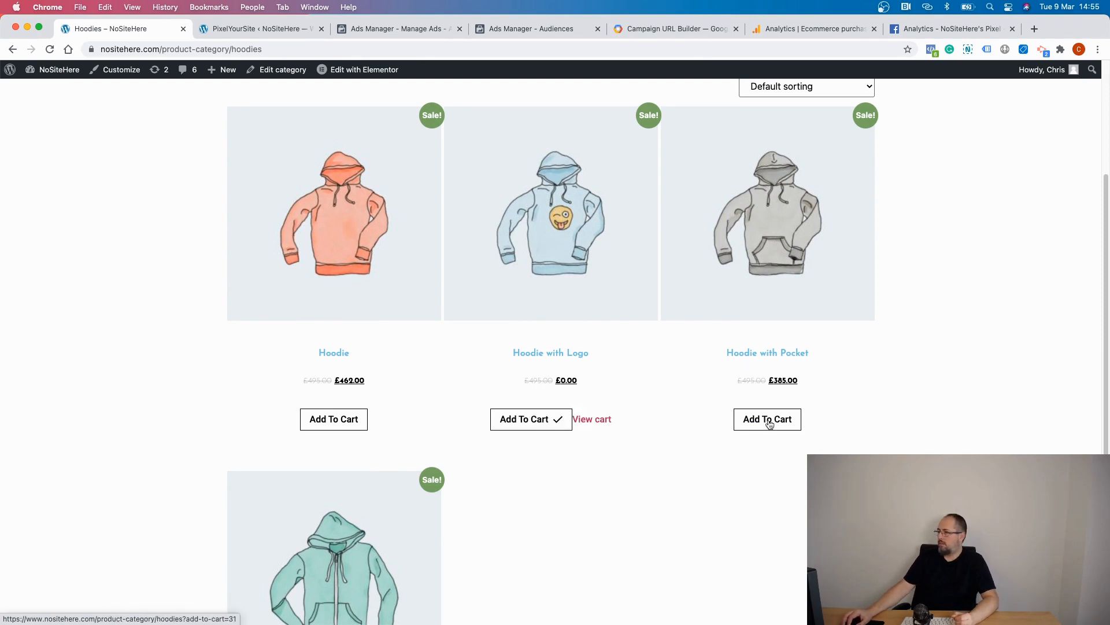
{"action": "left_click", "coordinate": [931, 48]}
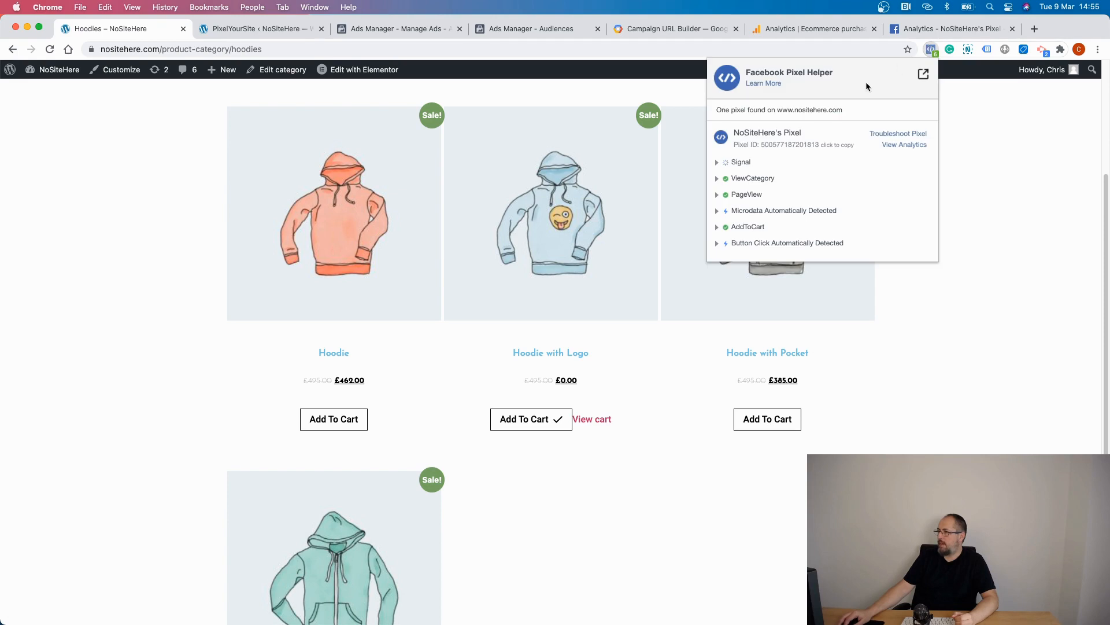
{"action": "mouse_move", "coordinate": [751, 182]}
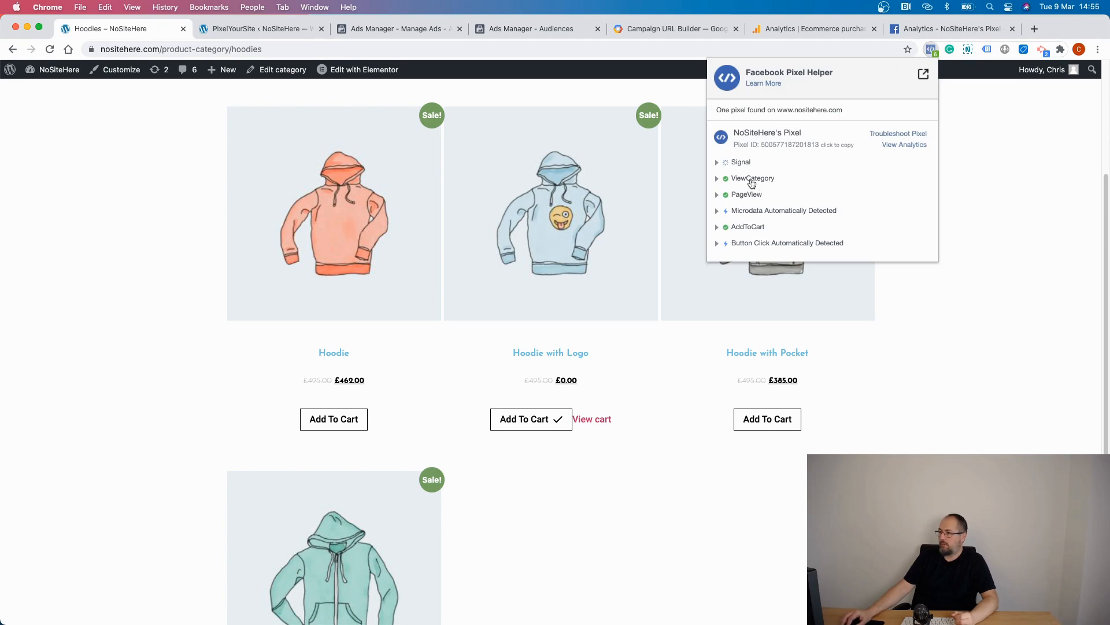
{"action": "left_click", "coordinate": [744, 177]}
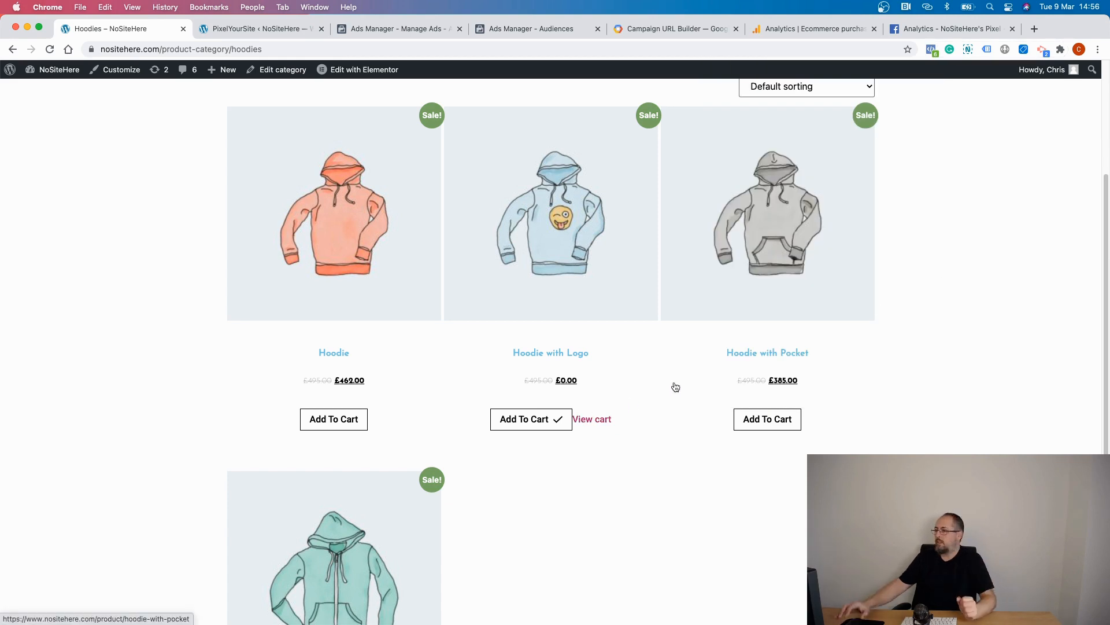
Step: Check out the hoodie from the cart and place the test order
{"action": "left_click", "coordinate": [592, 418]}
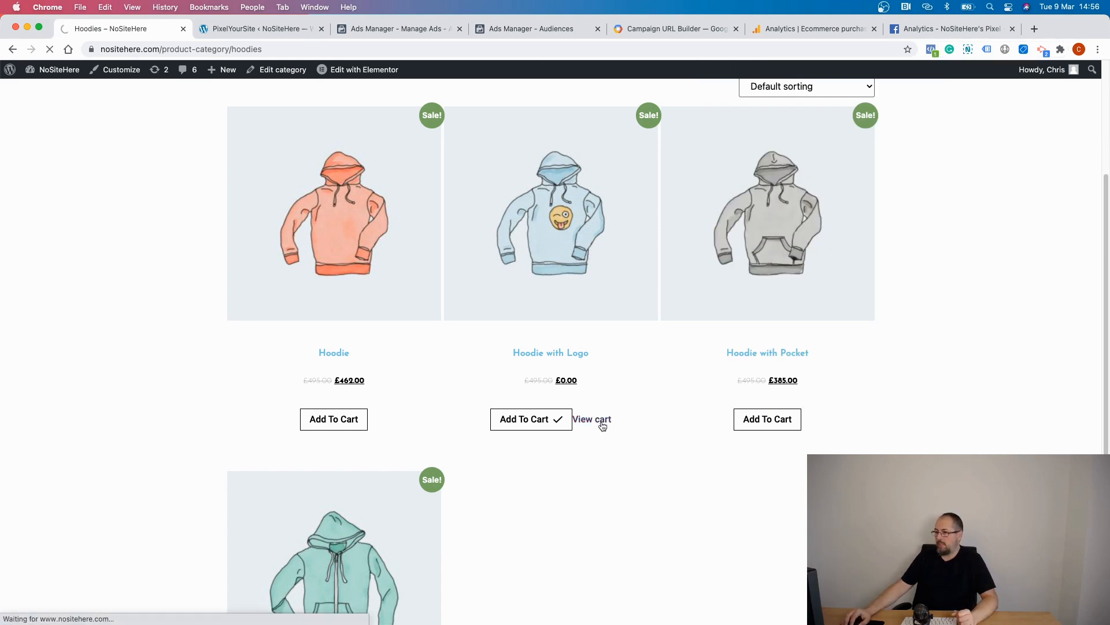
{"action": "left_click", "coordinate": [592, 419]}
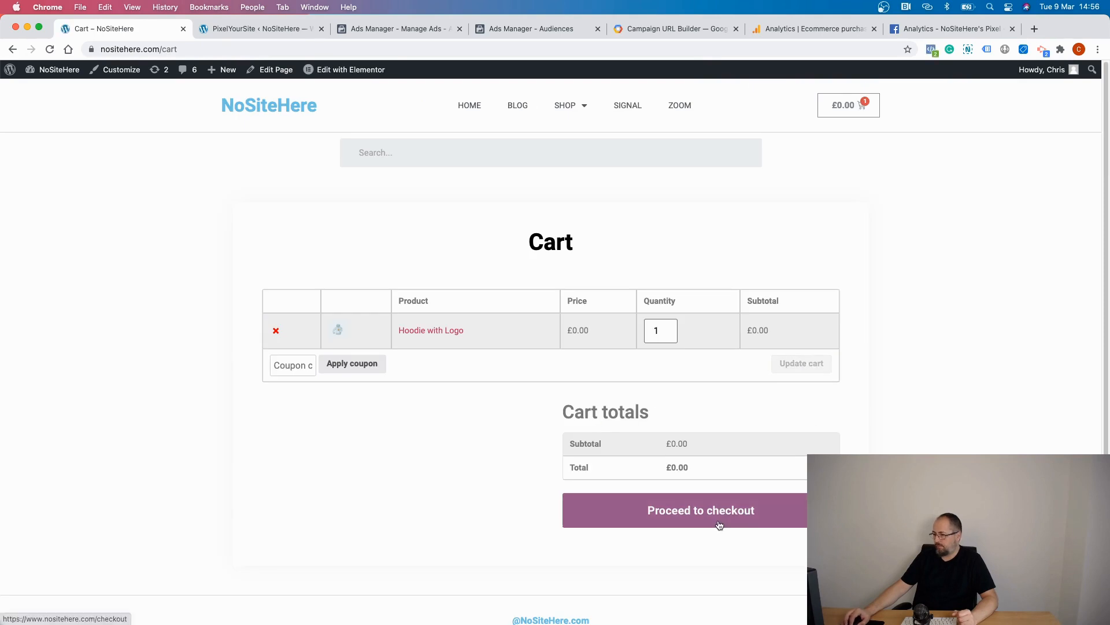
{"action": "left_click", "coordinate": [700, 510]}
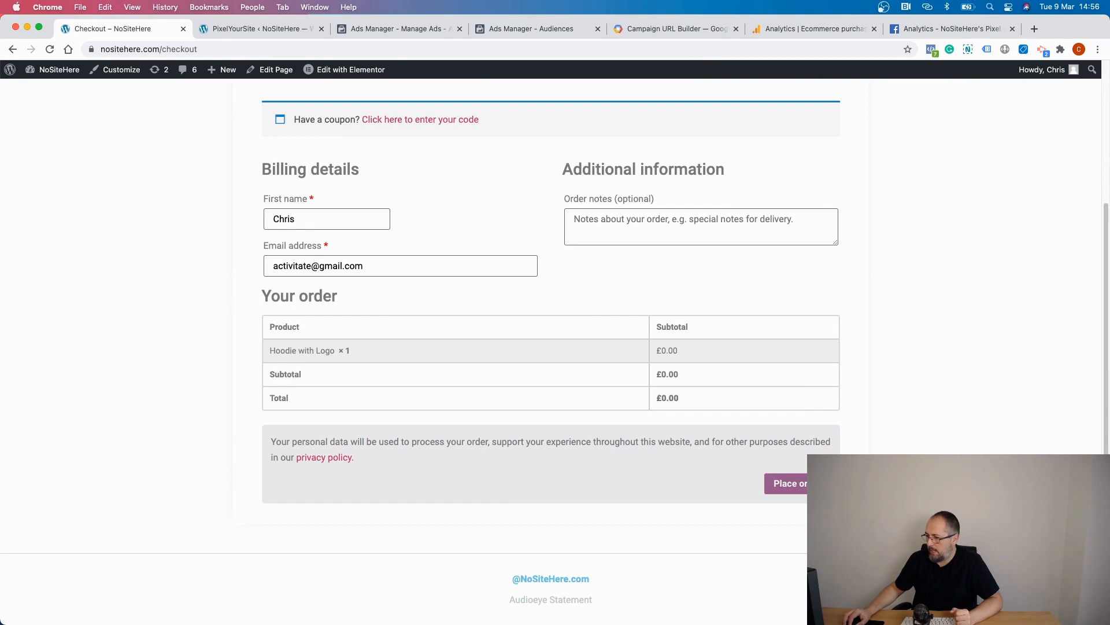
{"action": "left_click", "coordinate": [791, 483]}
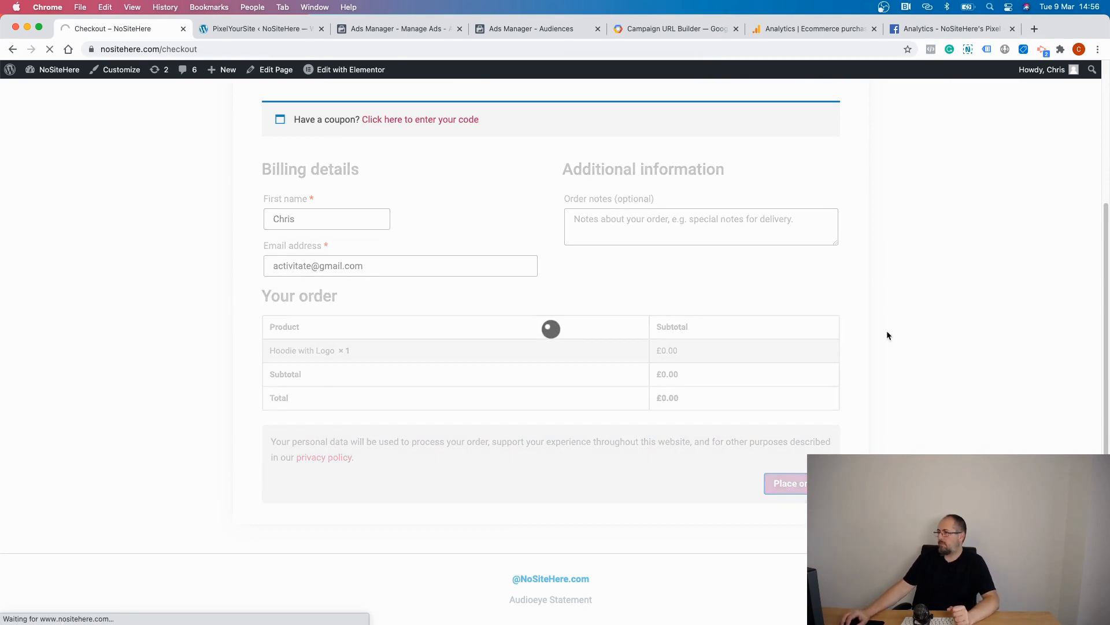
{"action": "left_click", "coordinate": [788, 483]}
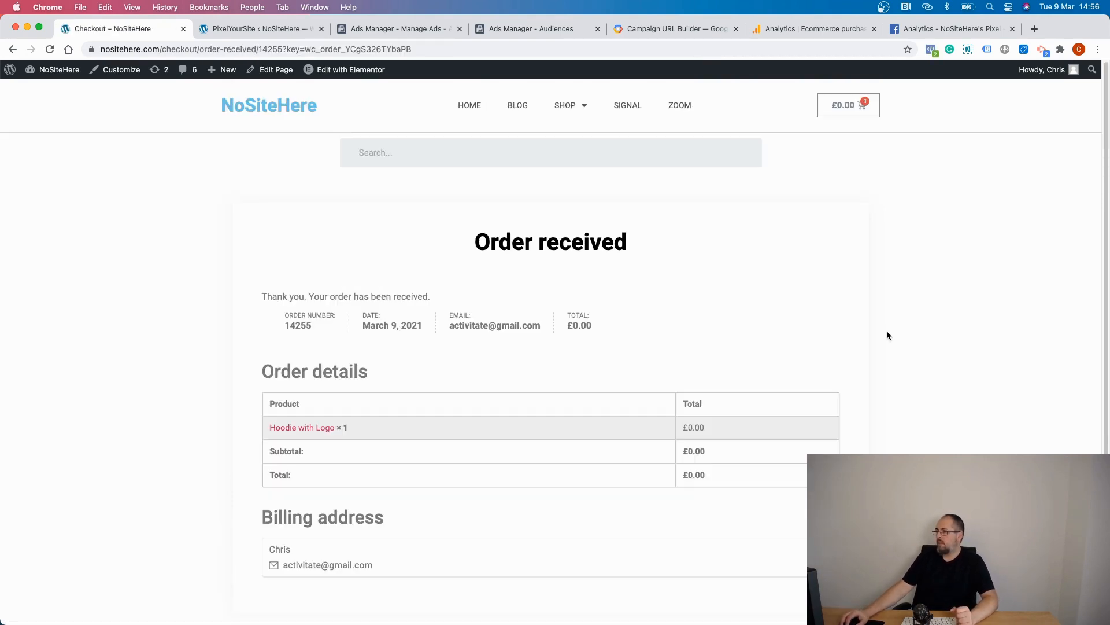
{"action": "left_click", "coordinate": [931, 49]}
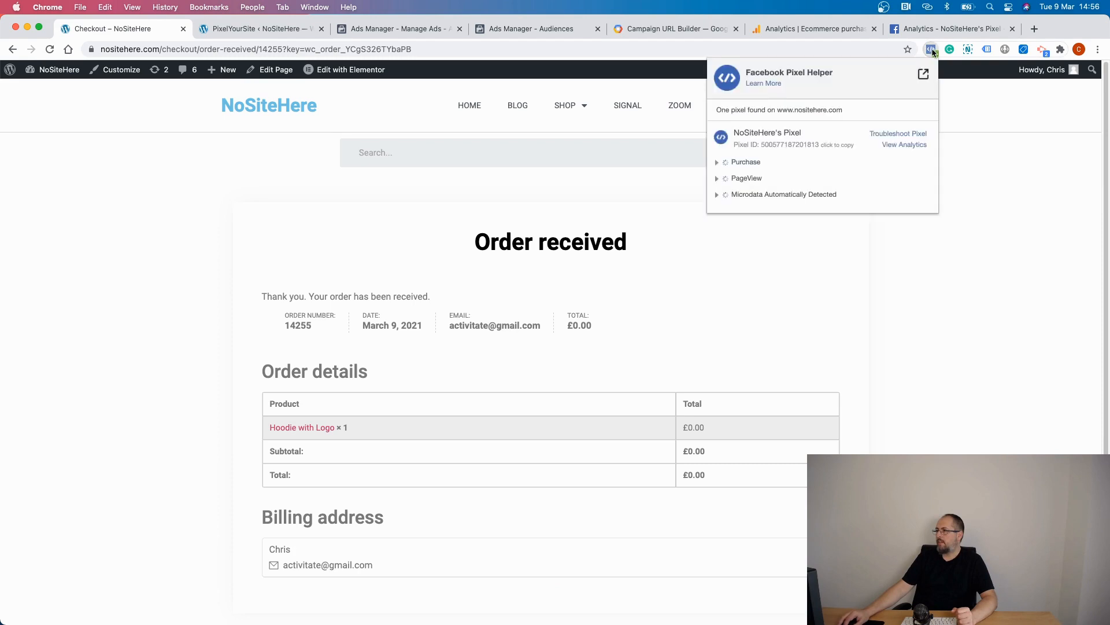
{"action": "left_click", "coordinate": [744, 161]}
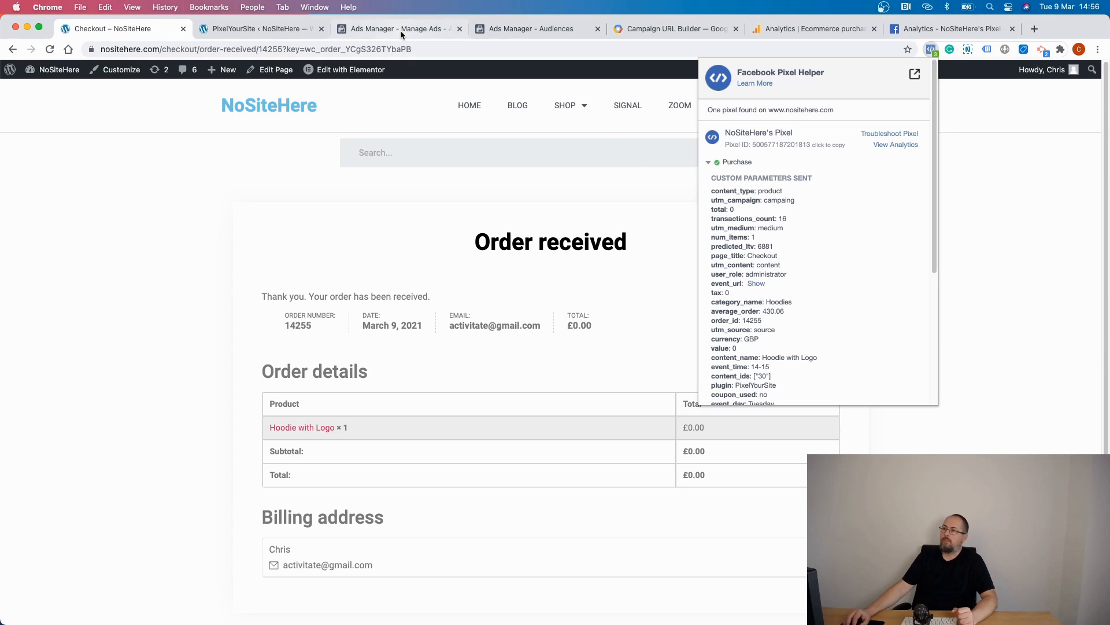
{"action": "left_click", "coordinate": [259, 28]}
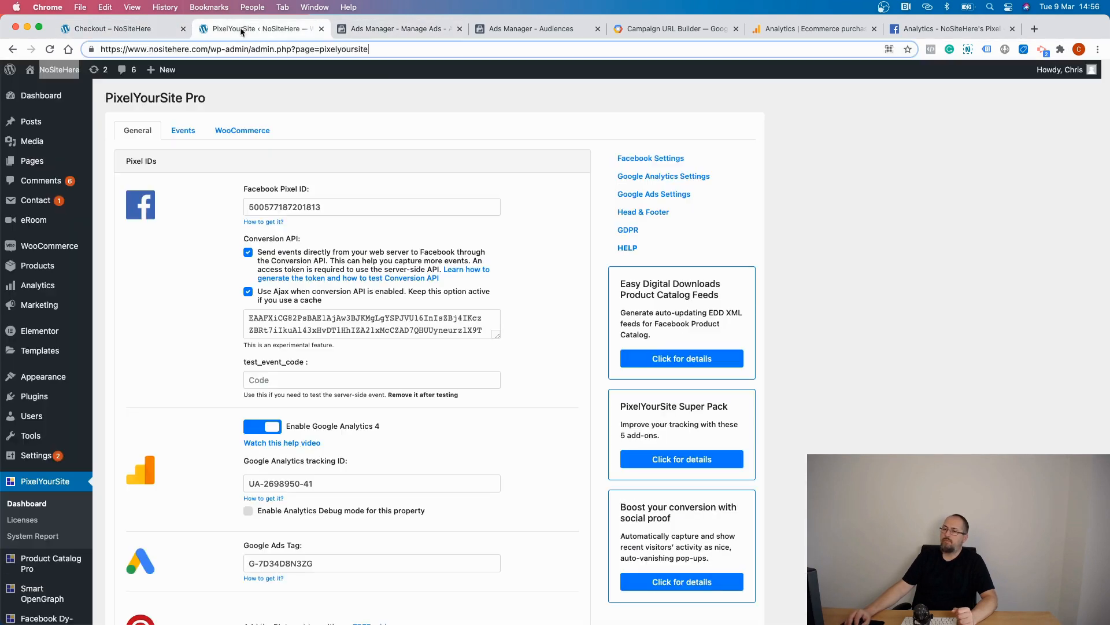
{"action": "left_click", "coordinate": [117, 28]}
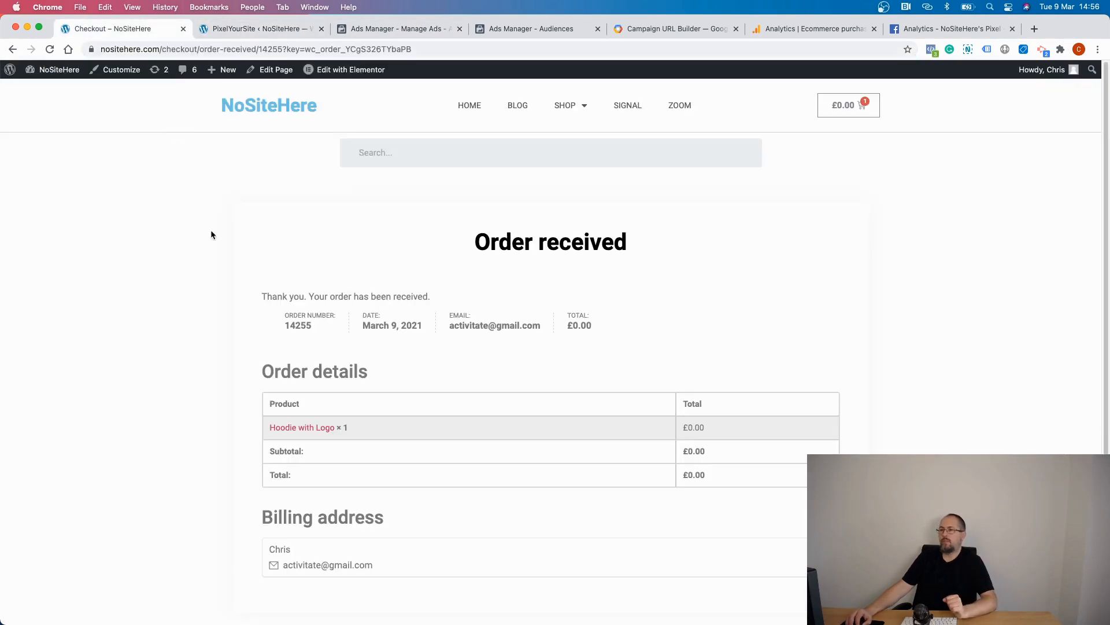
Step: Open the WordPress dashboard in a new tab and go to WooCommerce Orders
{"action": "right_click", "coordinate": [51, 69]}
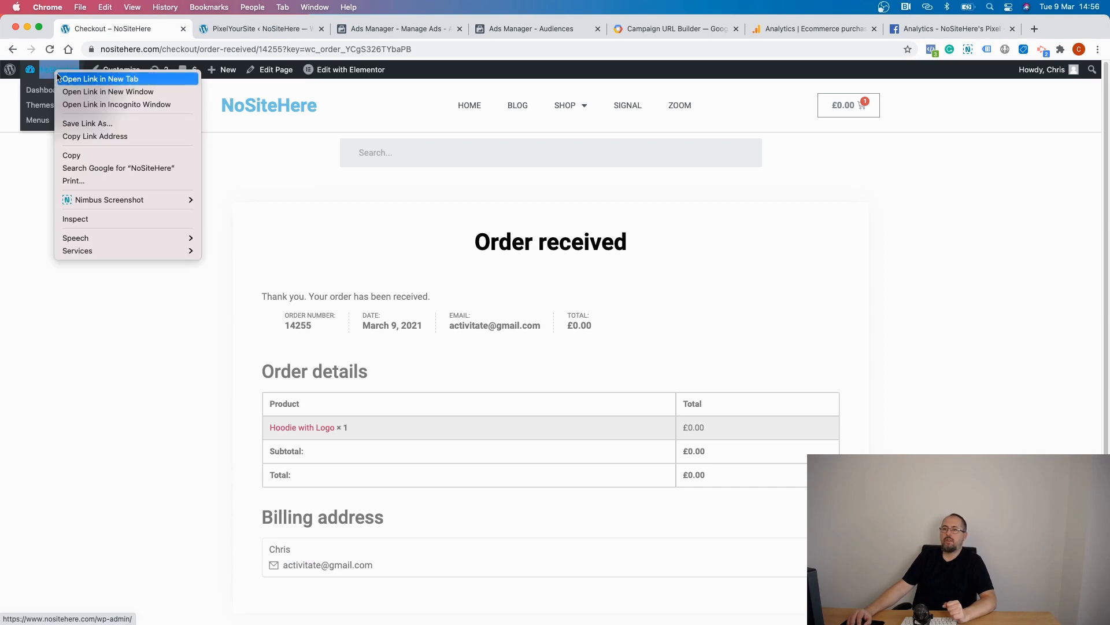
{"action": "left_click", "coordinate": [101, 79]}
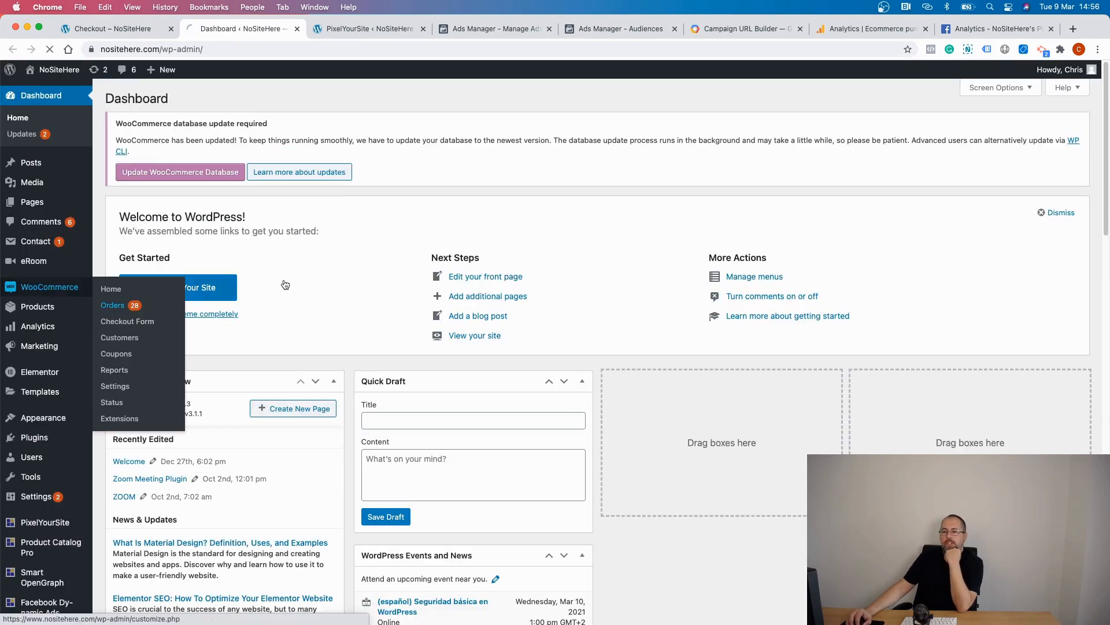
{"action": "left_click", "coordinate": [112, 305]}
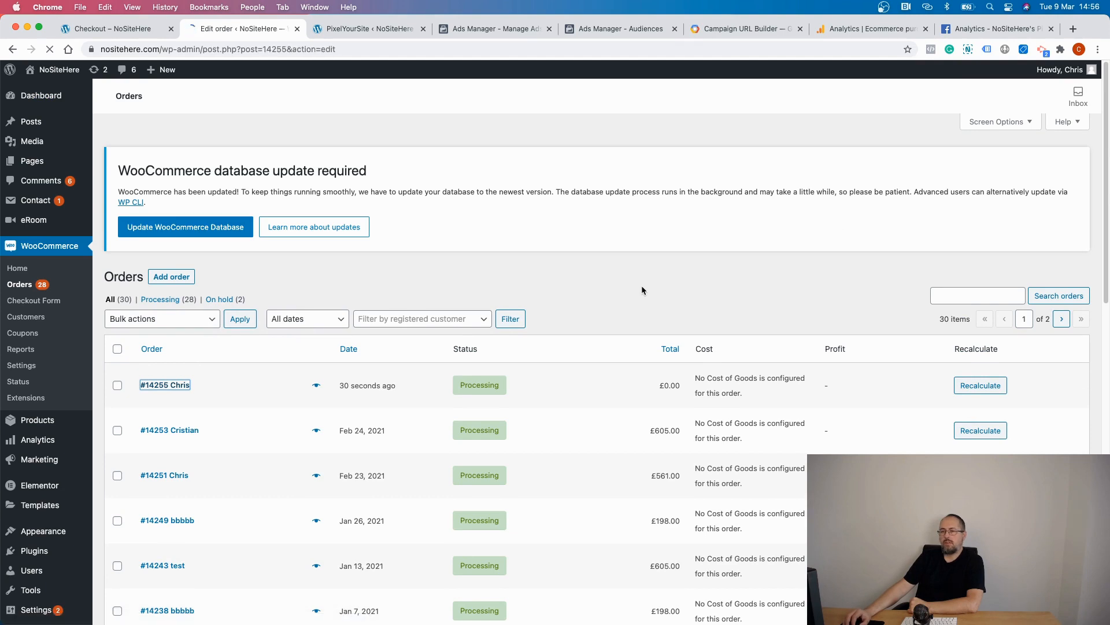
Step: Open order #14255 and scroll to its PixelYourSite Pro tracking box
{"action": "left_click", "coordinate": [165, 383]}
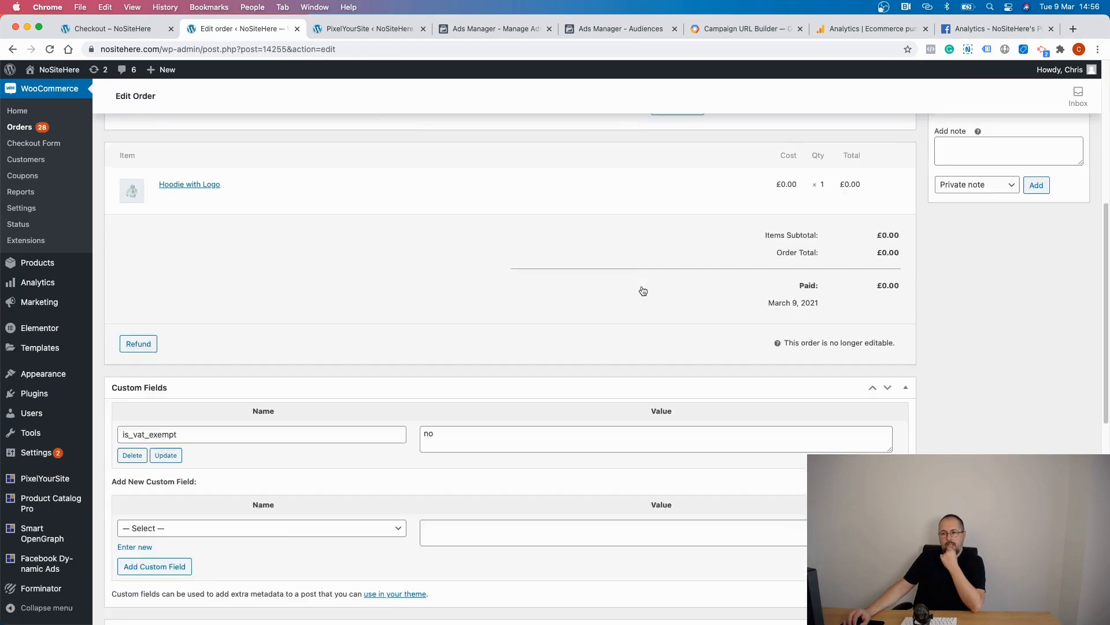
{"action": "scroll", "scroll_direction": "down", "scroll_amount": 3}
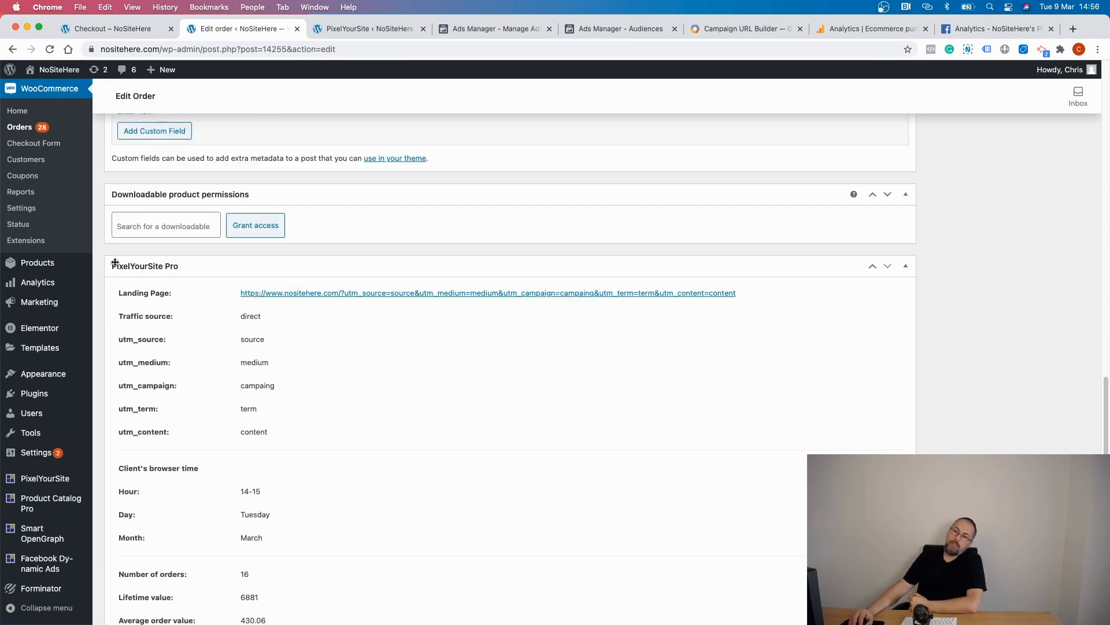
{"action": "mouse_move", "coordinate": [158, 394]}
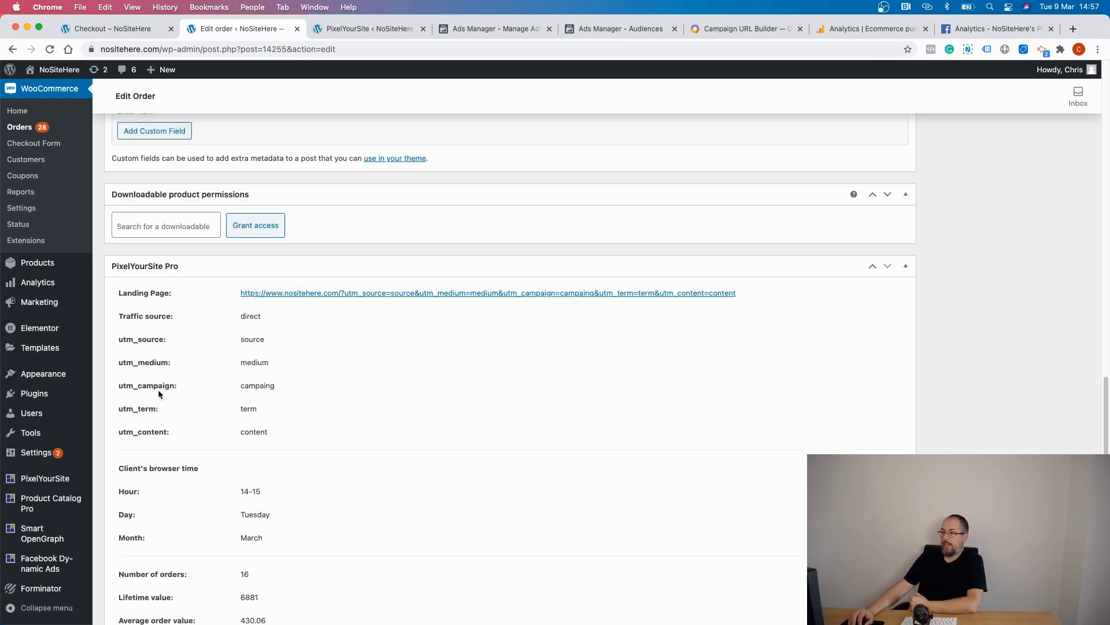
{"action": "mouse_move", "coordinate": [474, 346]}
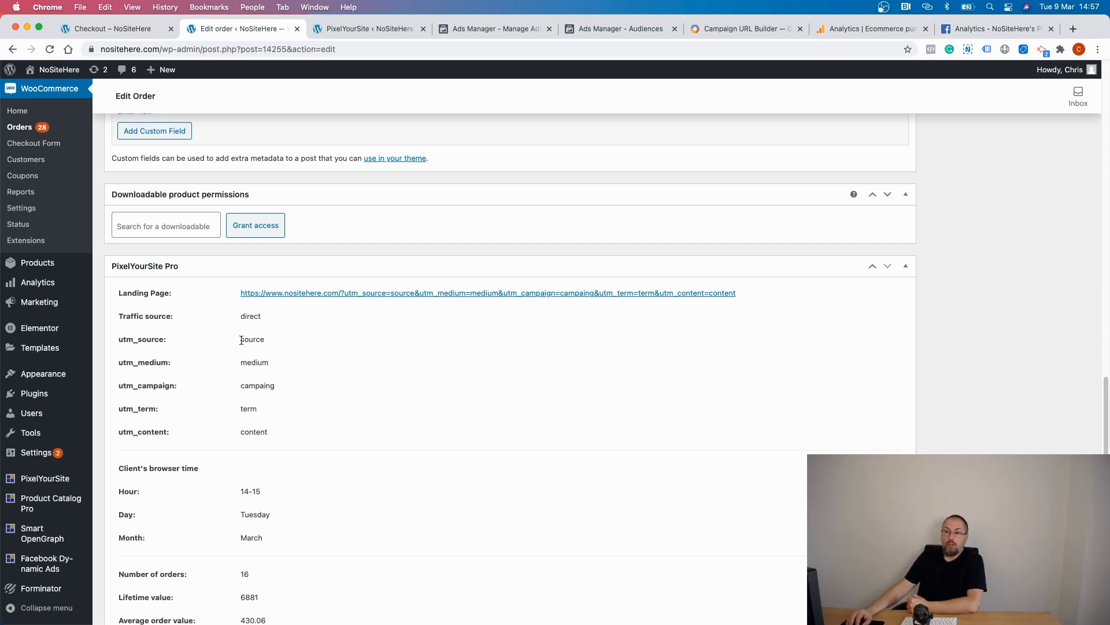
{"action": "mouse_move", "coordinate": [196, 343]}
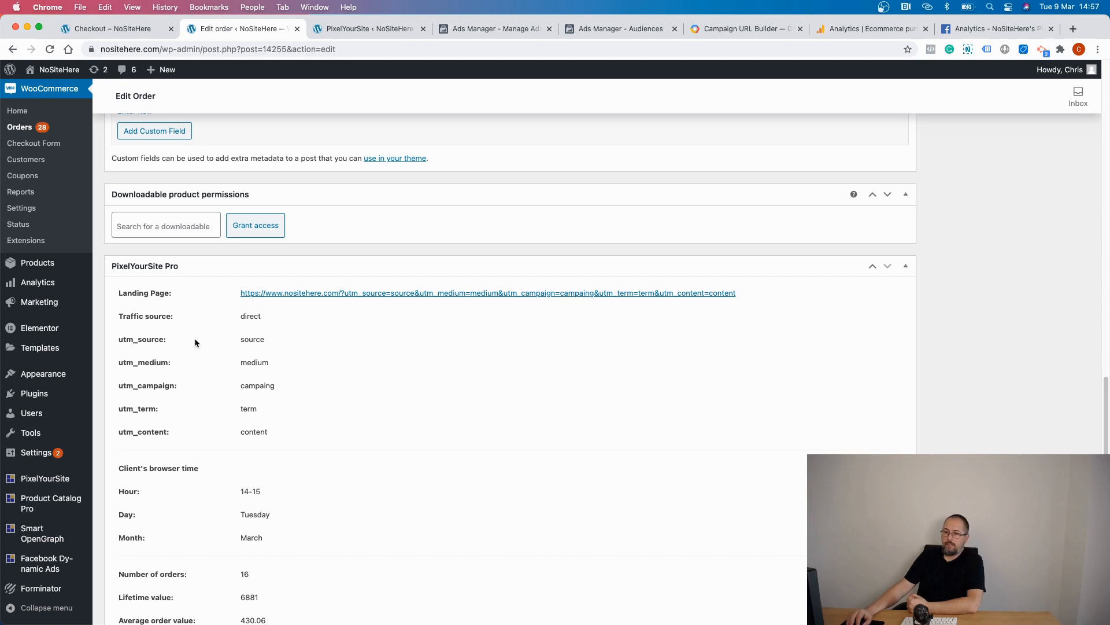
{"action": "mouse_move", "coordinate": [182, 359]}
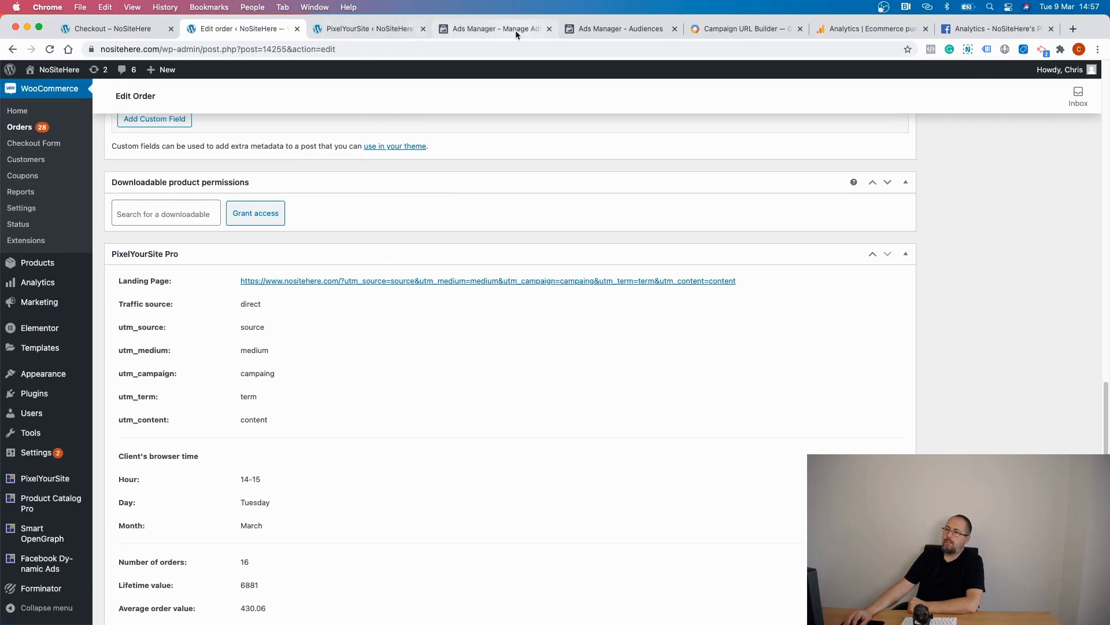
{"action": "left_click", "coordinate": [492, 29]}
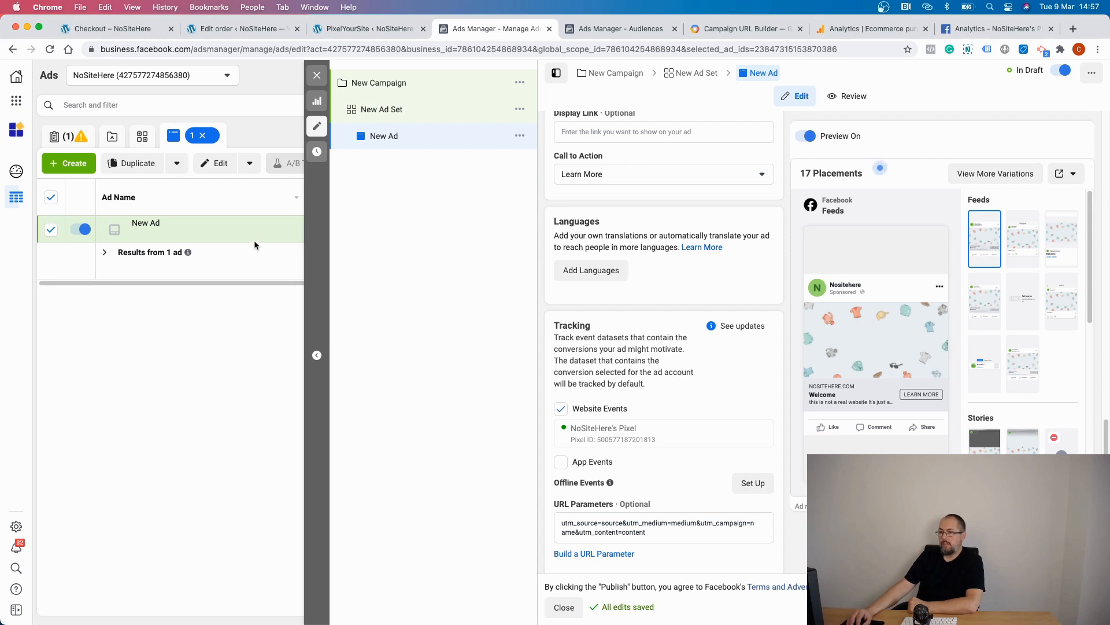
{"action": "mouse_move", "coordinate": [613, 88]}
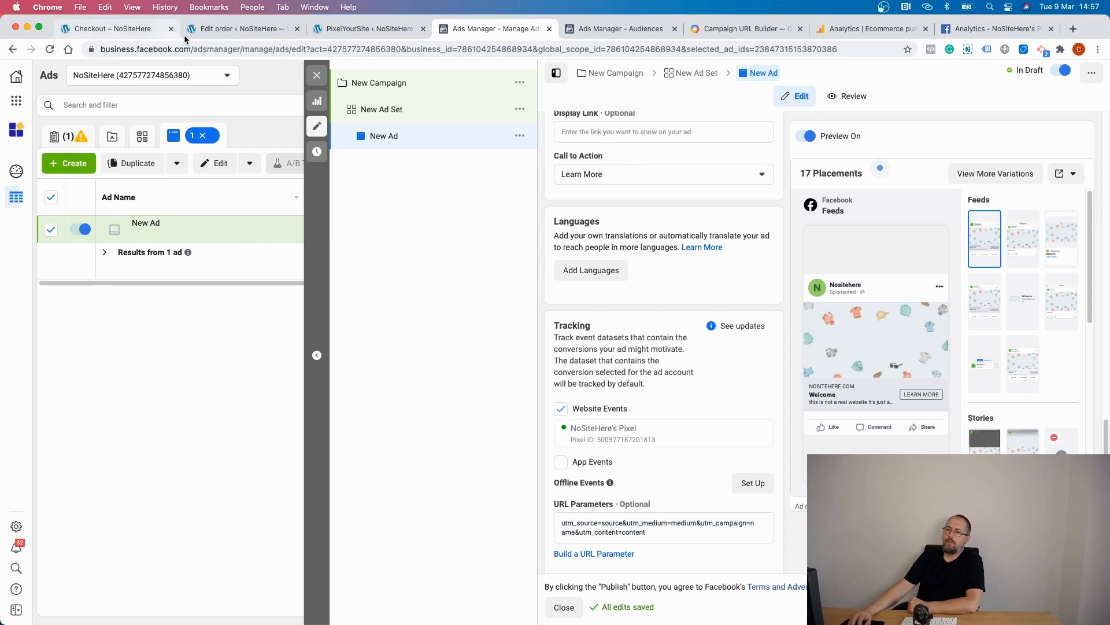
{"action": "left_click", "coordinate": [241, 29]}
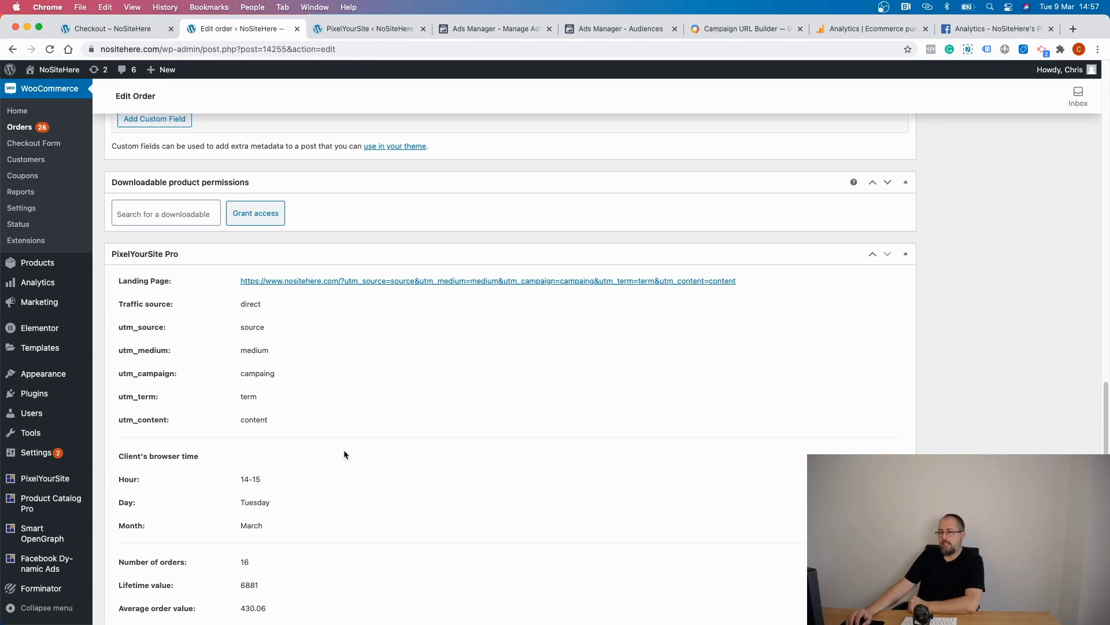
Step: Review order #14255's remaining PixelYourSite details, then return to the Ads Manager draft
{"action": "scroll", "scroll_direction": "down", "scroll_amount": 3}
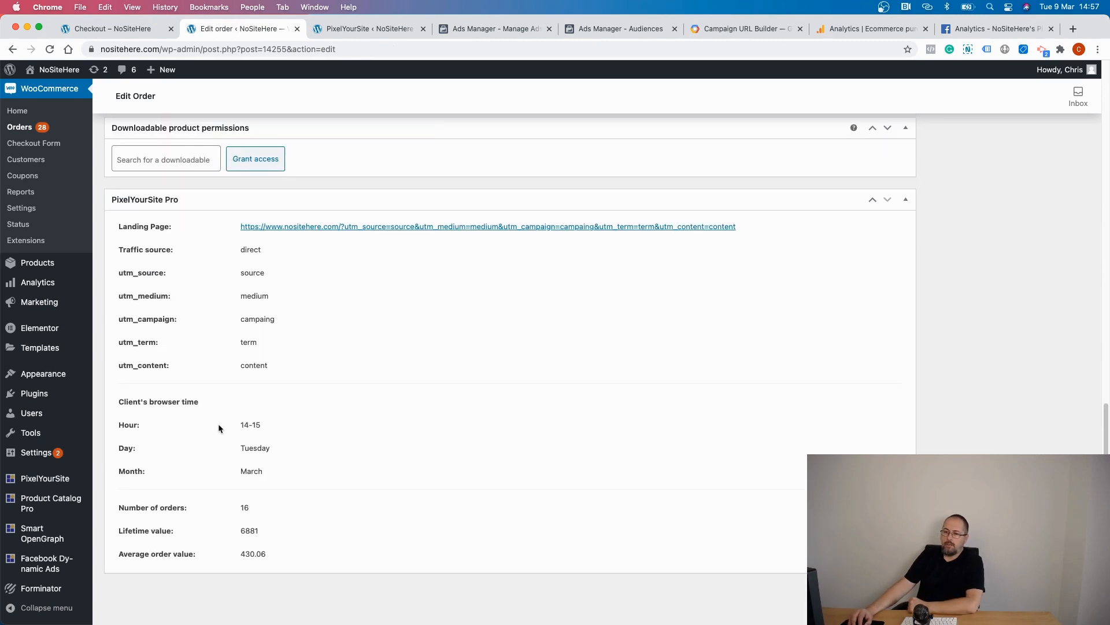
{"action": "mouse_move", "coordinate": [230, 426]}
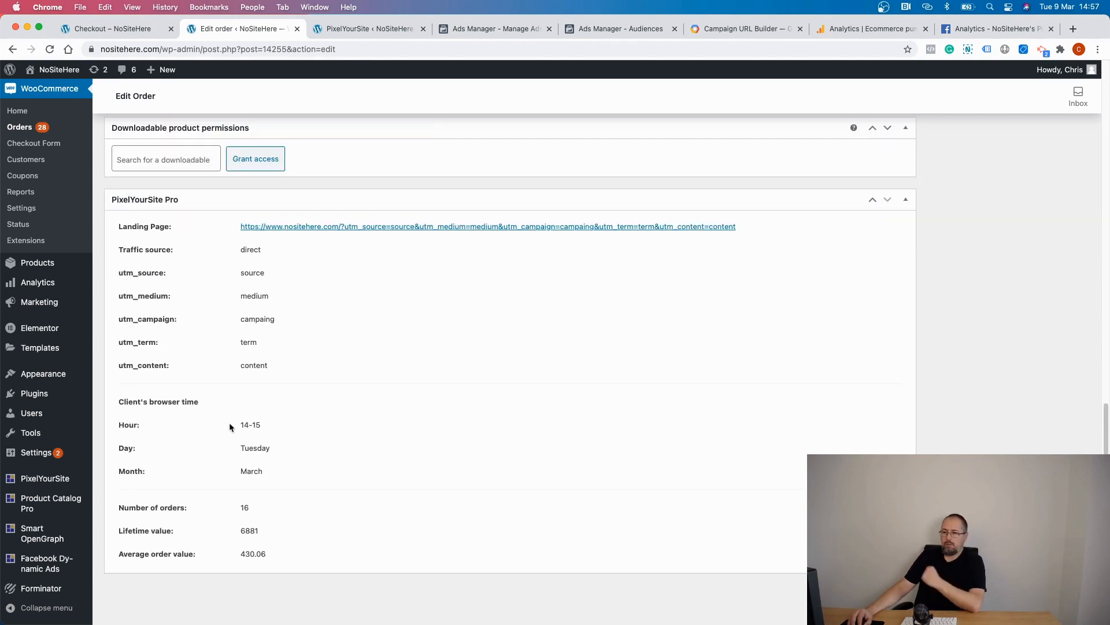
{"action": "mouse_move", "coordinate": [249, 447]}
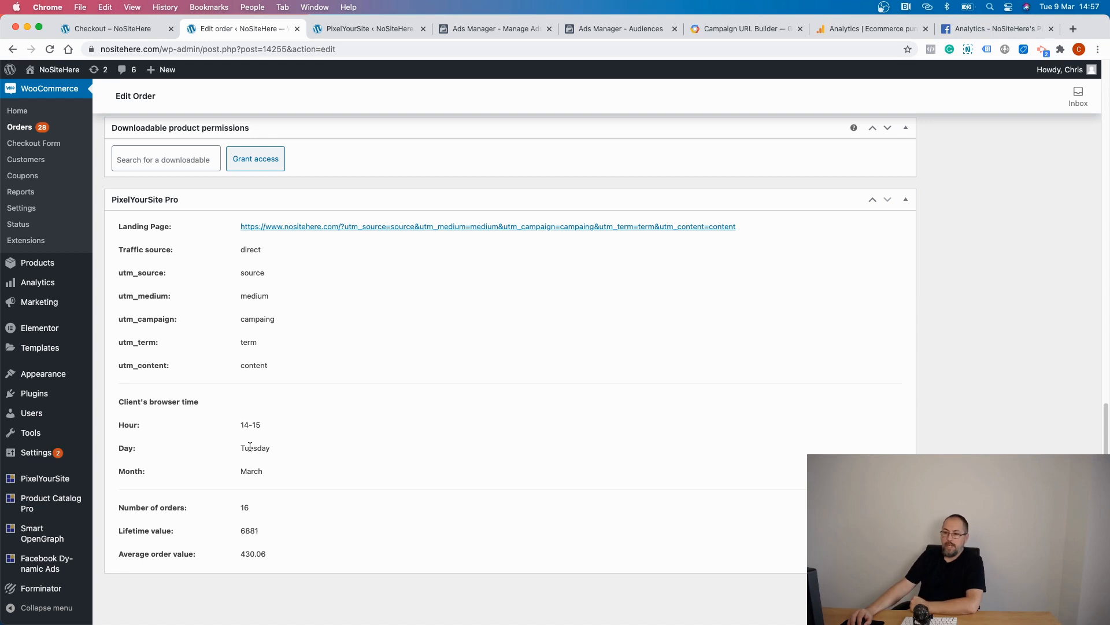
{"action": "mouse_move", "coordinate": [263, 504]}
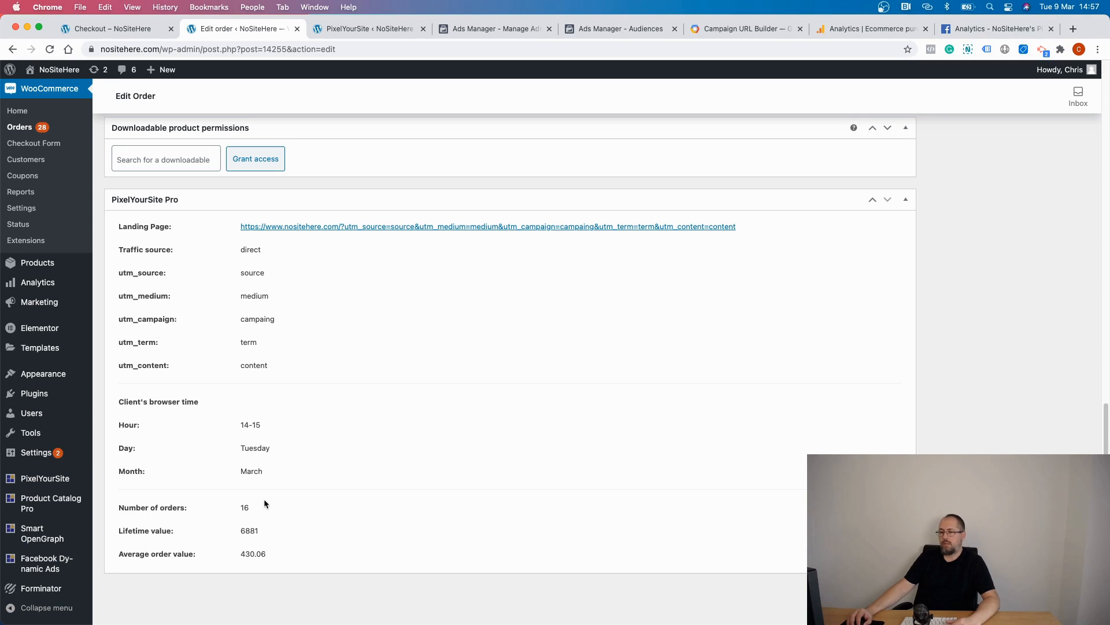
{"action": "mouse_move", "coordinate": [256, 505]}
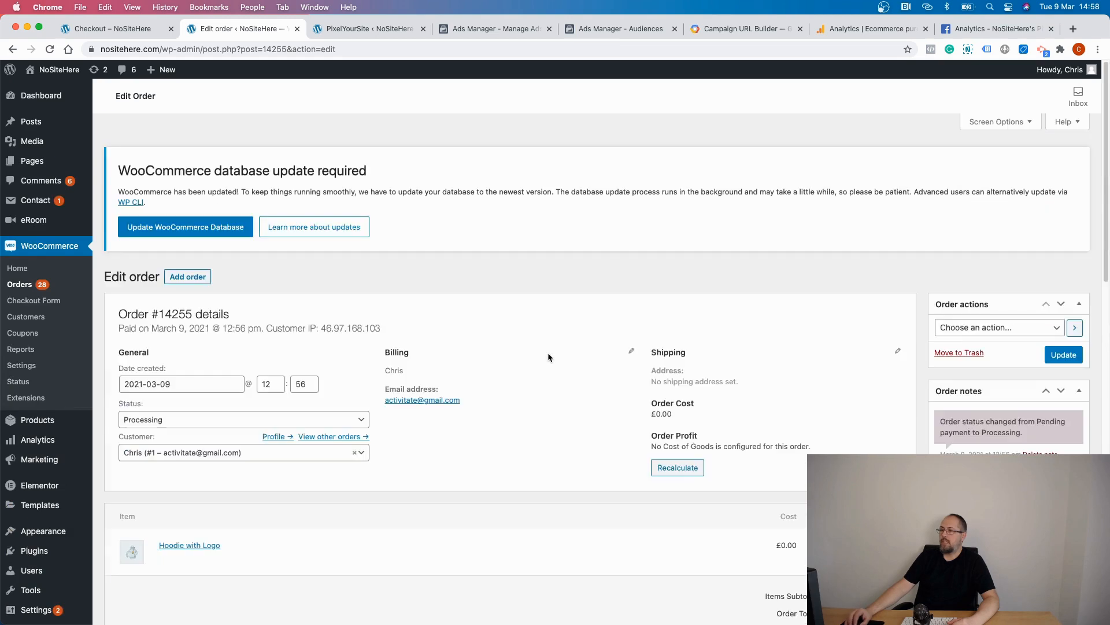
{"action": "scroll", "scroll_direction": "down", "scroll_amount": 3}
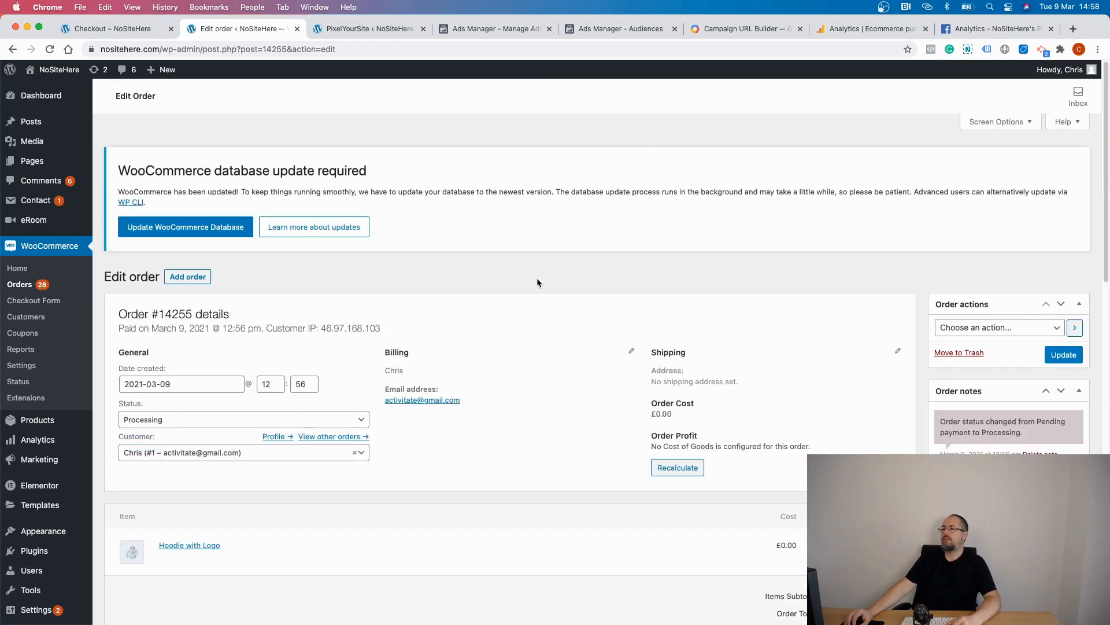
{"action": "left_click", "coordinate": [494, 28]}
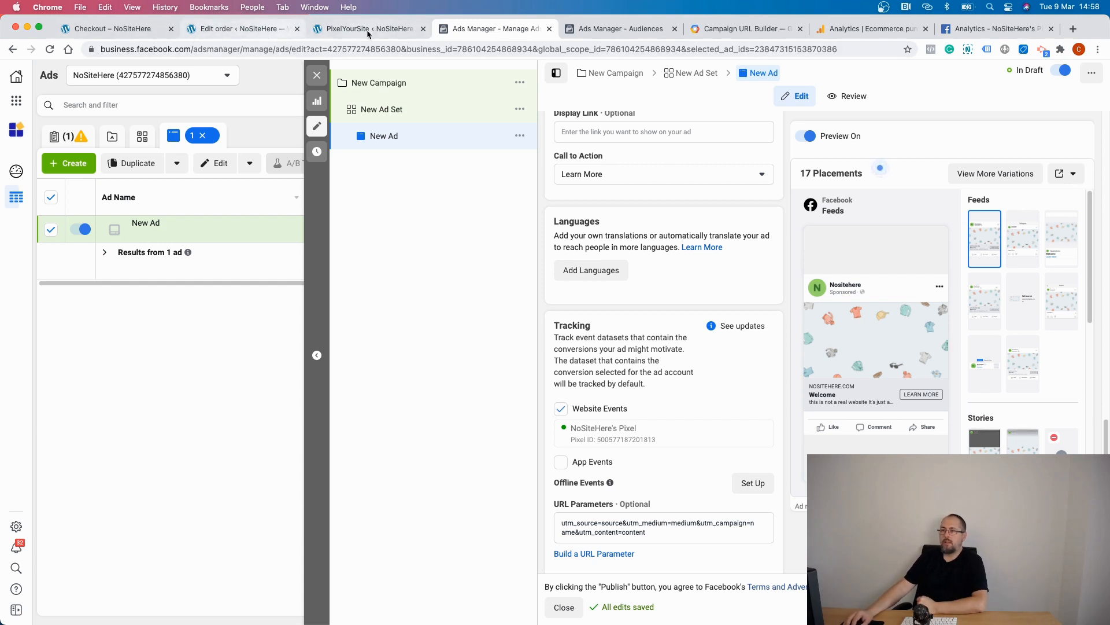
Step: Go to the Ads Manager Audiences page and choose Create a Custom Audience
{"action": "left_click", "coordinate": [113, 28]}
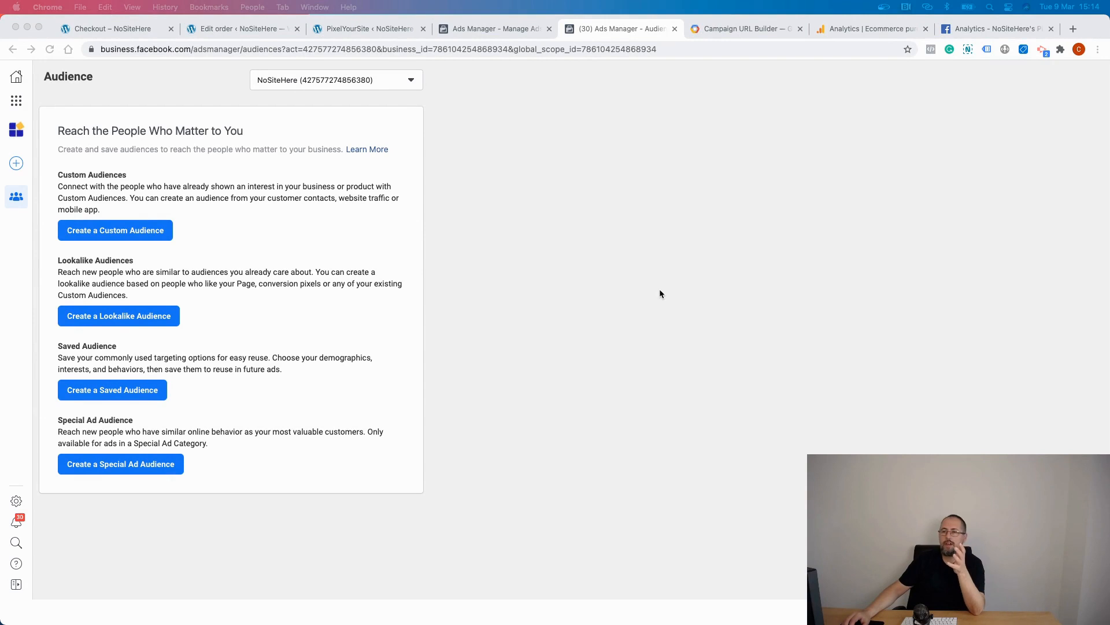
{"action": "mouse_move", "coordinate": [123, 228]}
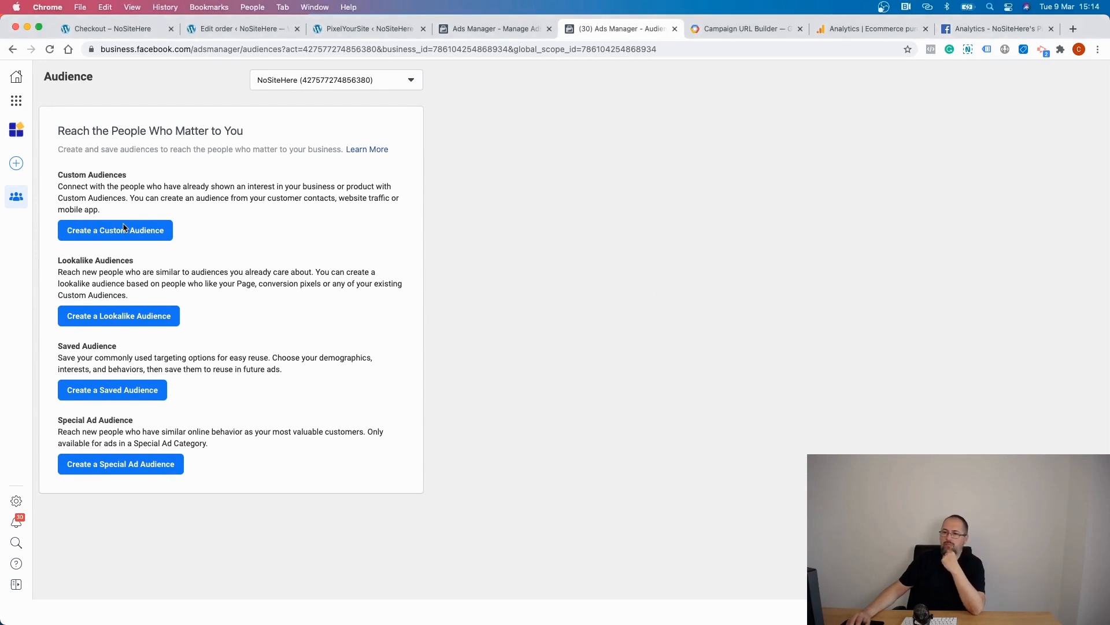
{"action": "left_click", "coordinate": [114, 230]}
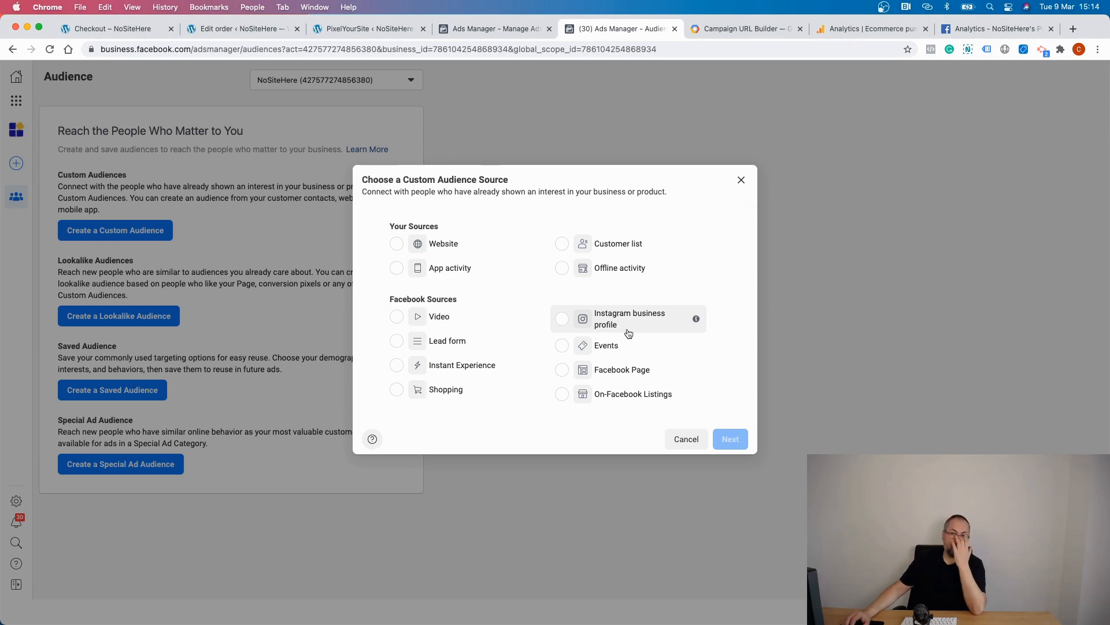
Step: Start a website-traffic custom audience restricted to the Purchase pixel event
{"action": "left_click", "coordinate": [396, 234]}
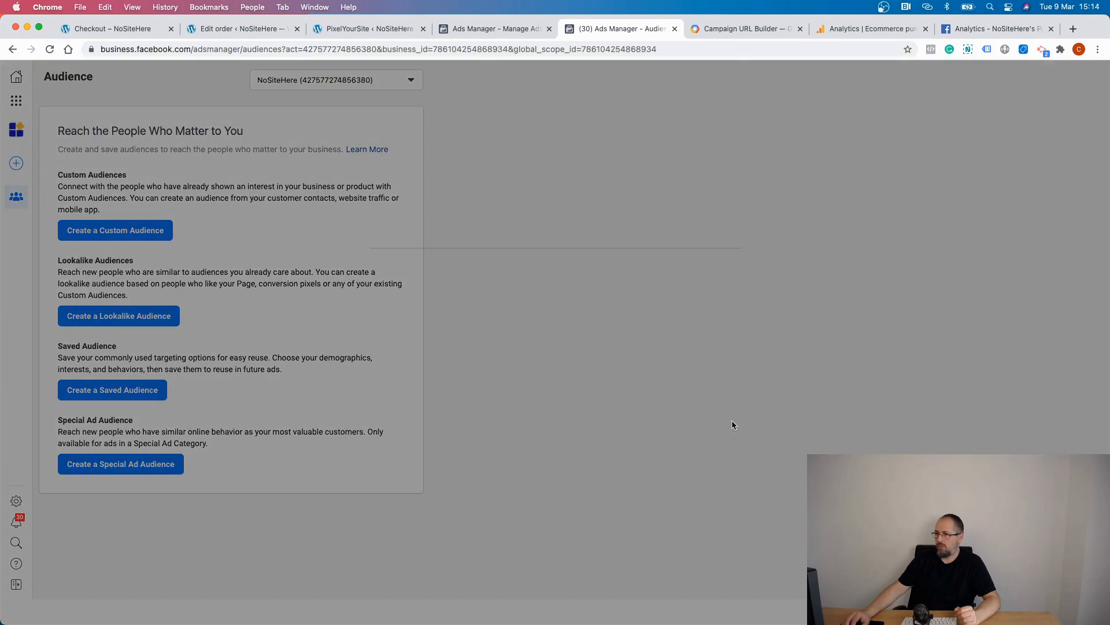
{"action": "left_click", "coordinate": [114, 230]}
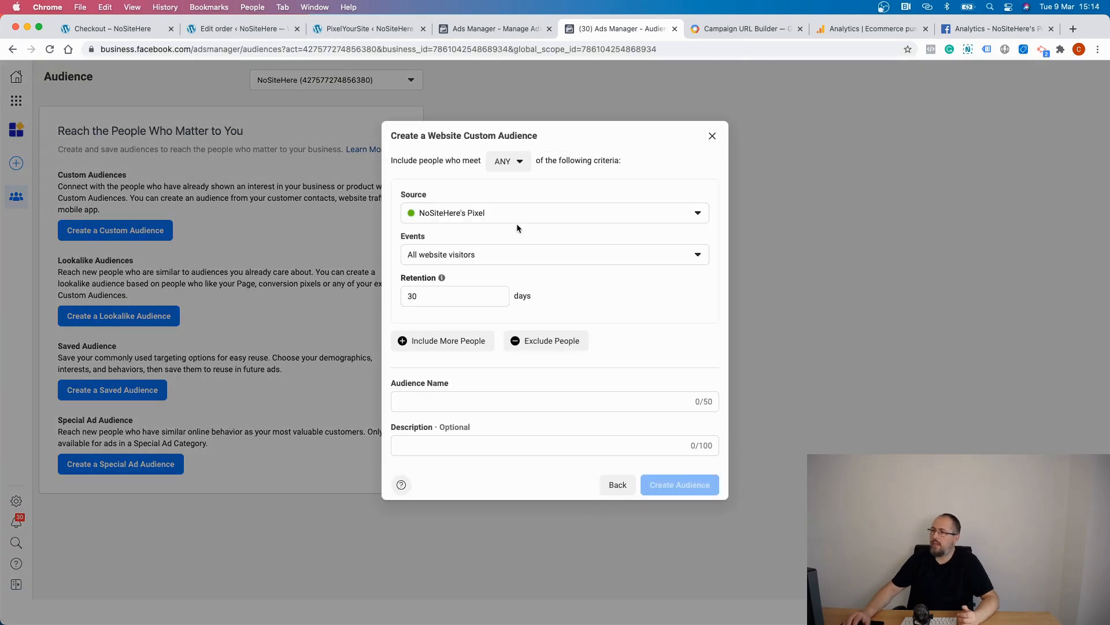
{"action": "left_click", "coordinate": [555, 254]}
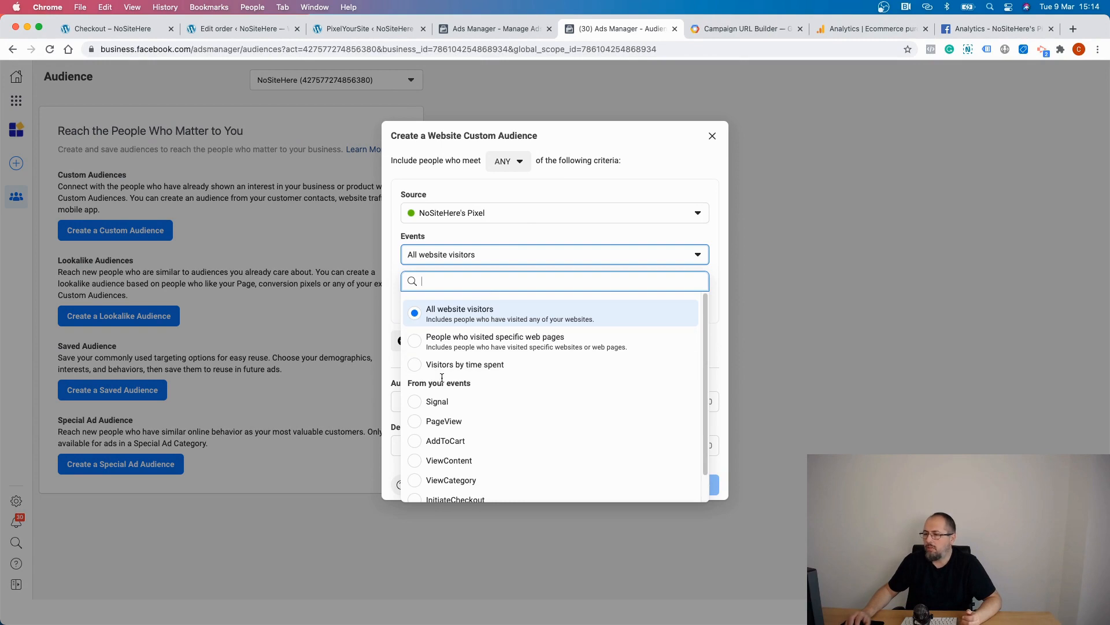
{"action": "left_click", "coordinate": [444, 499]}
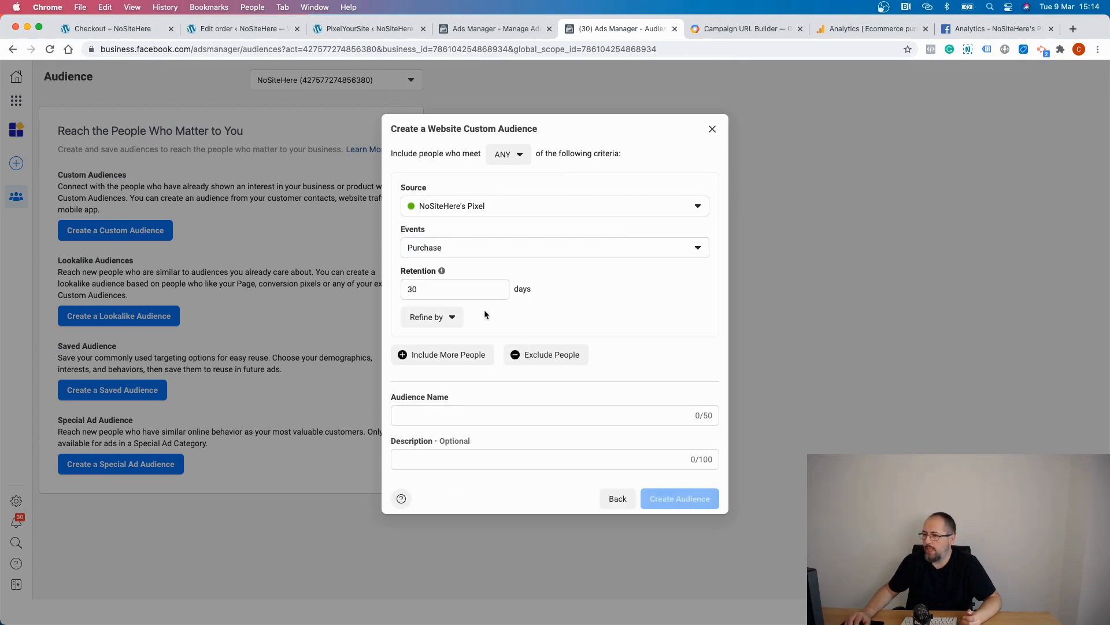
{"action": "mouse_move", "coordinate": [498, 269]}
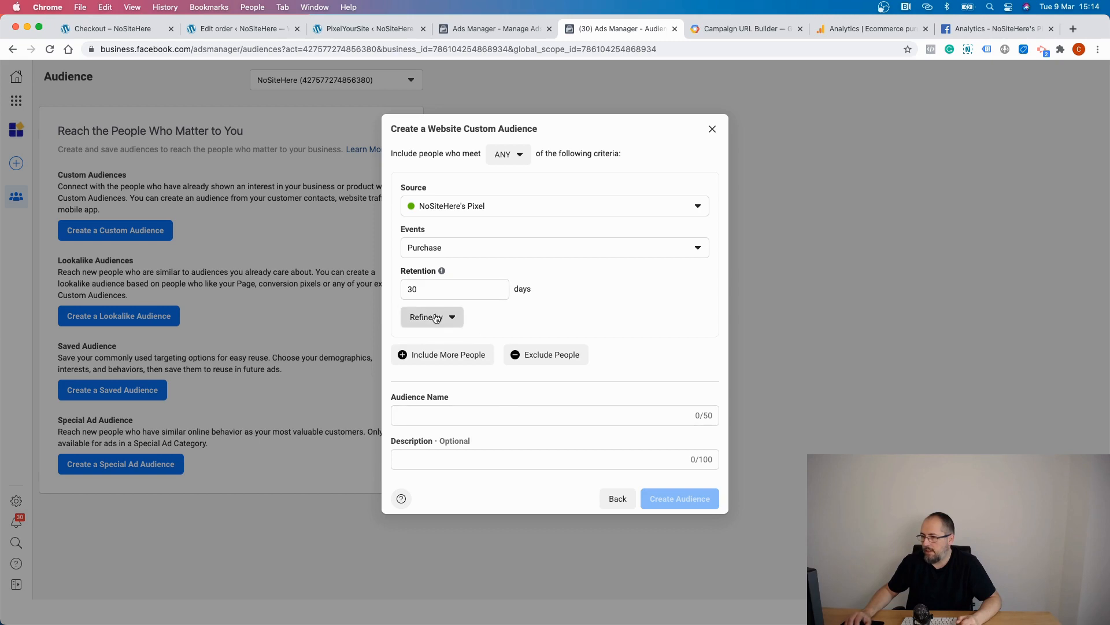
Step: Add a refinement so the Purchase rule checks the utm_campaign parameter
{"action": "left_click", "coordinate": [427, 316]}
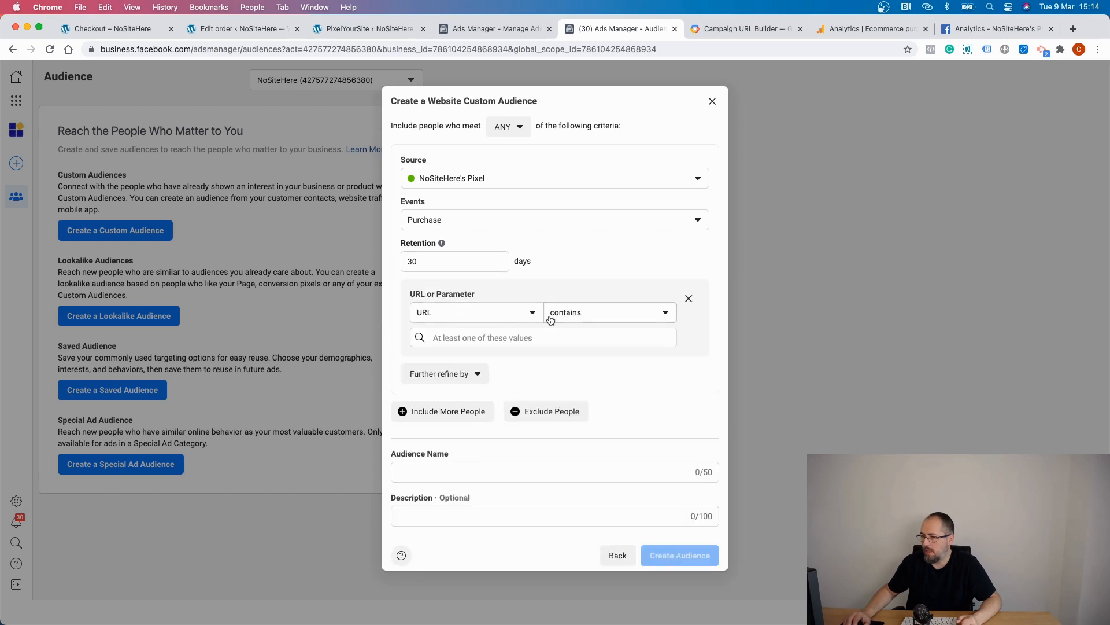
{"action": "left_click", "coordinate": [474, 312]}
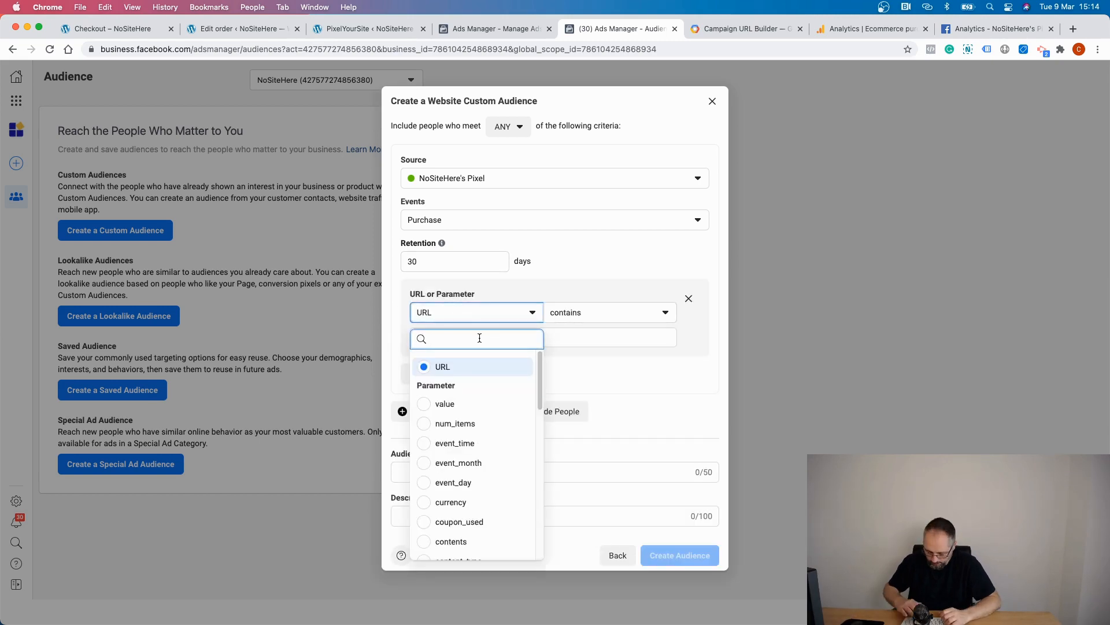
{"action": "type", "text": "ut"}
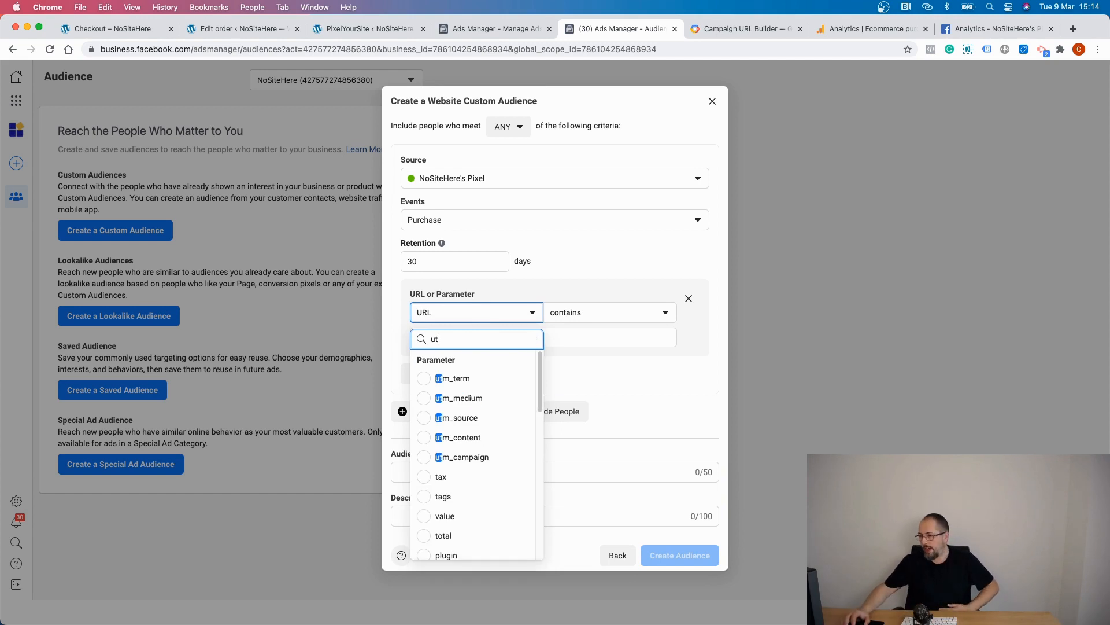
{"action": "left_click", "coordinate": [461, 457]}
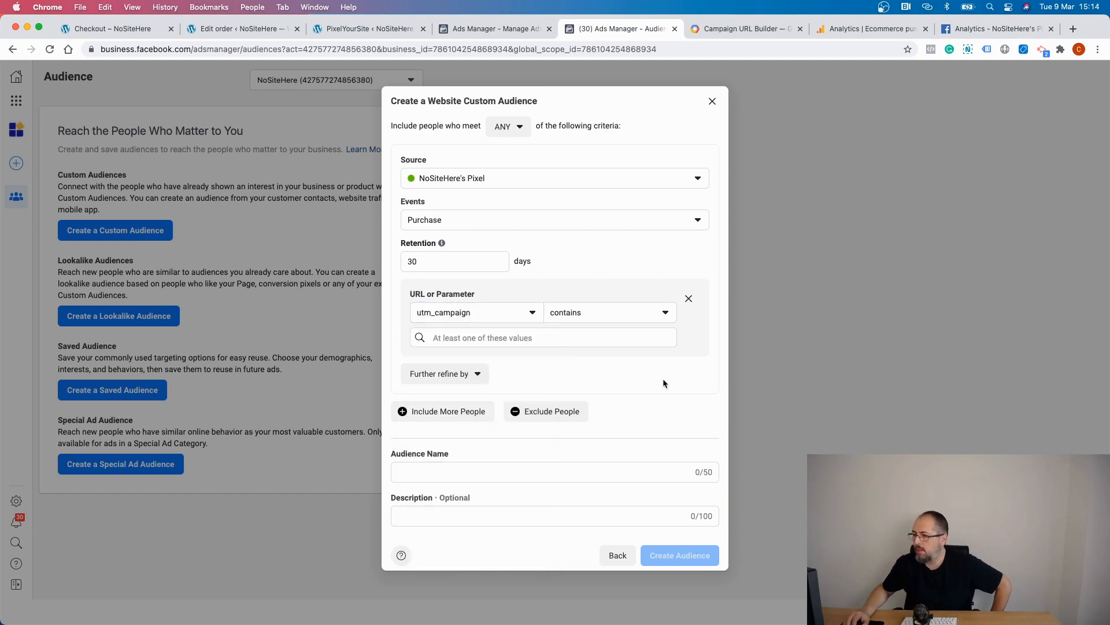
{"action": "left_click", "coordinate": [542, 338]}
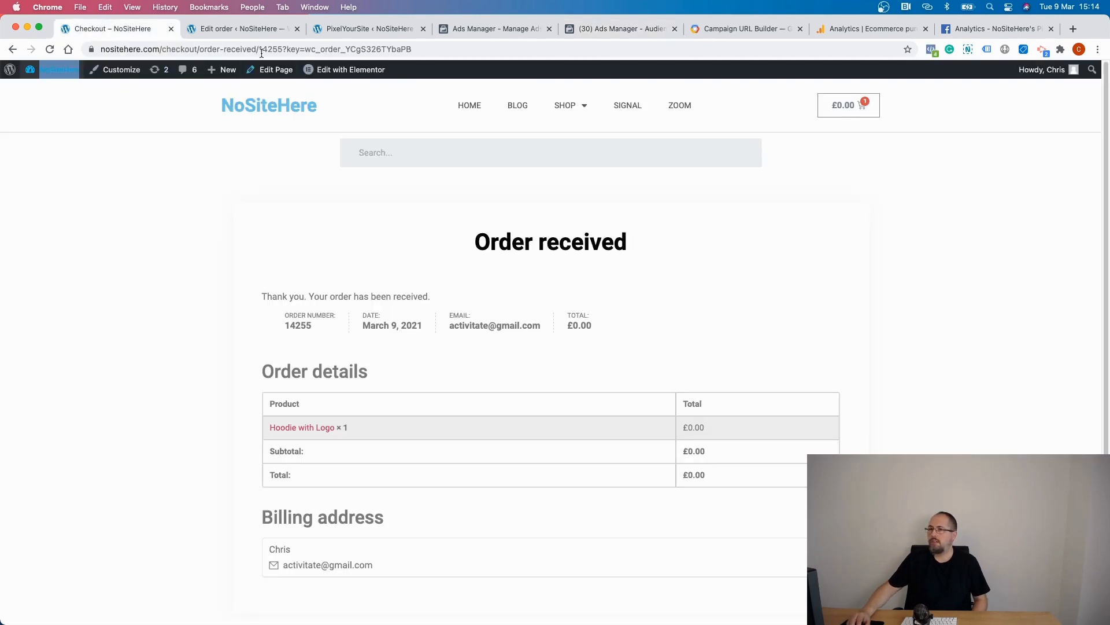
{"action": "mouse_move", "coordinate": [367, 28]}
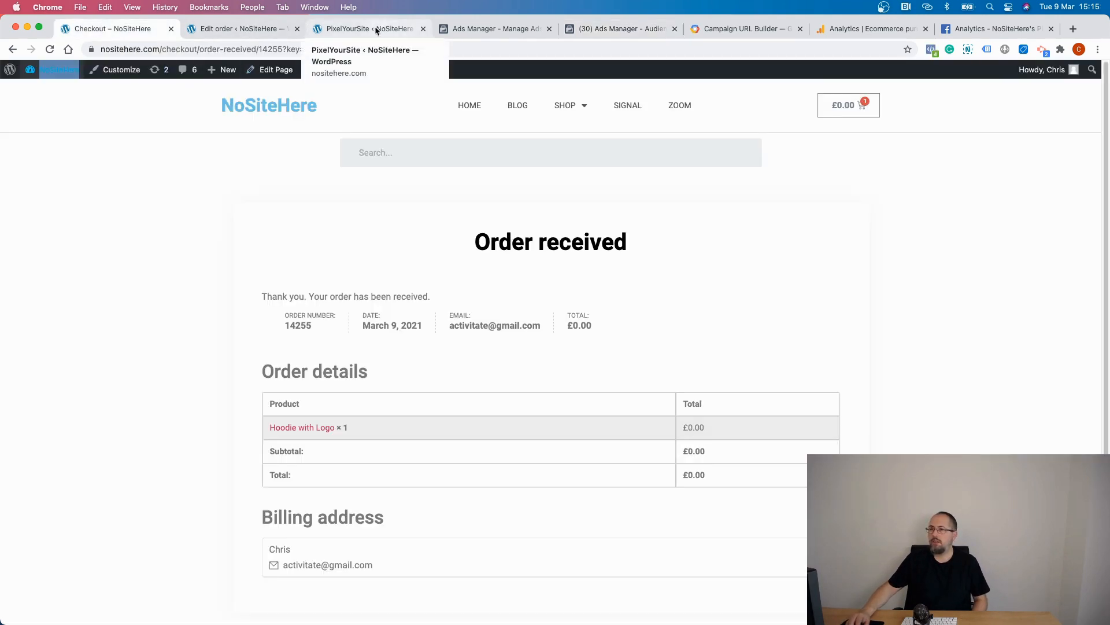
Step: Copy order #14255's utm_campaign value 'campaing' from WooCommerce, then return to Ads Manager
{"action": "left_click", "coordinate": [240, 28]}
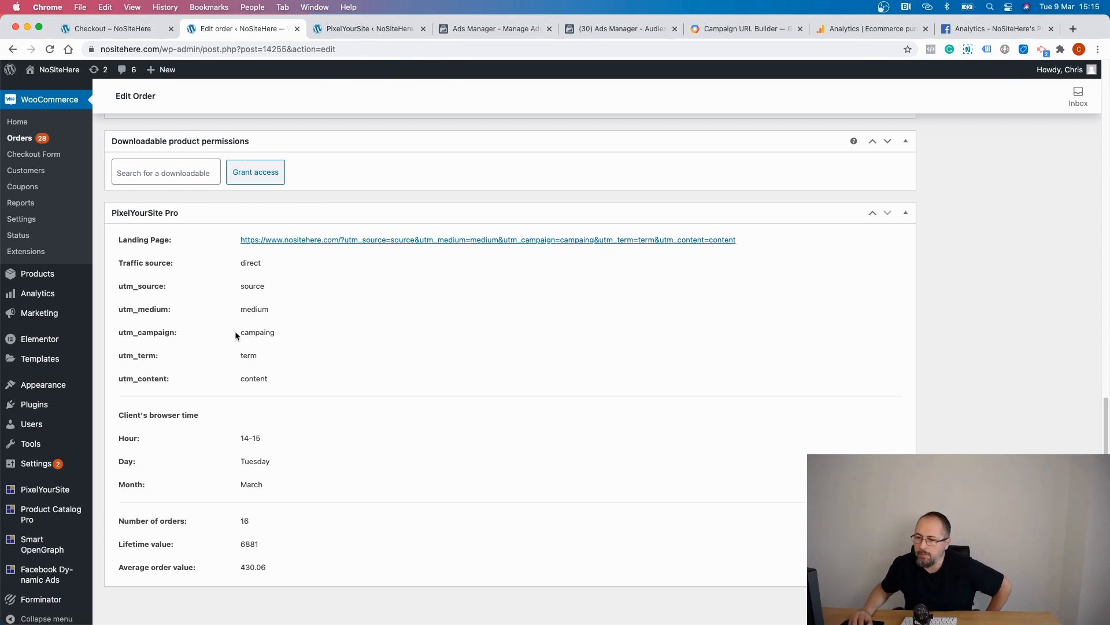
{"action": "double_click", "coordinate": [257, 332]}
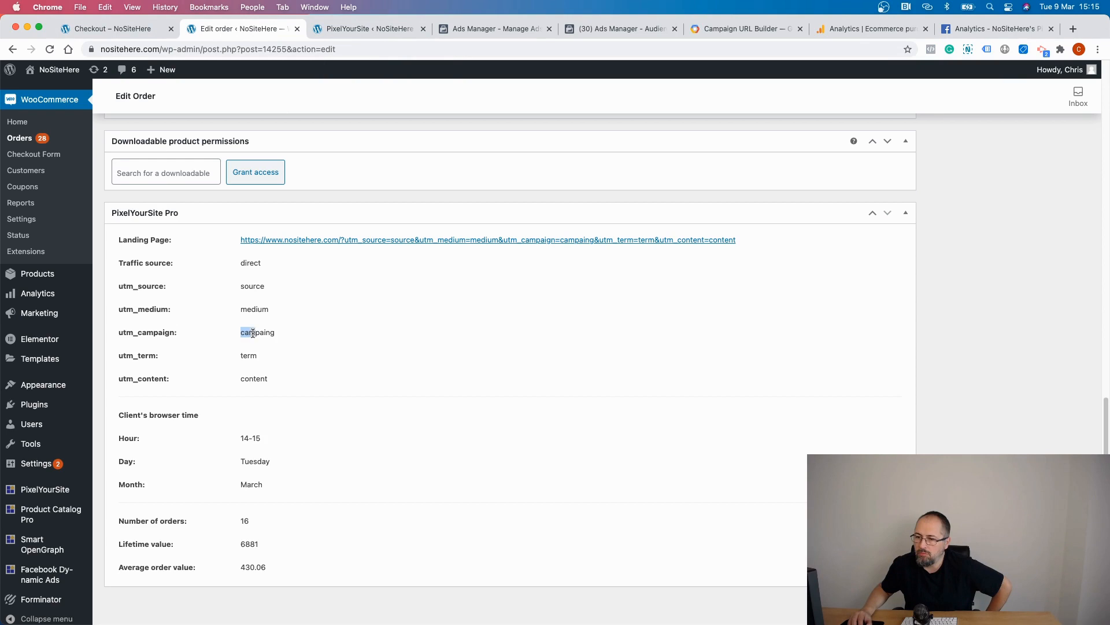
{"action": "right_click", "coordinate": [256, 332]}
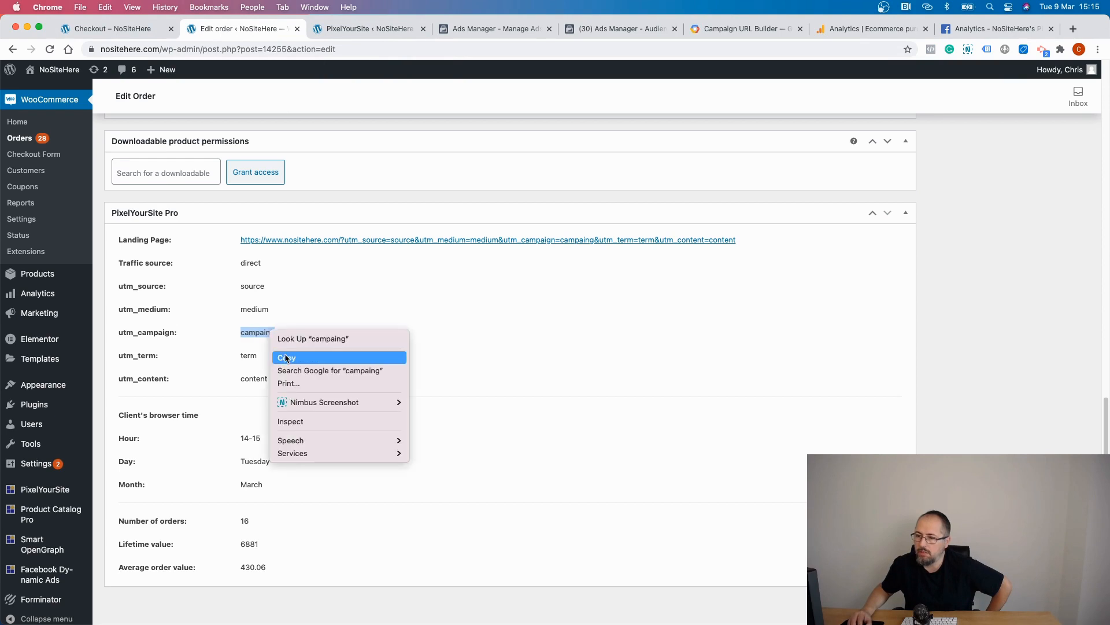
{"action": "left_click", "coordinate": [286, 357]}
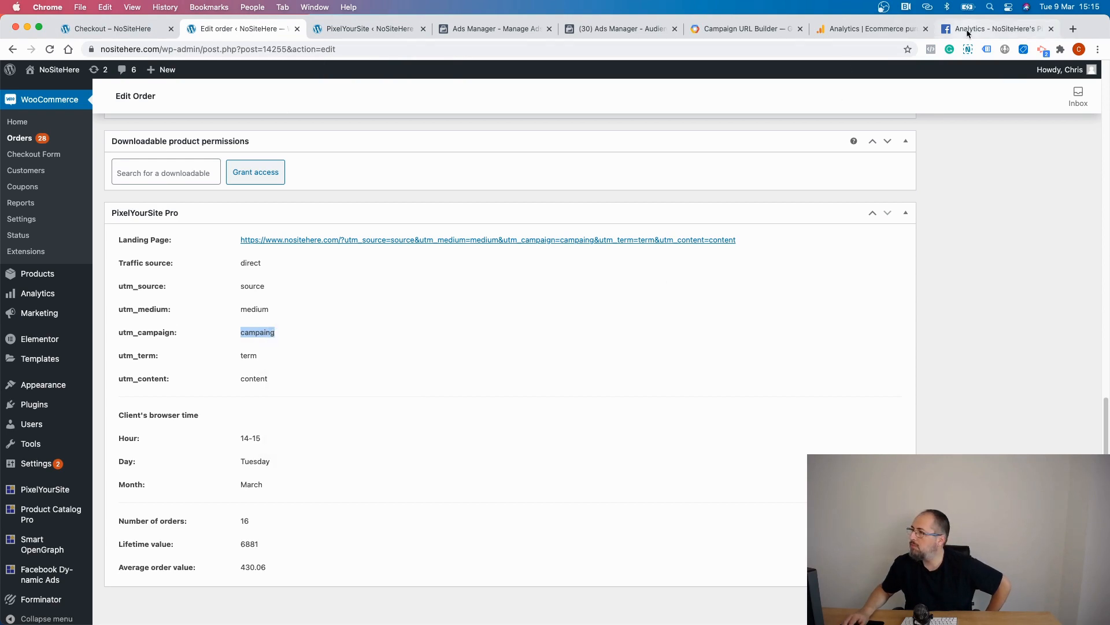
{"action": "left_click", "coordinate": [619, 29]}
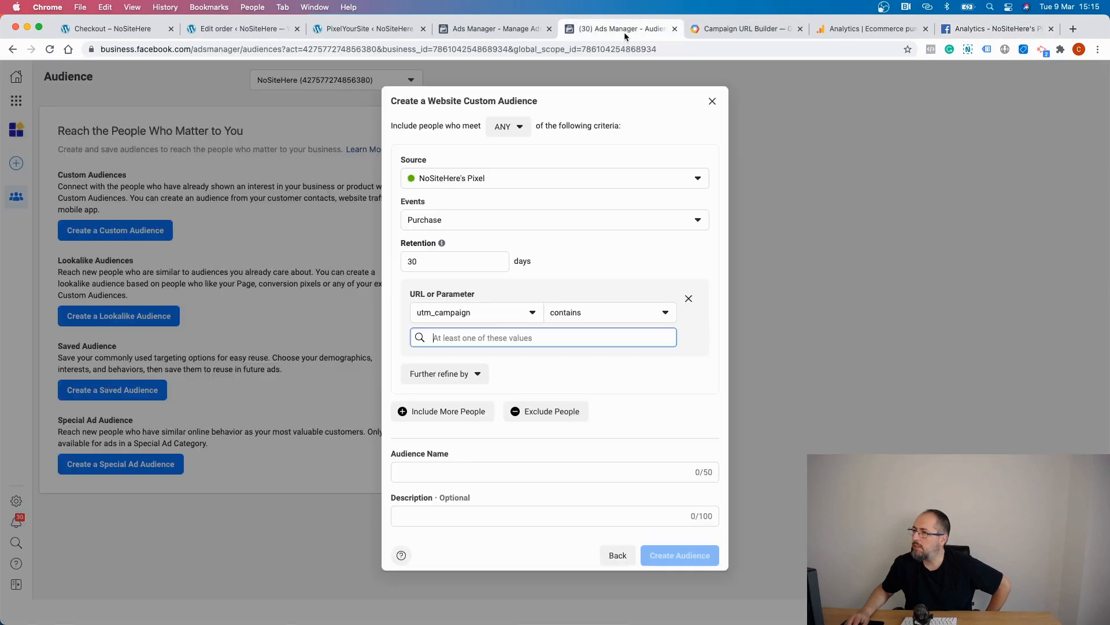
Step: Paste 'campaing' as the utm_campaign contains value
{"action": "right_click", "coordinate": [543, 338]}
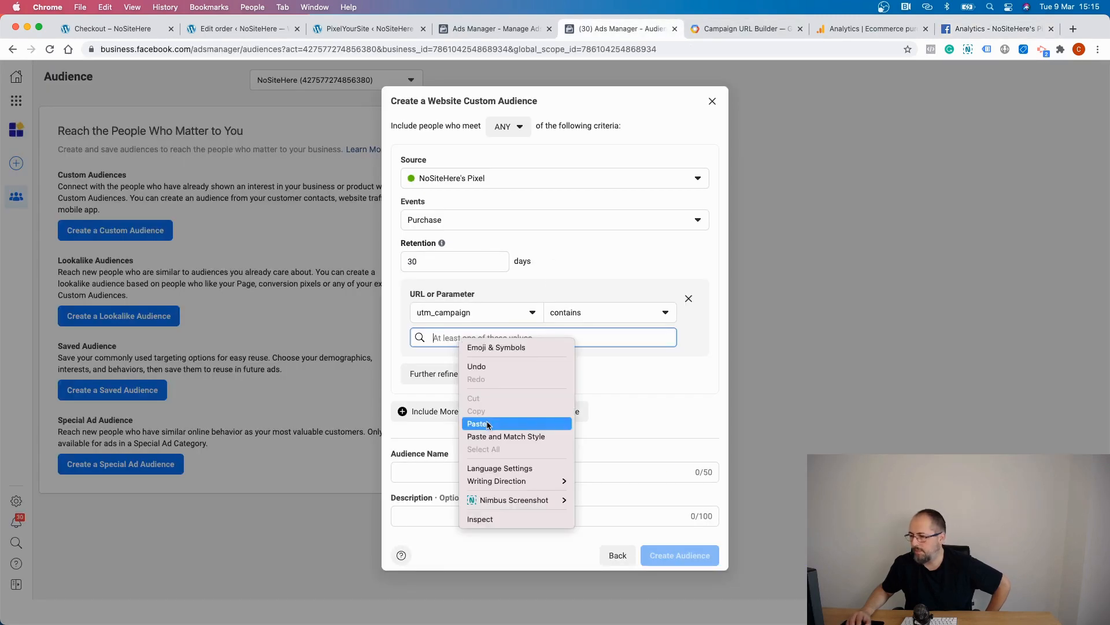
{"action": "left_click", "coordinate": [478, 423]}
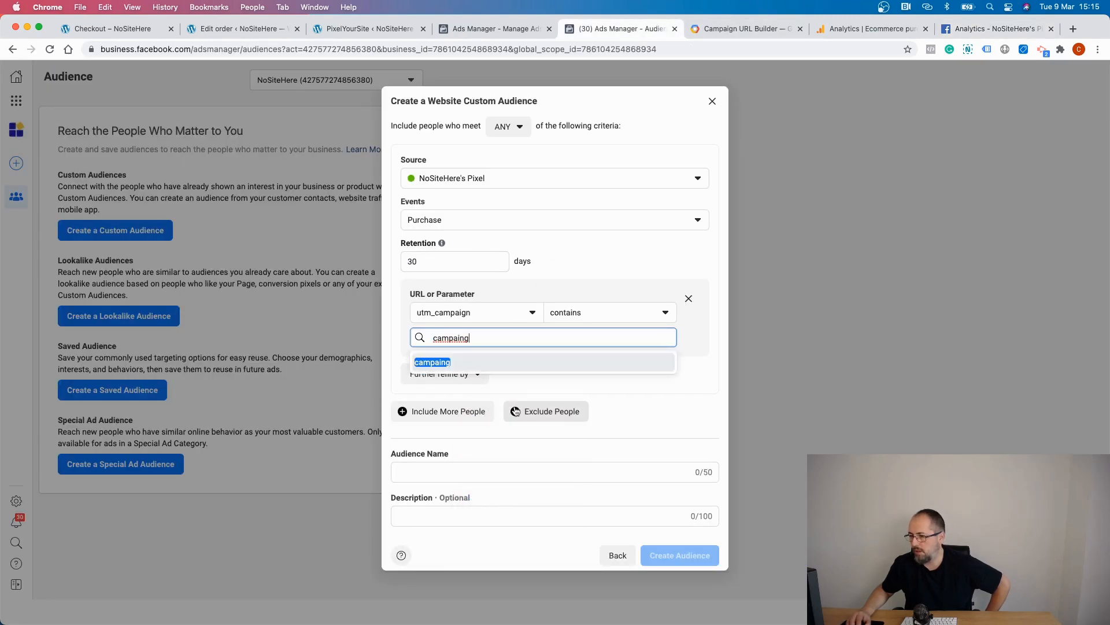
{"action": "left_click", "coordinate": [432, 362]}
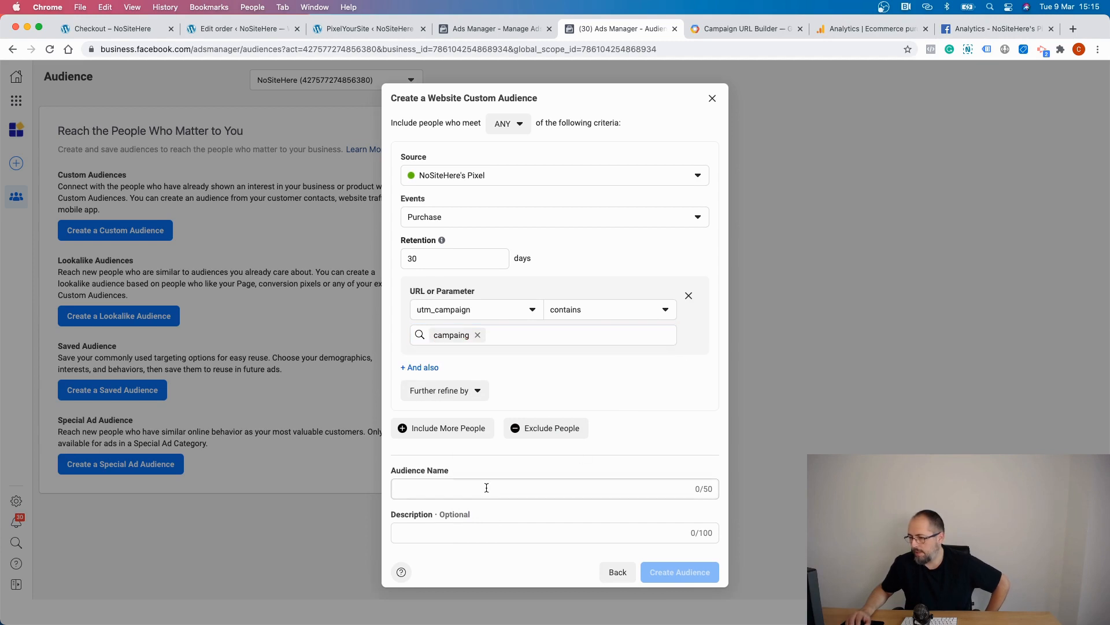
Step: Name the audience 'purchases from Fb campaing'
{"action": "left_click", "coordinate": [486, 488]}
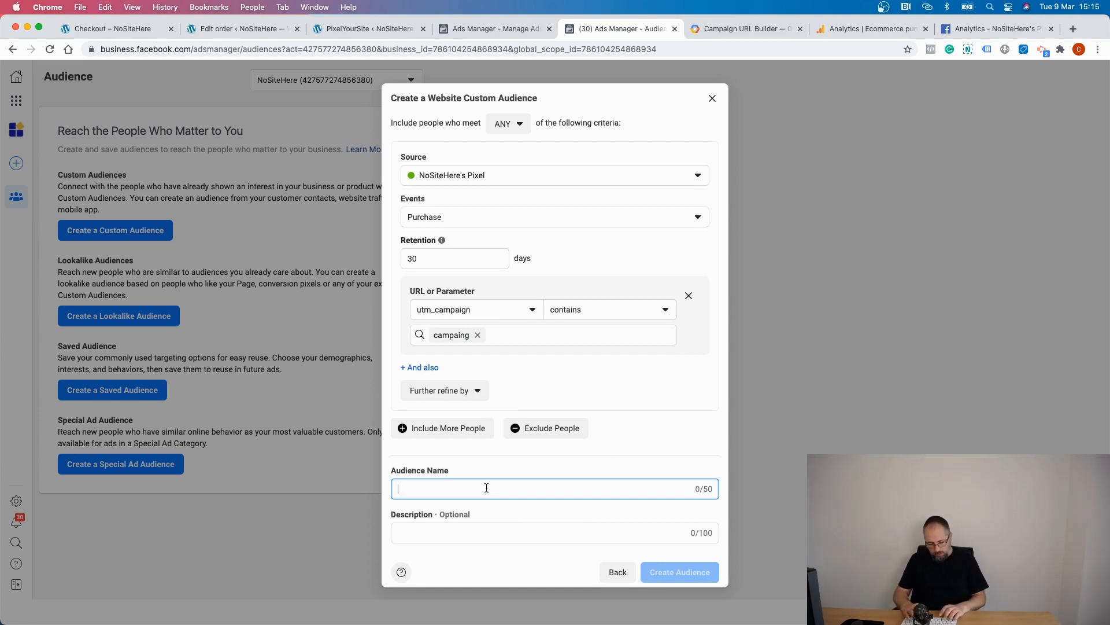
{"action": "type", "text": "purchases from Fb"}
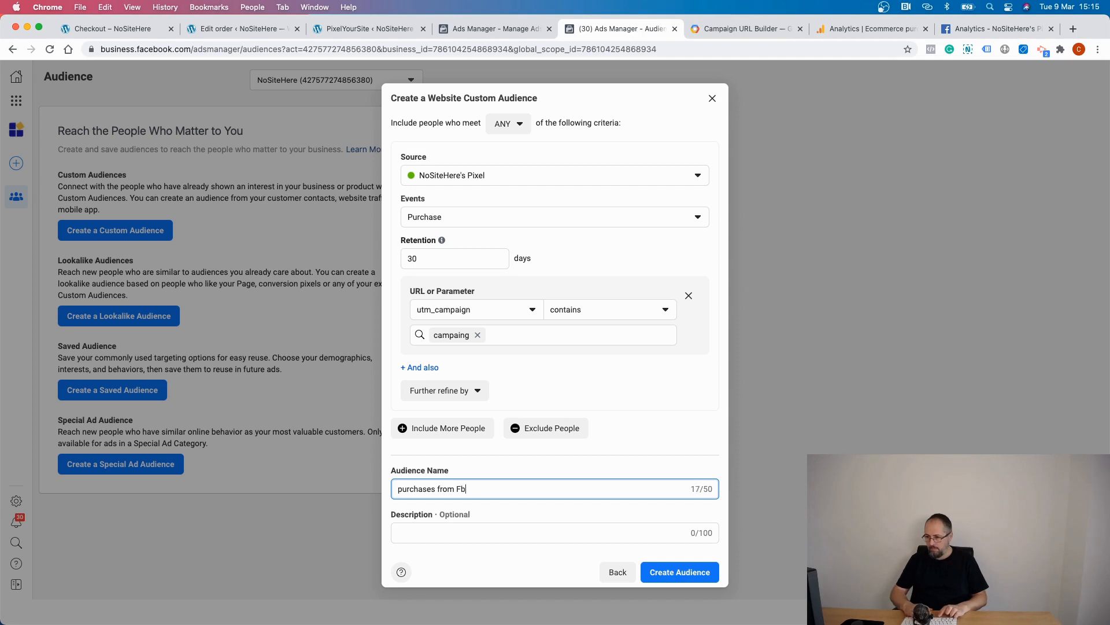
{"action": "type", "text": "campaing"}
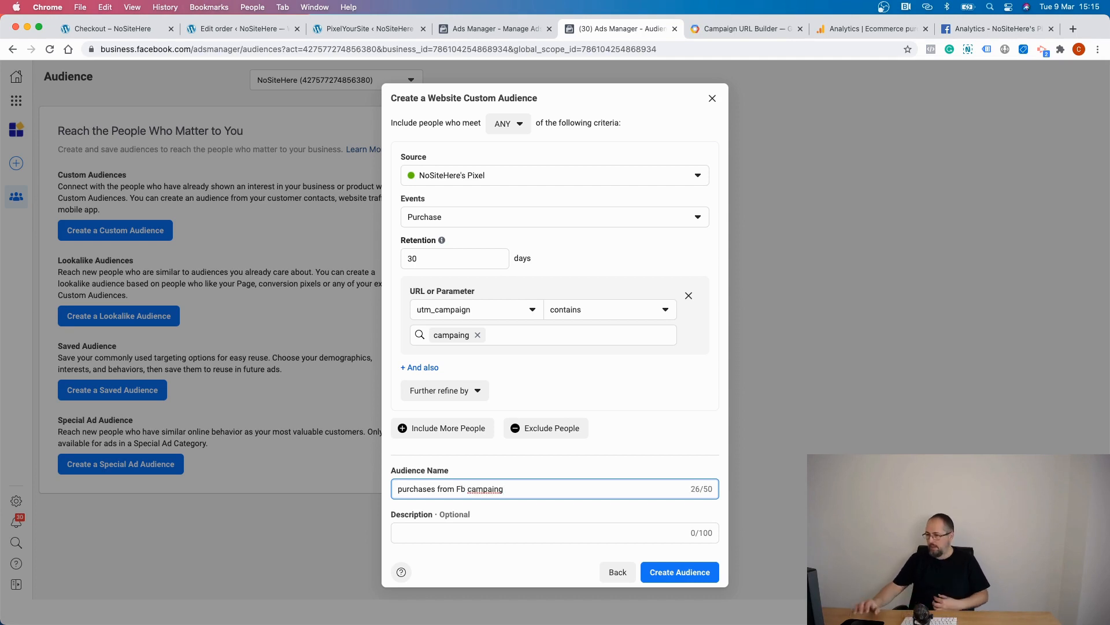
{"action": "mouse_move", "coordinate": [496, 476]}
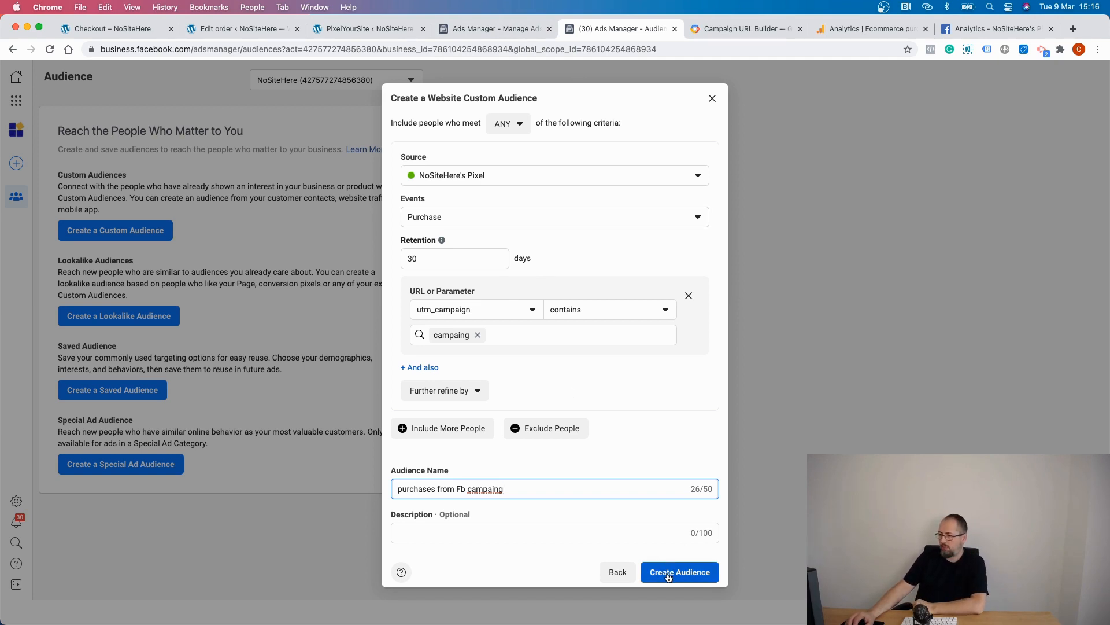
Step: Create the 'purchases from Fb campaing' audience, then go to the Google Analytics purchases report
{"action": "left_click", "coordinate": [678, 571]}
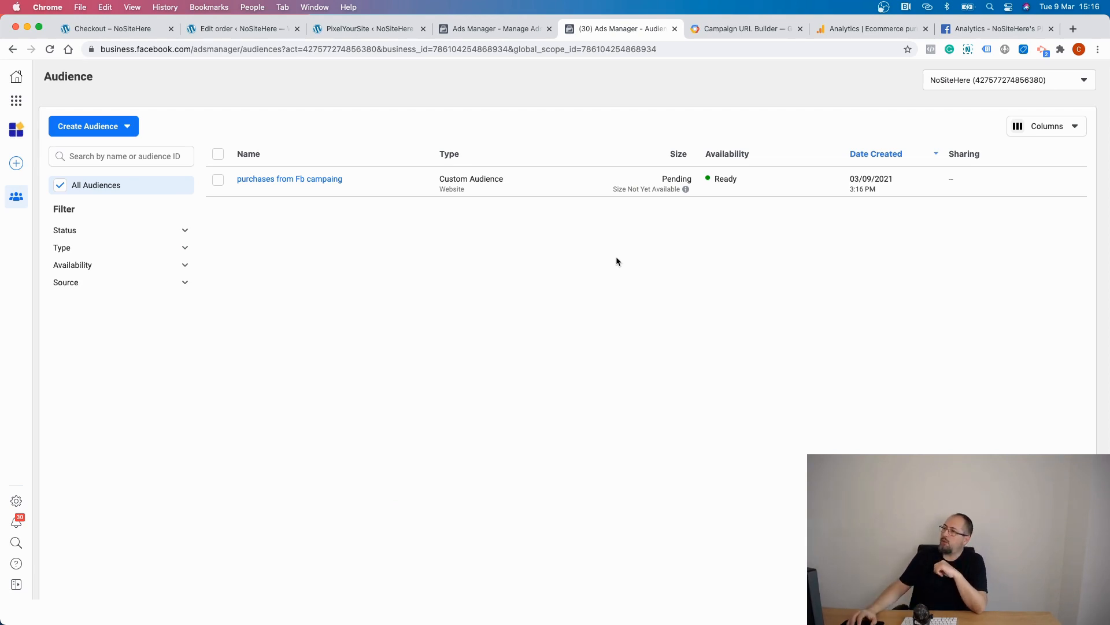
{"action": "left_click", "coordinate": [871, 29]}
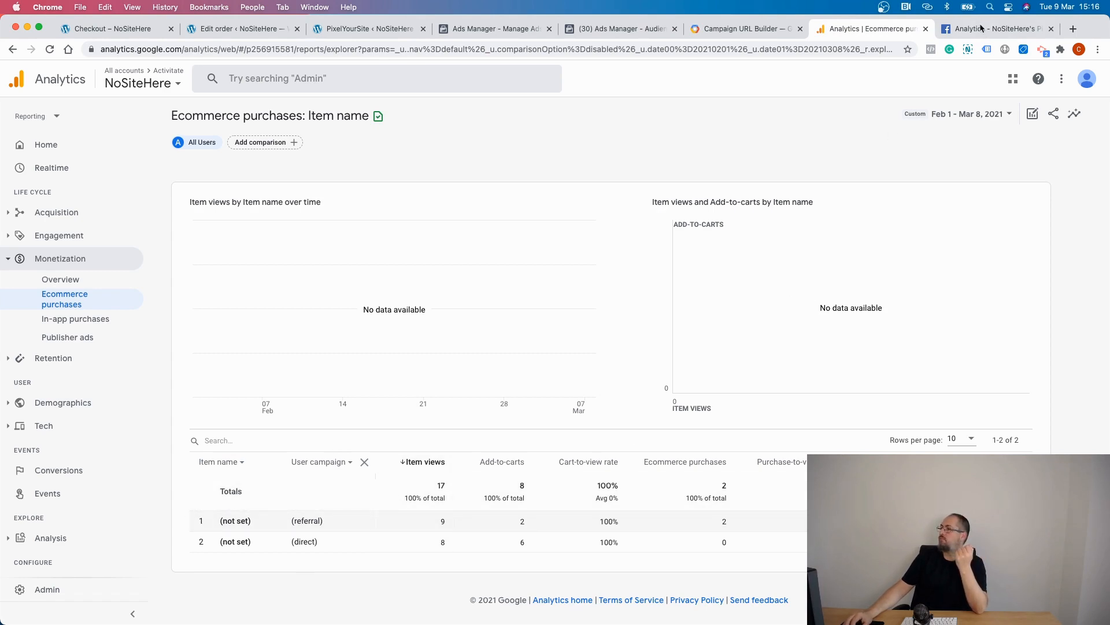
Step: Move through Facebook Analytics, the WooCommerce order and the campaign back to the Audiences list
{"action": "left_click", "coordinate": [994, 29]}
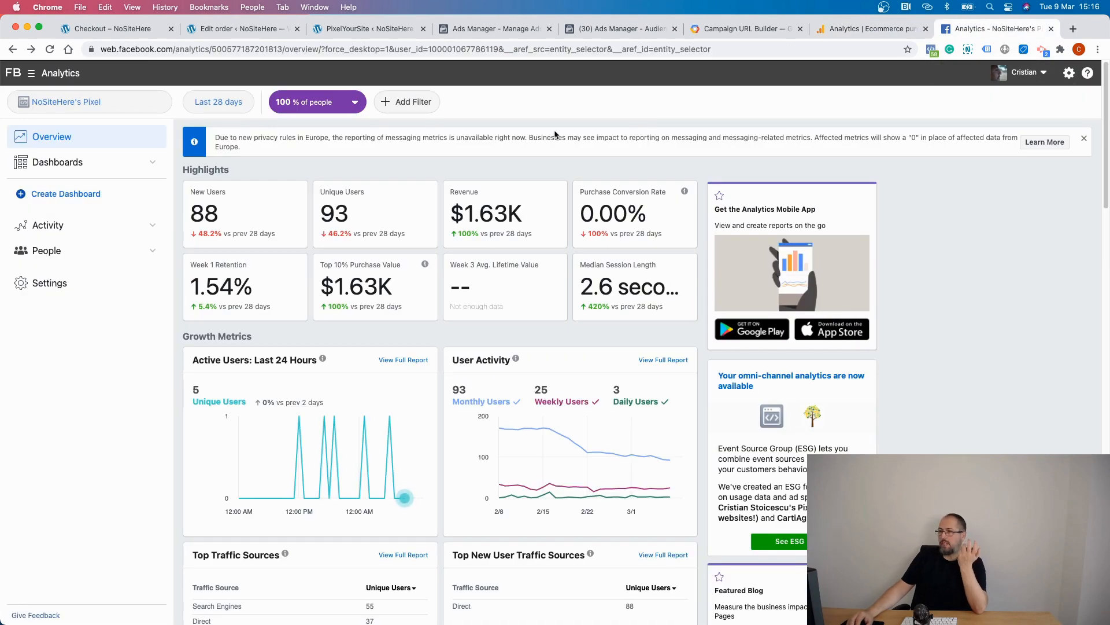
{"action": "left_click", "coordinate": [240, 29]}
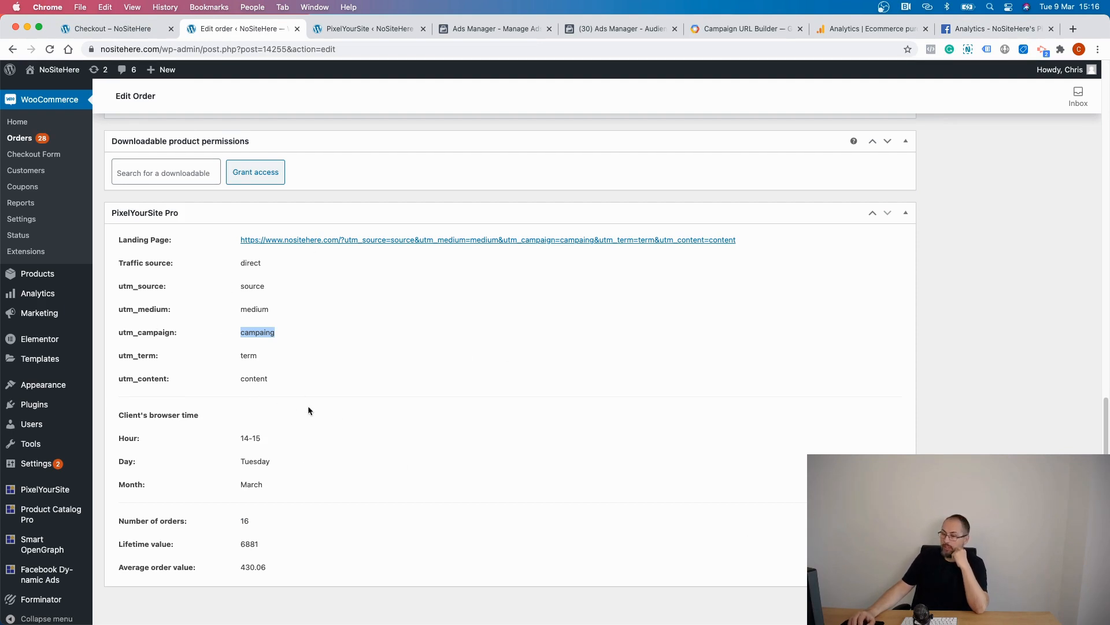
{"action": "mouse_move", "coordinate": [347, 229]}
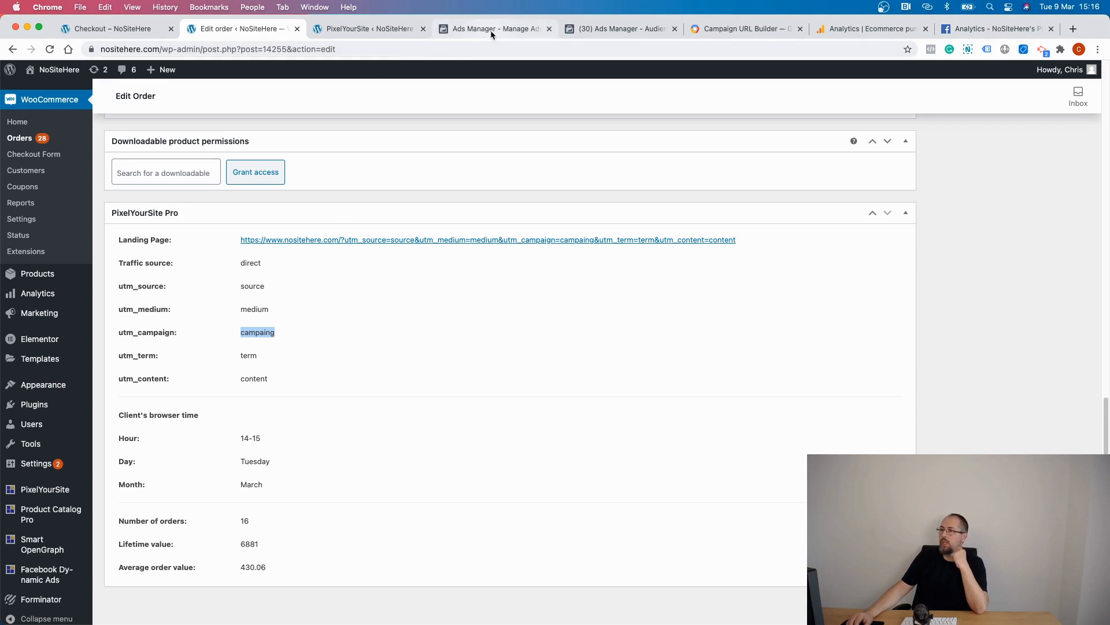
{"action": "left_click", "coordinate": [493, 29]}
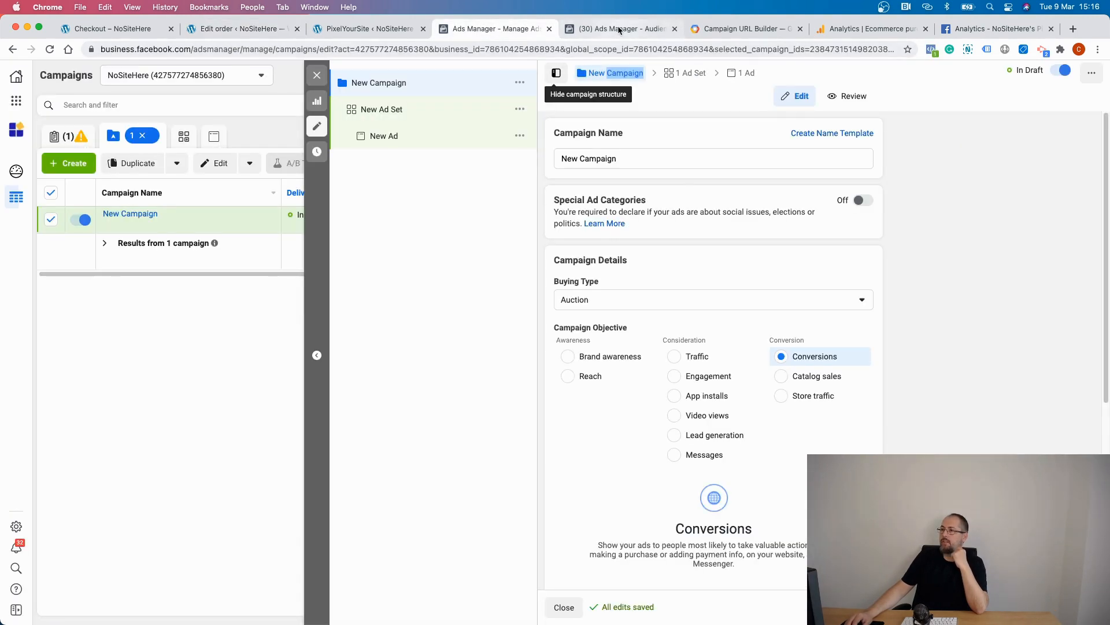
{"action": "left_click", "coordinate": [619, 29]}
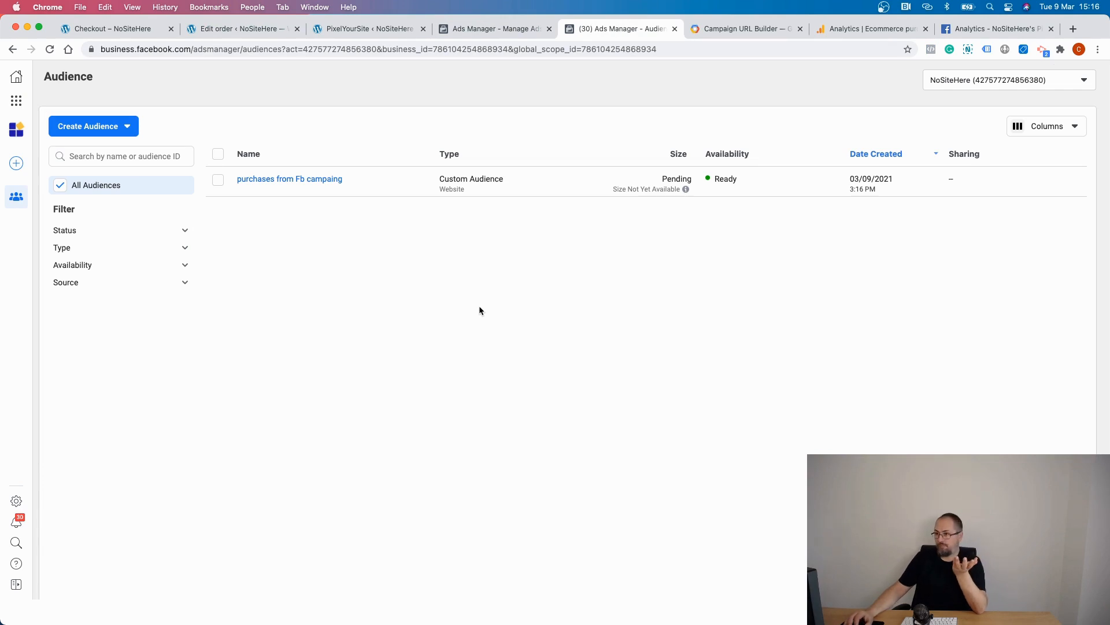